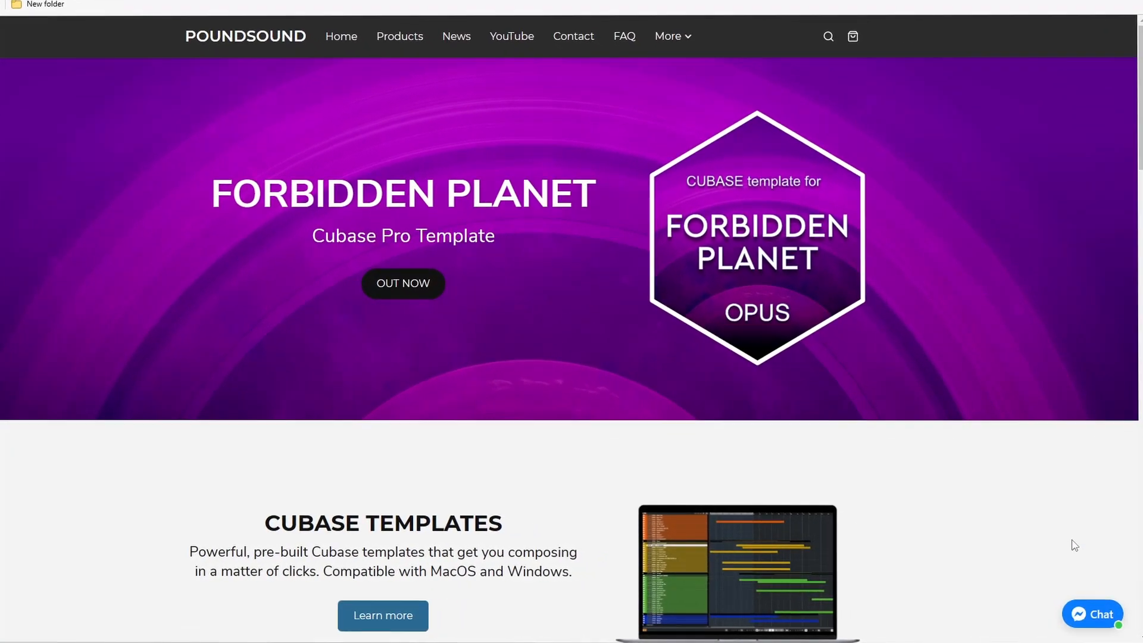
Open the Poundsound live chat login panel and type 'He'.
{"action": "left_click", "coordinate": [1092, 614]}
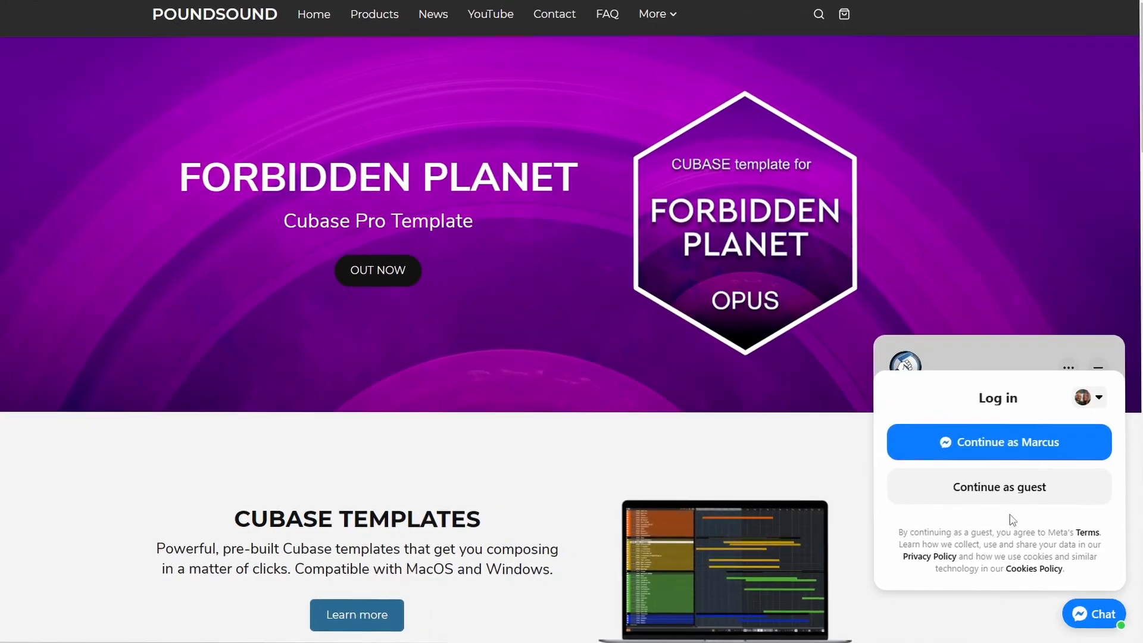
{"action": "type", "text": "He"}
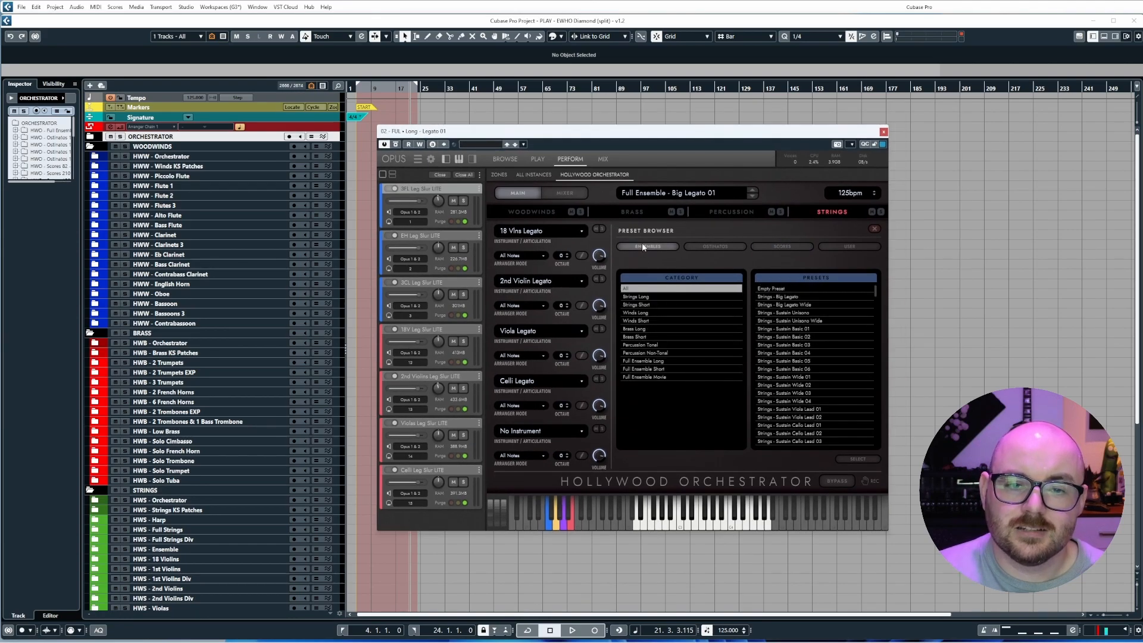
{"action": "mouse_move", "coordinate": [787, 315]}
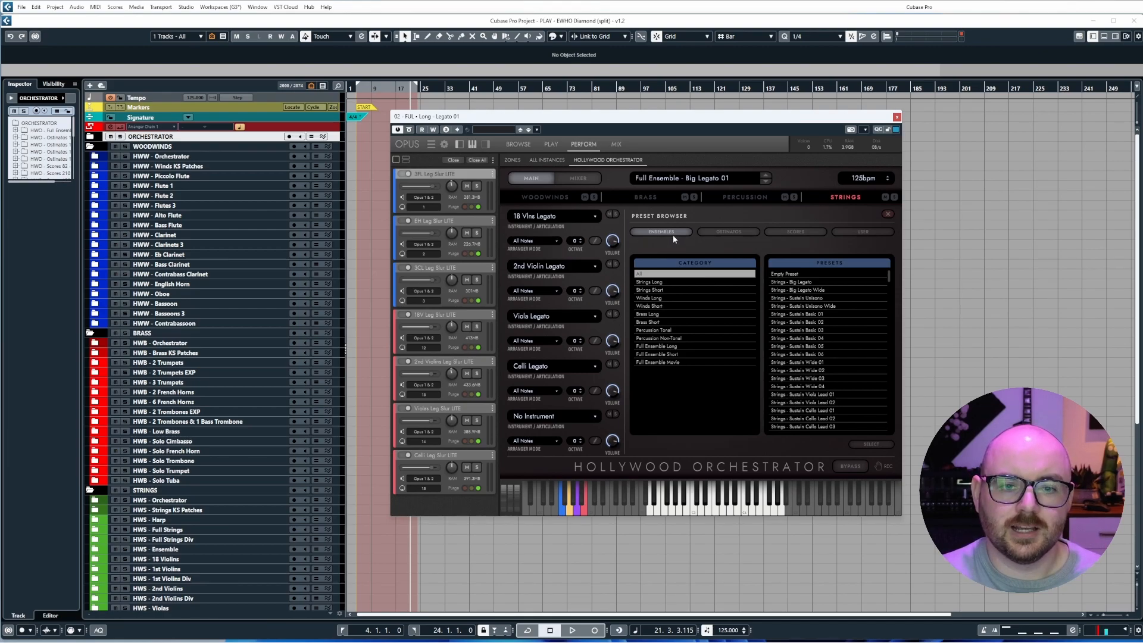
Browse Strings Short, Brass Long, Percussion Tonal and other ensemble categories, ending on Strings Long.
{"action": "left_click", "coordinate": [651, 290]}
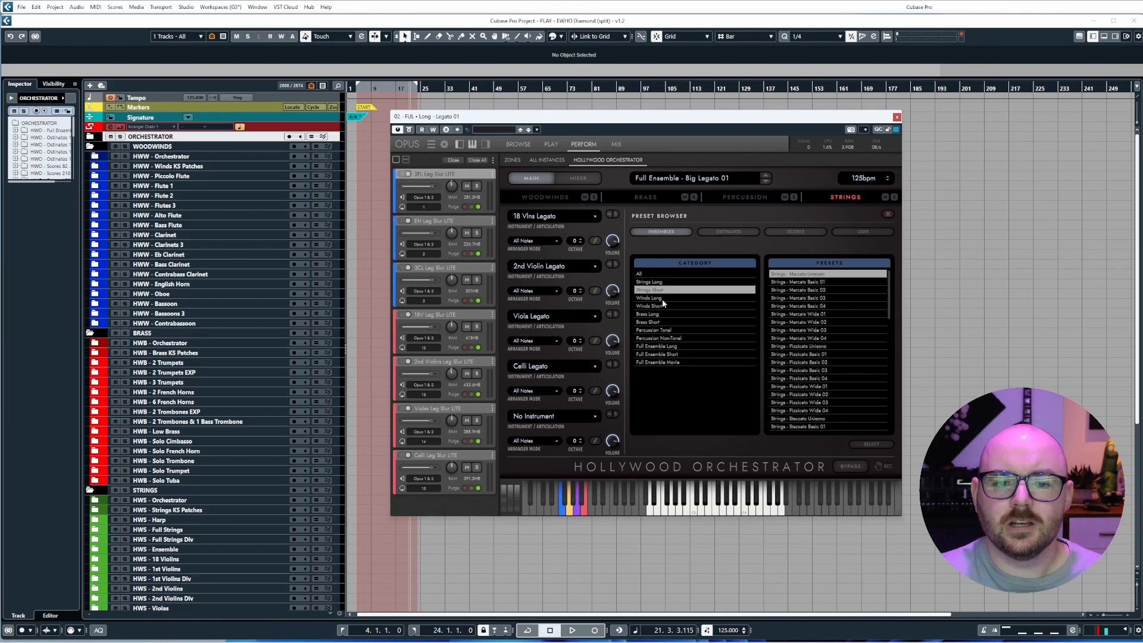
{"action": "left_click", "coordinate": [647, 314]}
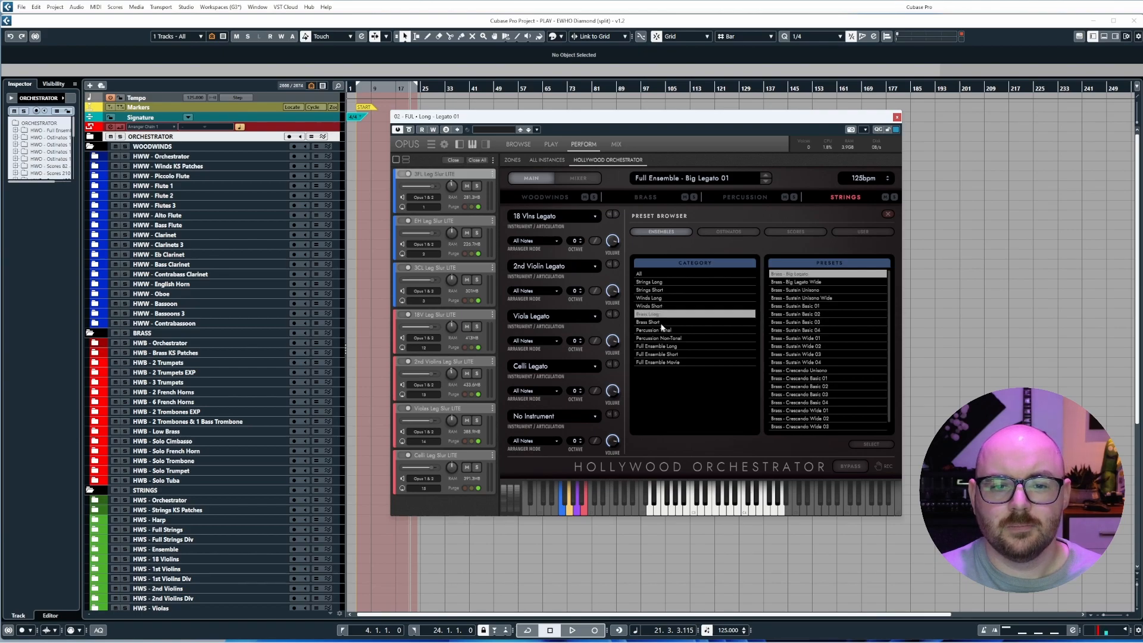
{"action": "left_click", "coordinate": [649, 282]}
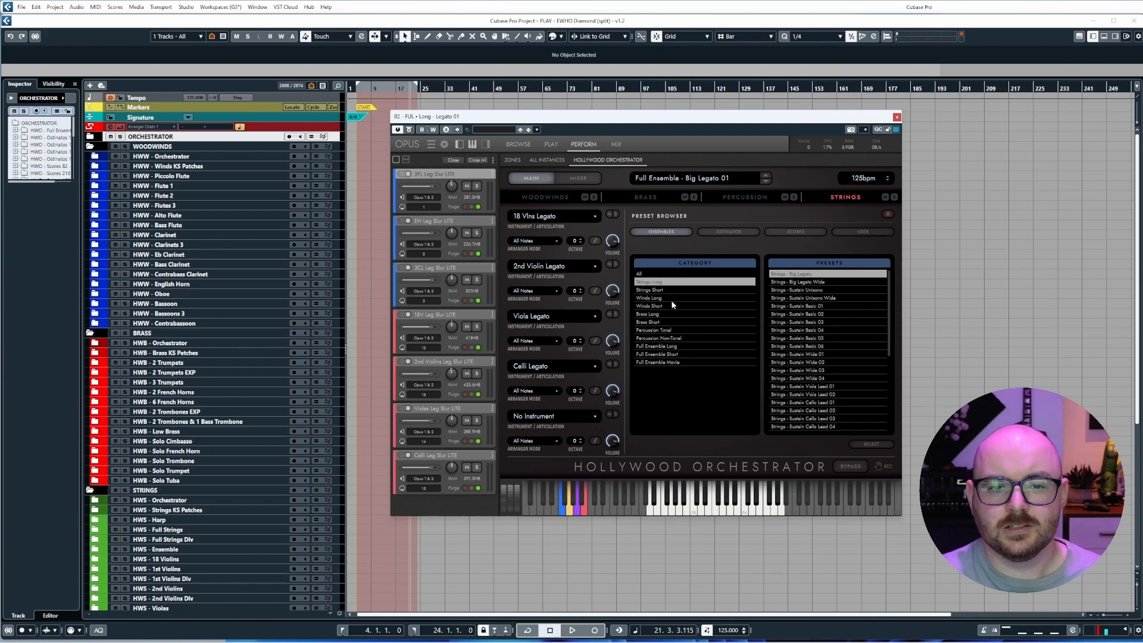
{"action": "left_click", "coordinate": [649, 314]}
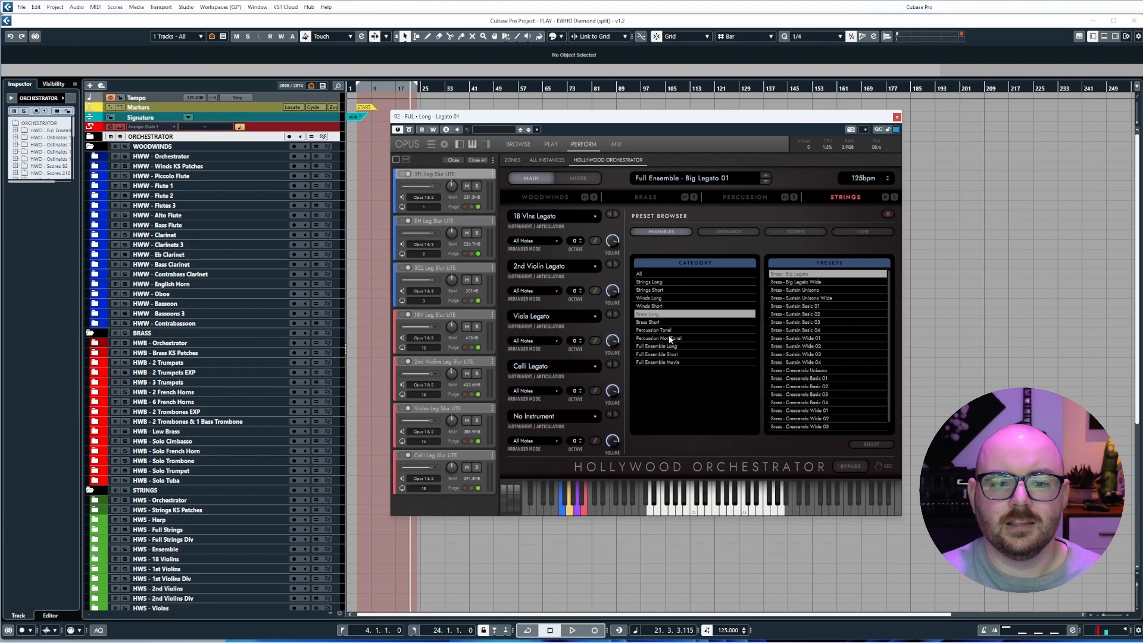
{"action": "left_click", "coordinate": [656, 330]}
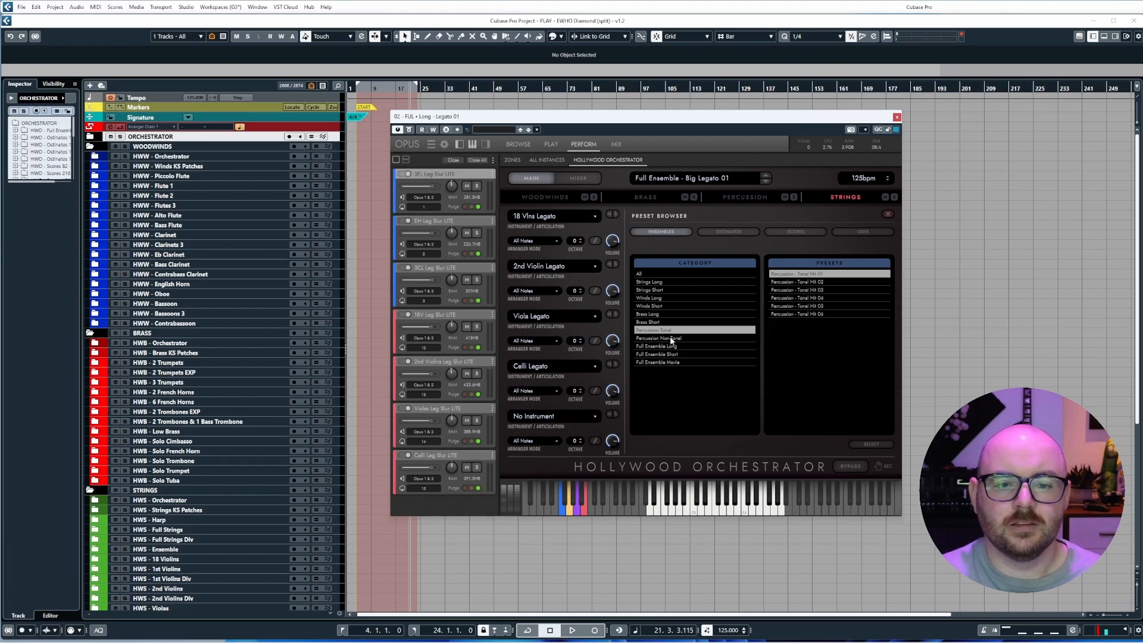
{"action": "left_click", "coordinate": [656, 330]}
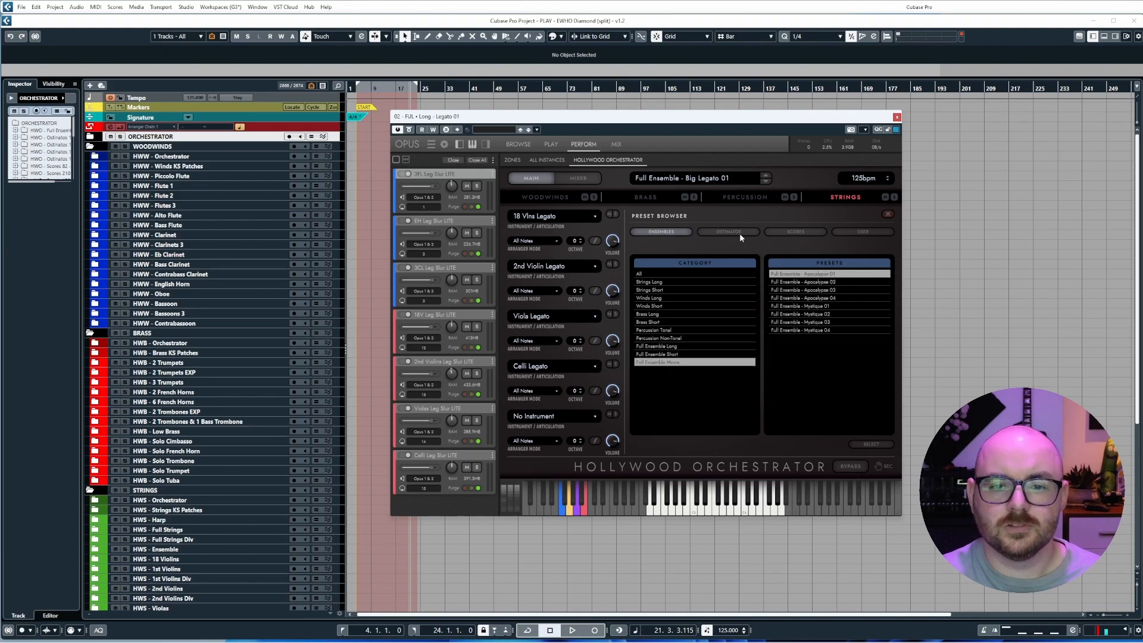
{"action": "left_click", "coordinate": [649, 282]}
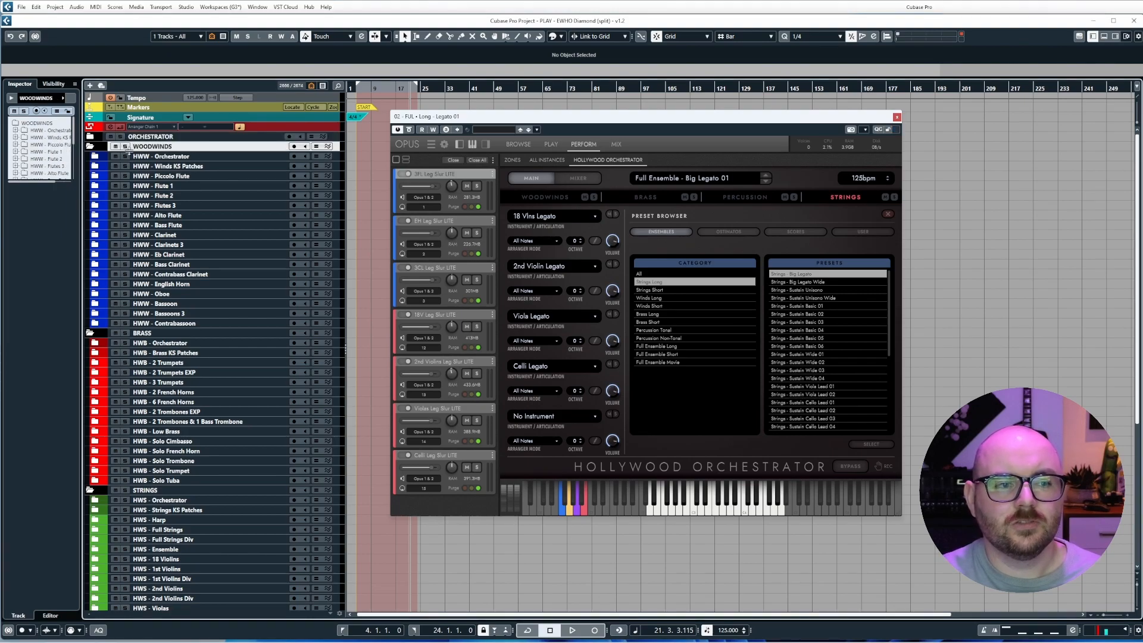
{"action": "scroll", "scroll_direction": "down", "scroll_amount": 3}
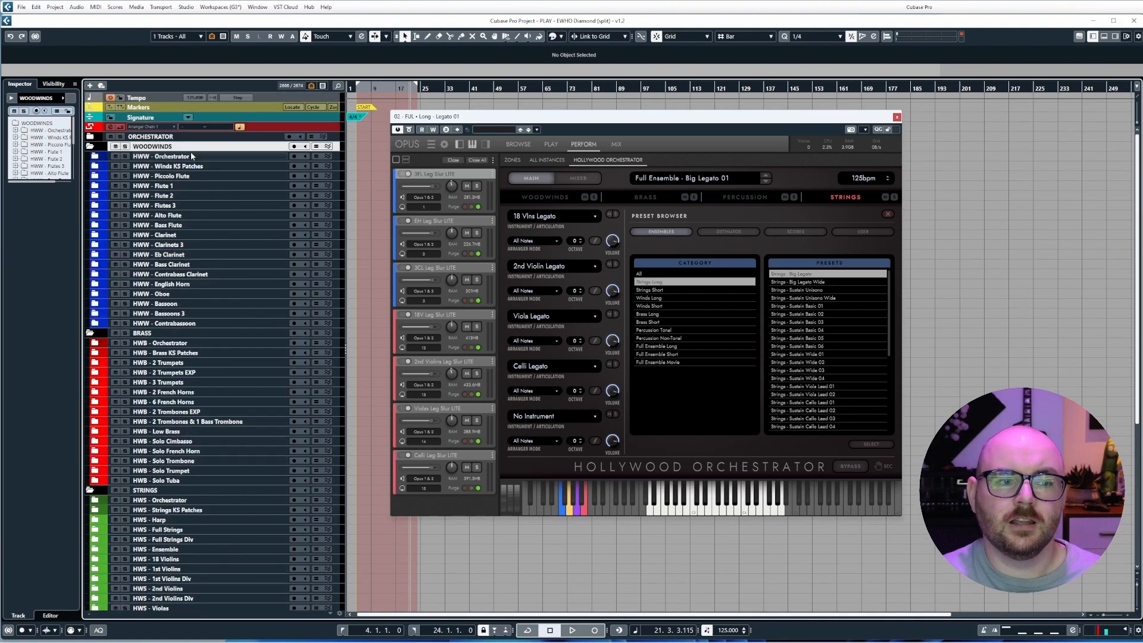
{"action": "left_click", "coordinate": [160, 156]}
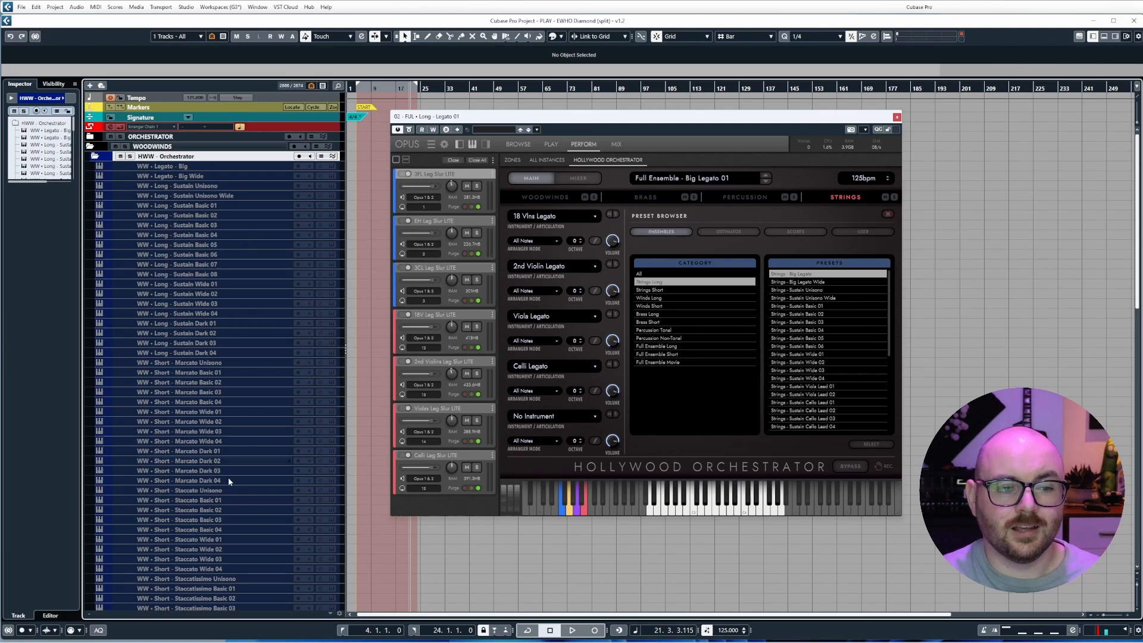
{"action": "left_click", "coordinate": [126, 156]}
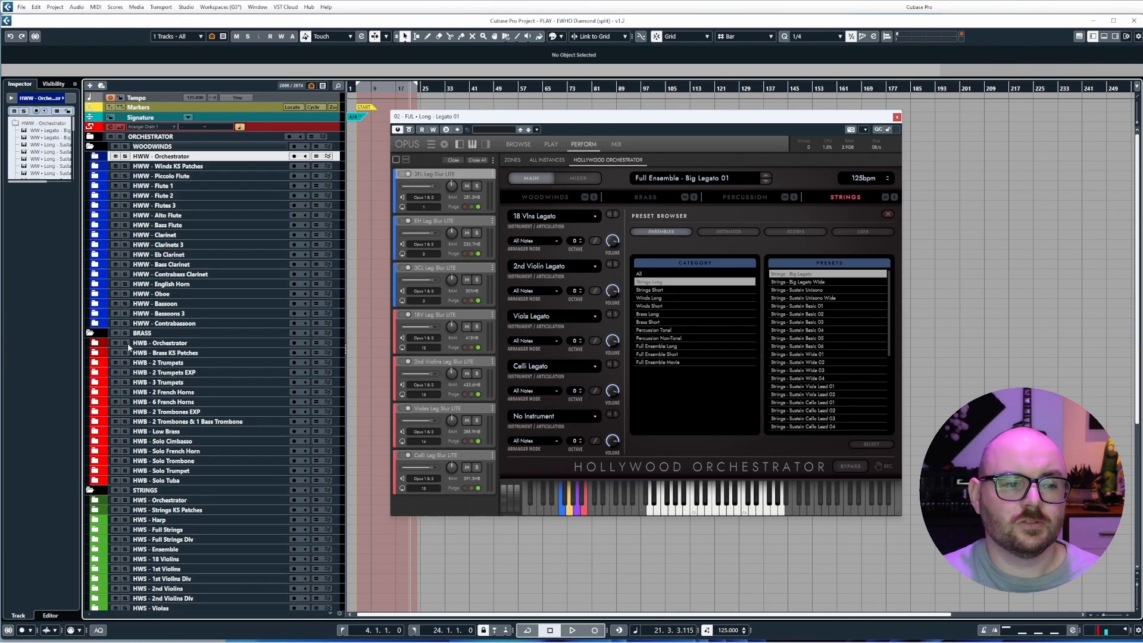
{"action": "left_click", "coordinate": [95, 342]}
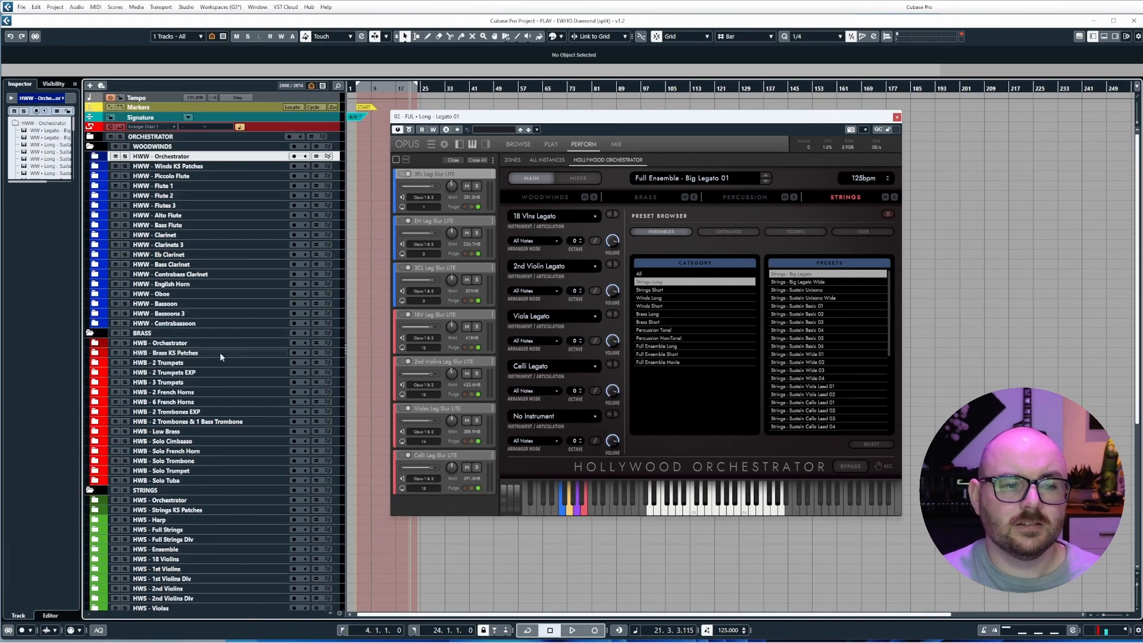
{"action": "left_click", "coordinate": [161, 343]}
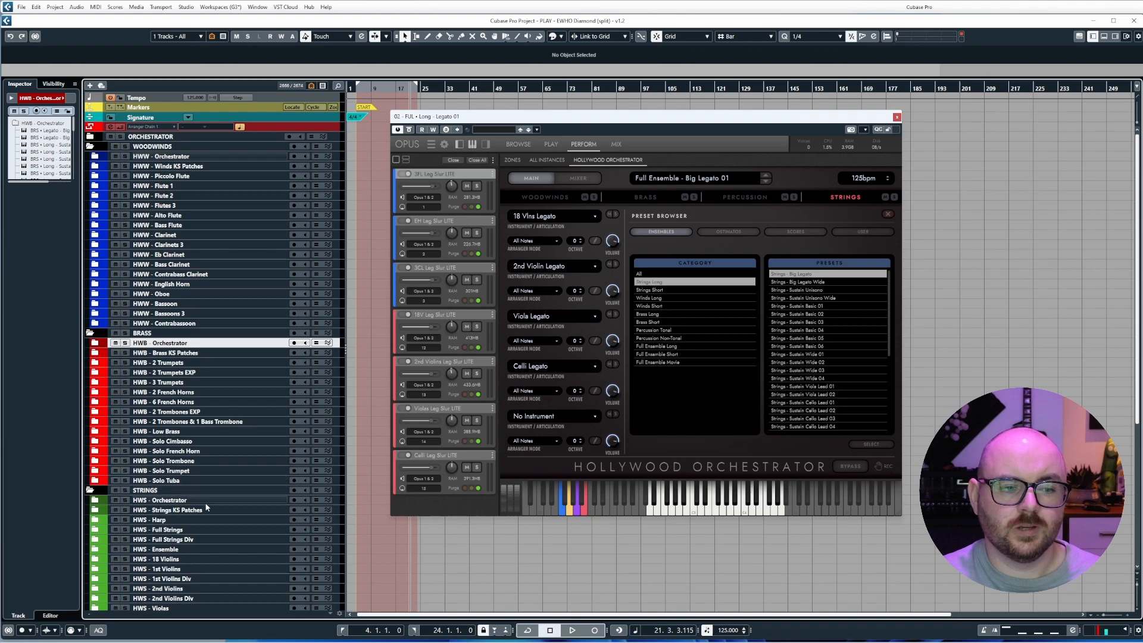
{"action": "scroll", "scroll_direction": "down", "scroll_amount": 3}
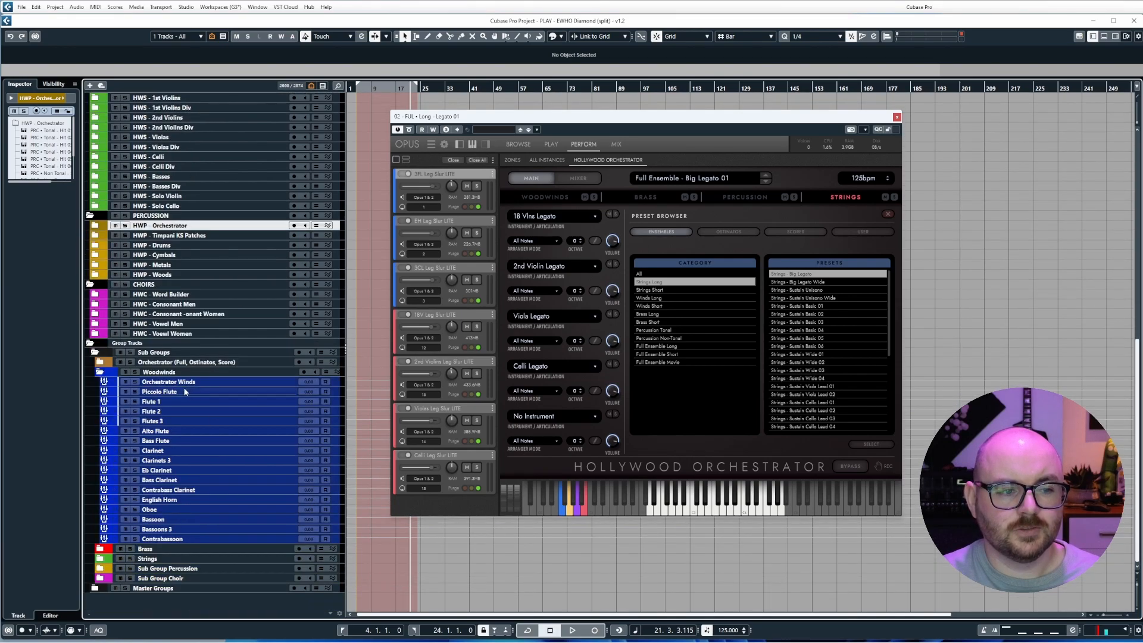
Expand the Brass, master group and Woodwinds folders, then view Full Ensemble Movie and Scores presets.
{"action": "left_click", "coordinate": [168, 381]}
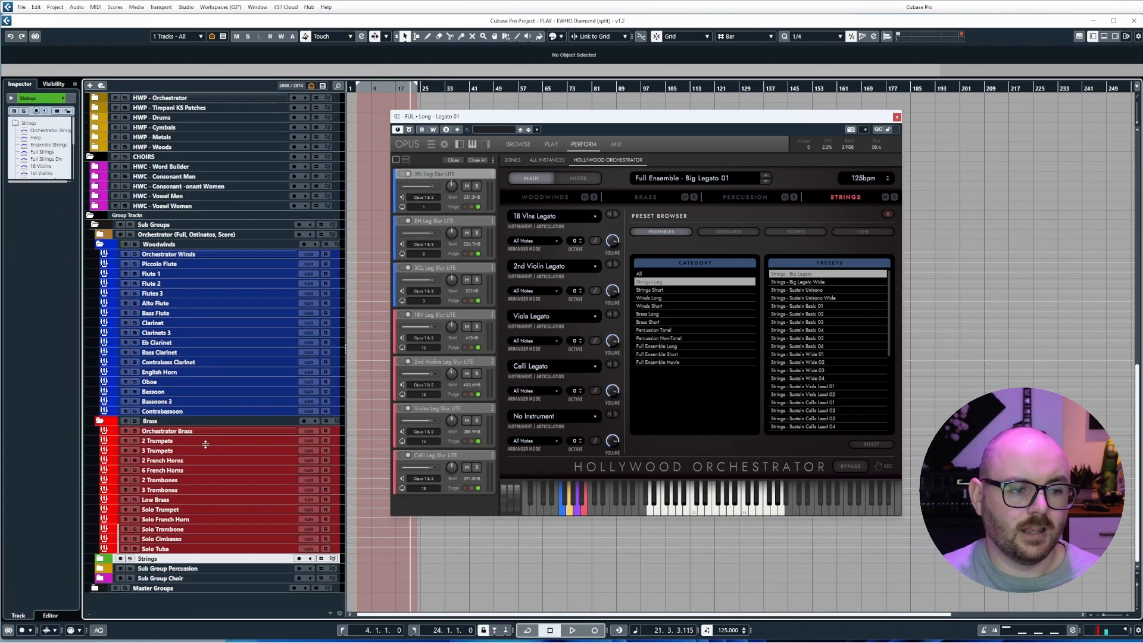
{"action": "left_click", "coordinate": [168, 253]}
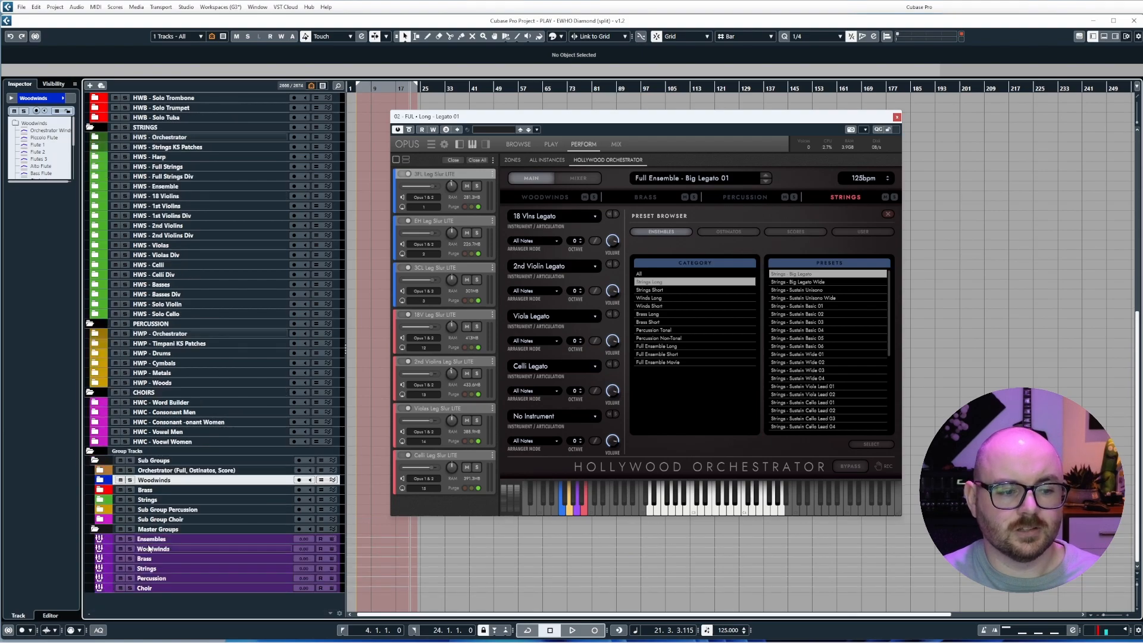
{"action": "left_click", "coordinate": [93, 312]}
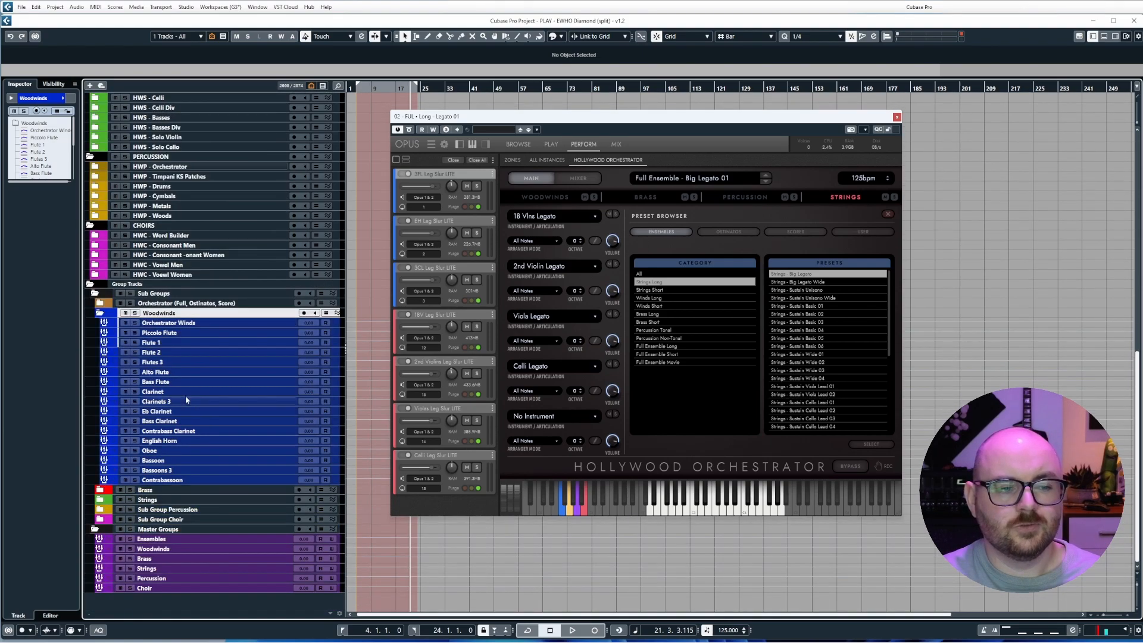
{"action": "mouse_move", "coordinate": [220, 383]}
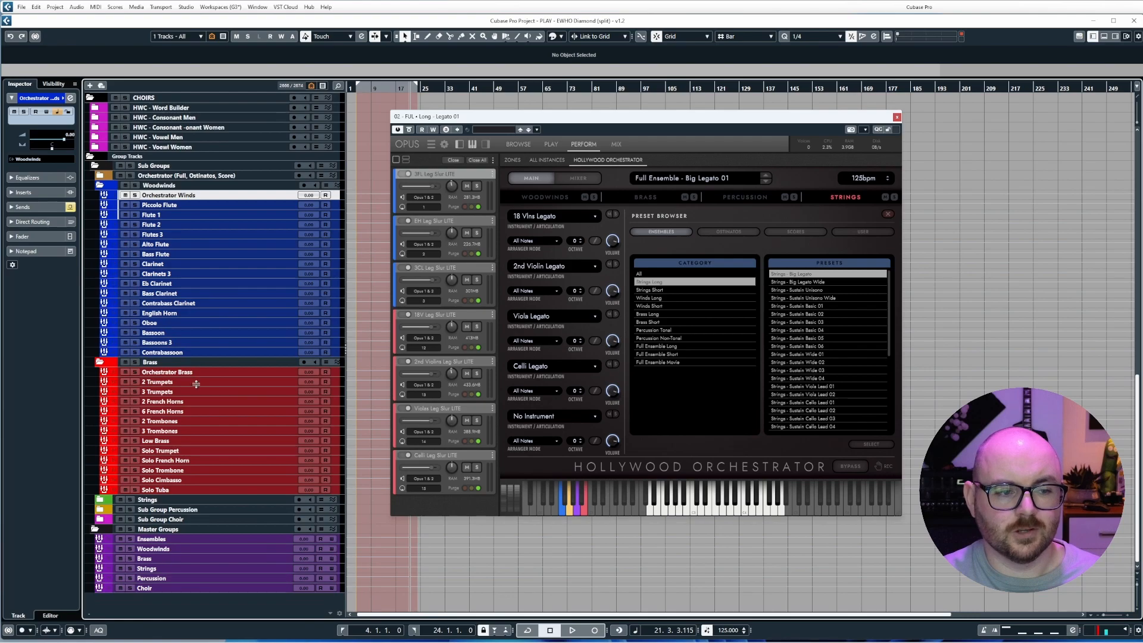
{"action": "left_click", "coordinate": [167, 371]}
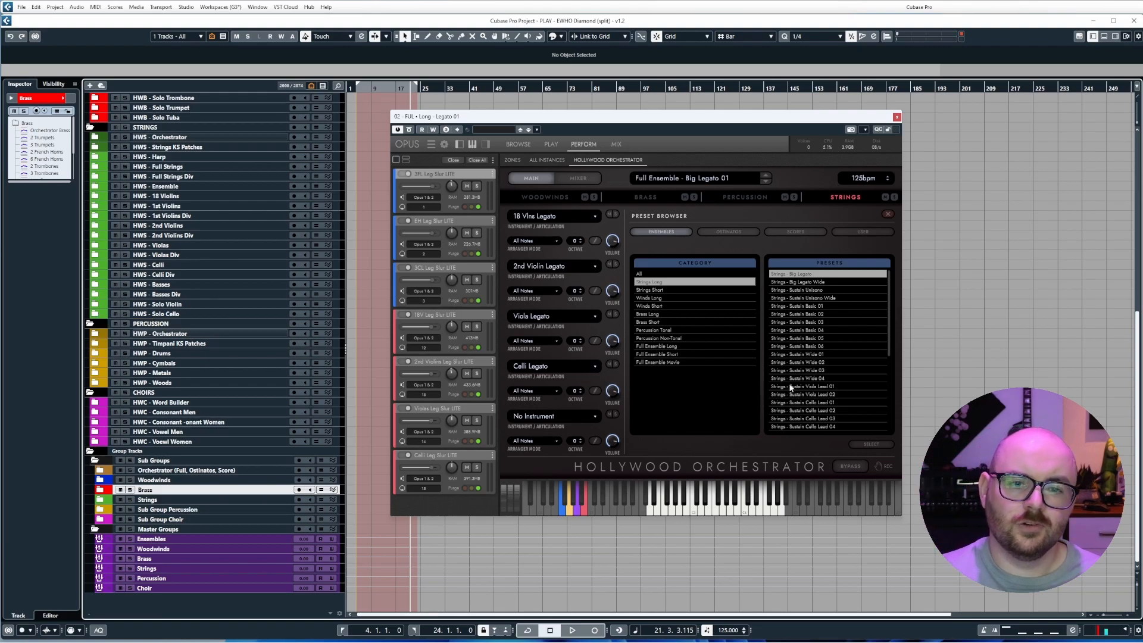
{"action": "left_click", "coordinate": [658, 362]}
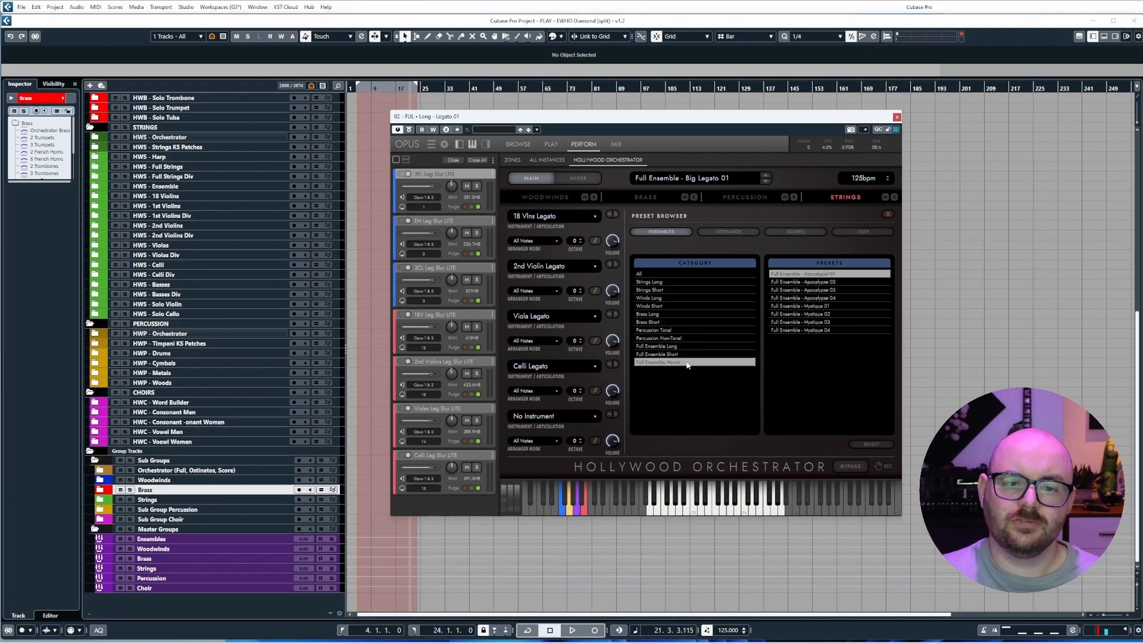
{"action": "left_click", "coordinate": [794, 231]}
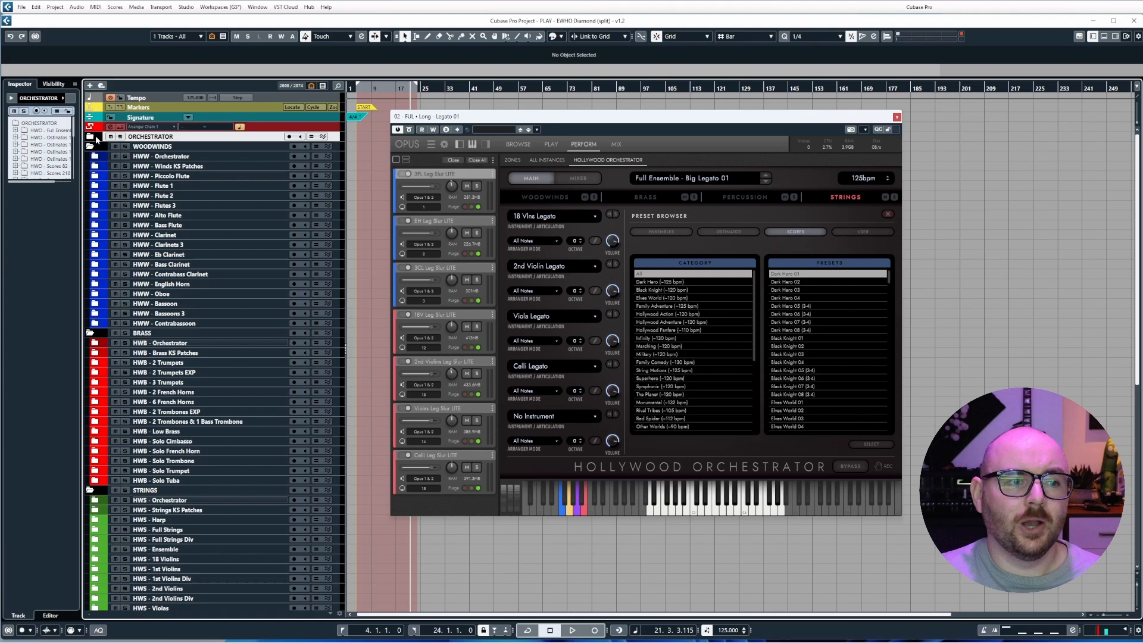
{"action": "left_click", "coordinate": [90, 137]}
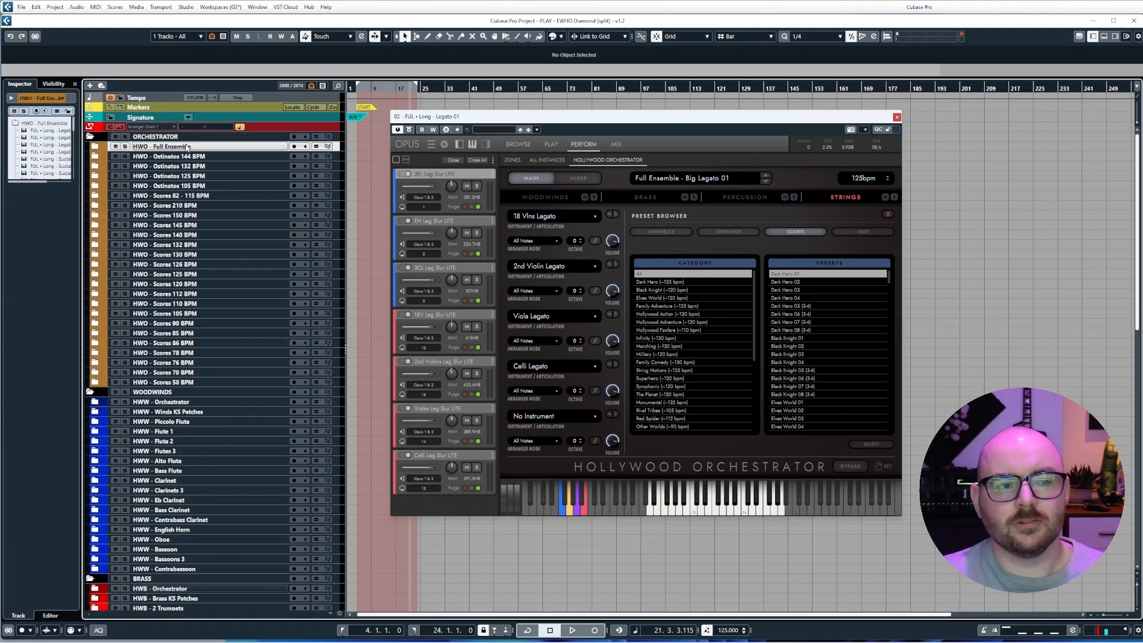
{"action": "left_click", "coordinate": [94, 146]}
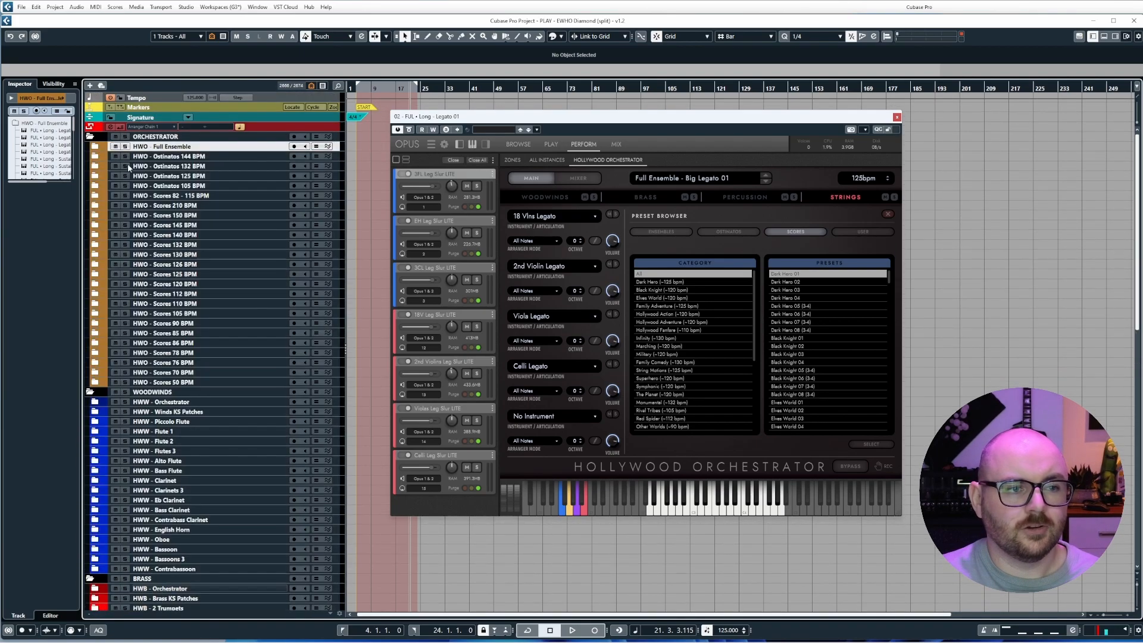
{"action": "left_click", "coordinate": [175, 185]}
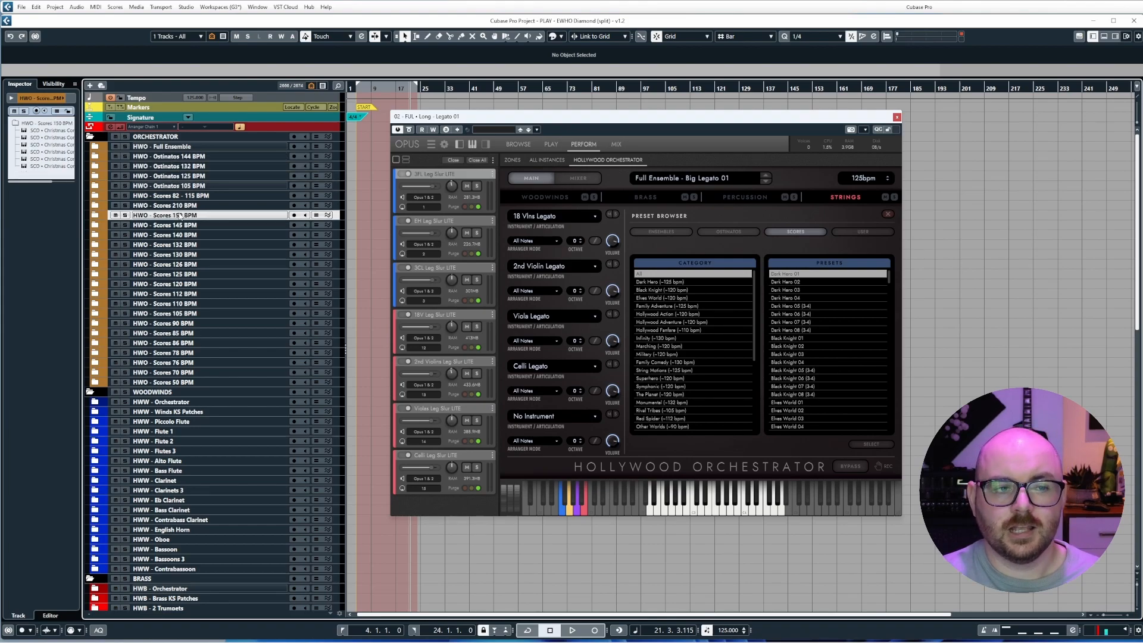
{"action": "left_click", "coordinate": [93, 205]}
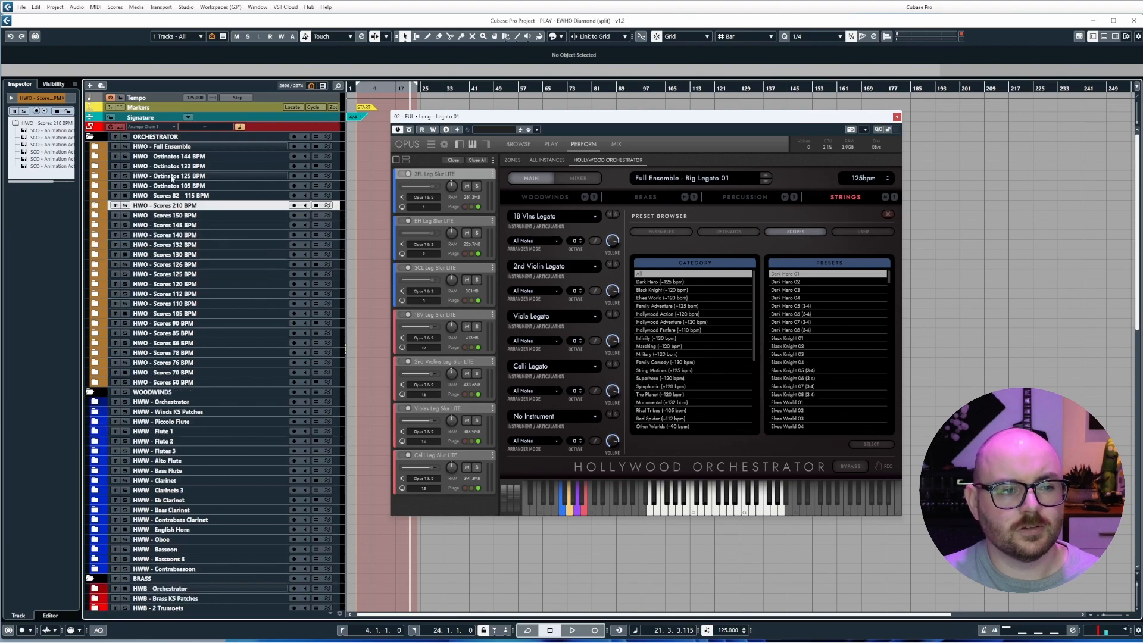
{"action": "mouse_move", "coordinate": [169, 177]}
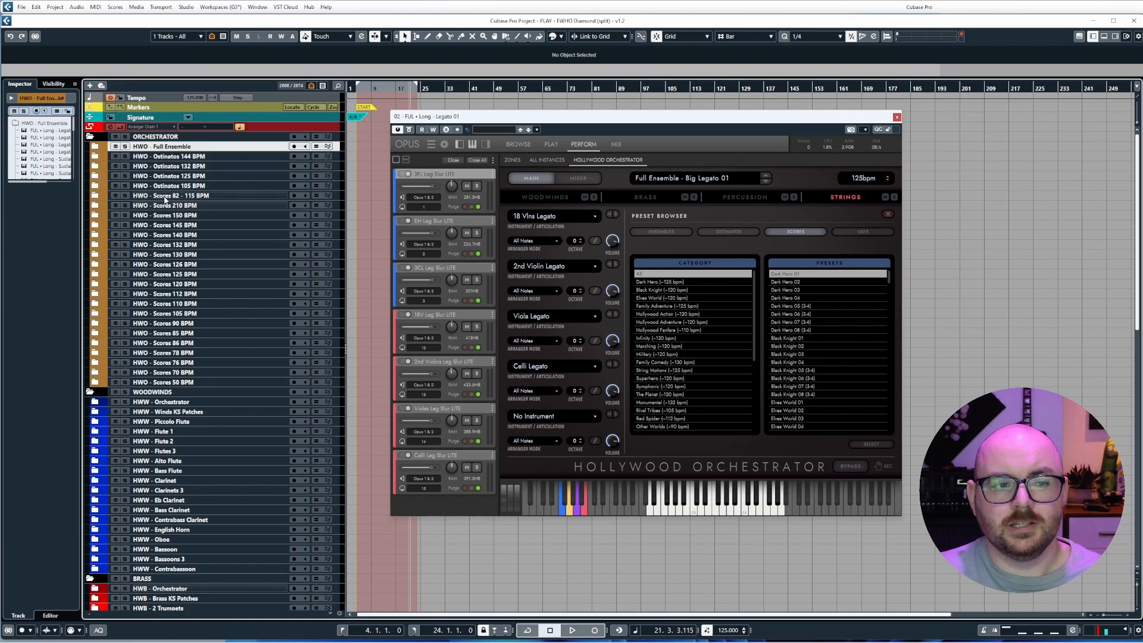
Scroll to the group tracks and select the Orchestrator Score and Ensembles master group tracks.
{"action": "scroll", "scroll_direction": "down", "scroll_amount": 3}
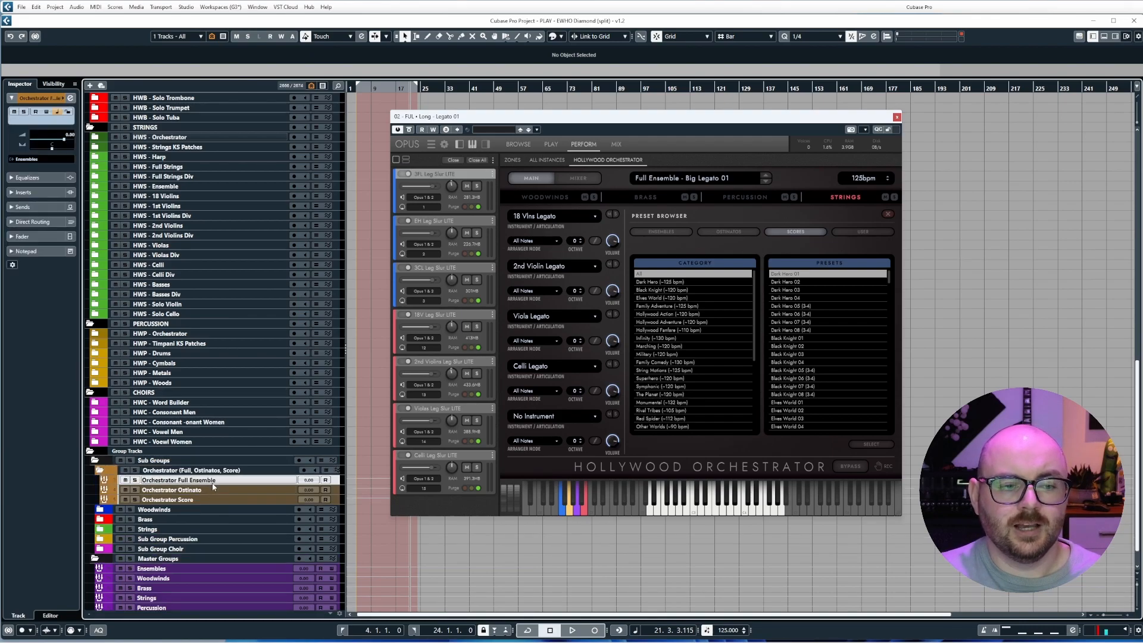
{"action": "mouse_move", "coordinate": [182, 480]}
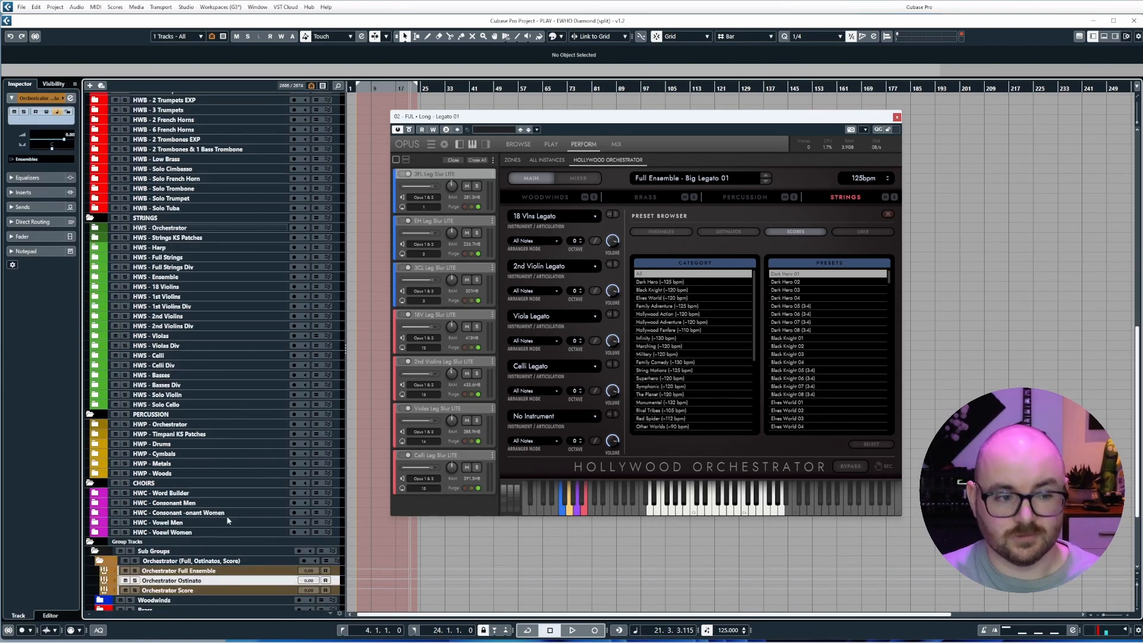
{"action": "scroll", "scroll_direction": "down", "scroll_amount": 3}
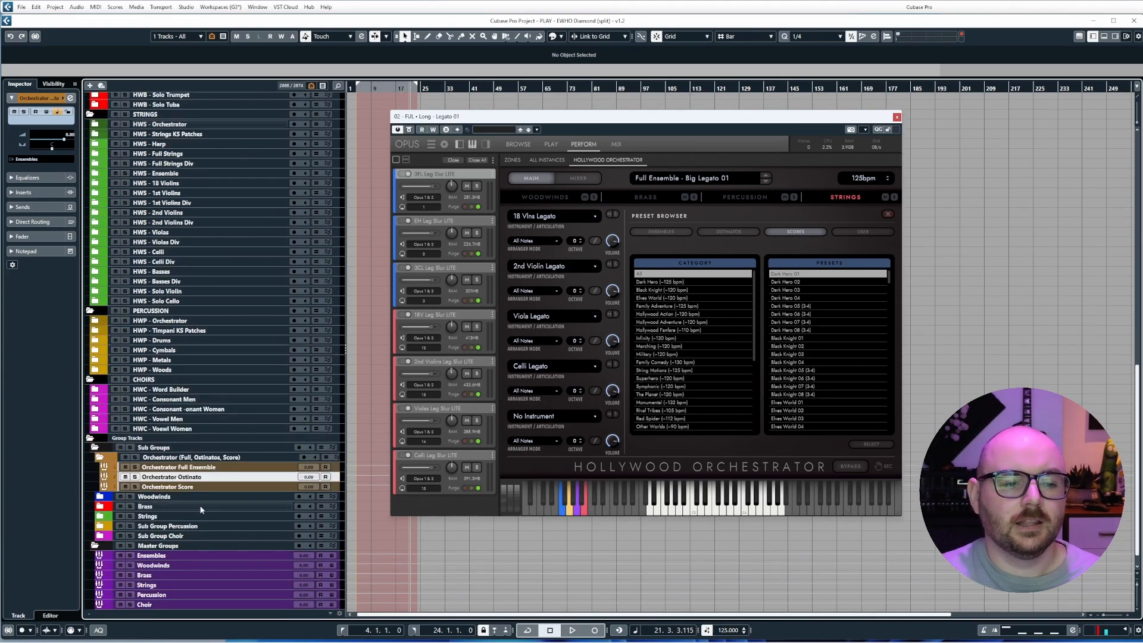
{"action": "left_click", "coordinate": [175, 486]}
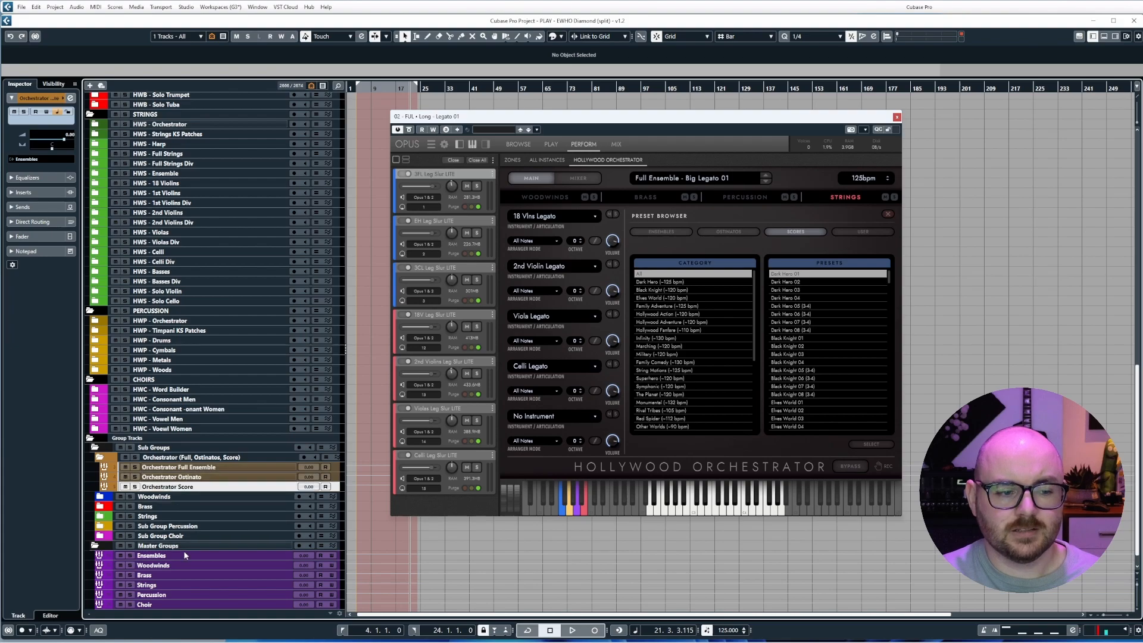
{"action": "left_click", "coordinate": [151, 555]}
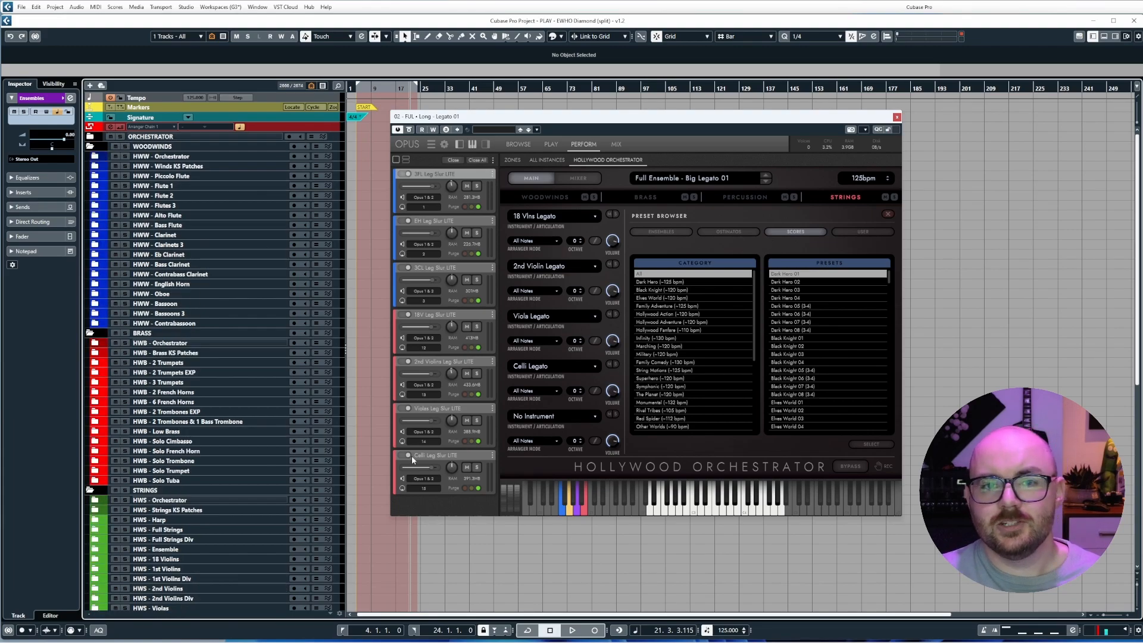
{"action": "mouse_move", "coordinate": [279, 155]}
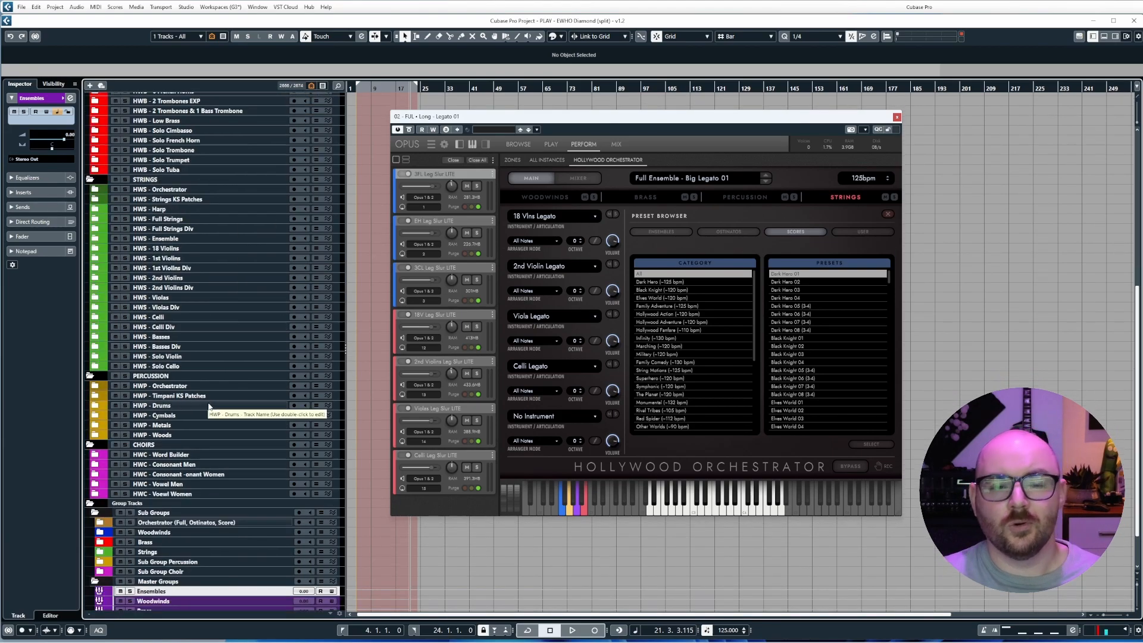
{"action": "mouse_move", "coordinate": [185, 484]}
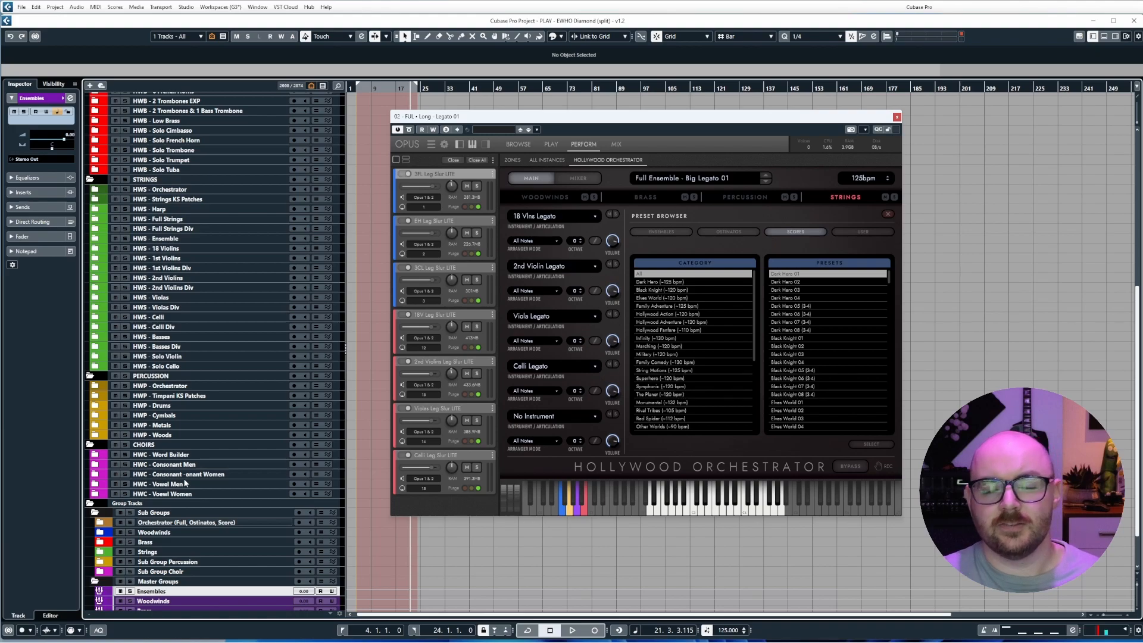
{"action": "mouse_move", "coordinate": [266, 401]}
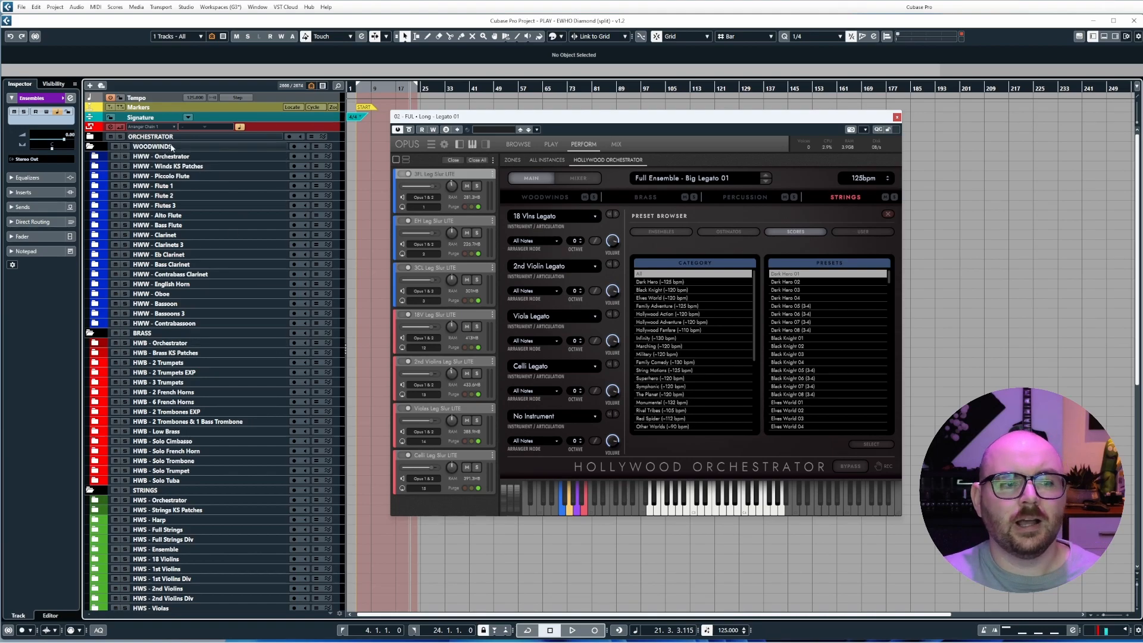
{"action": "left_click", "coordinate": [151, 147]}
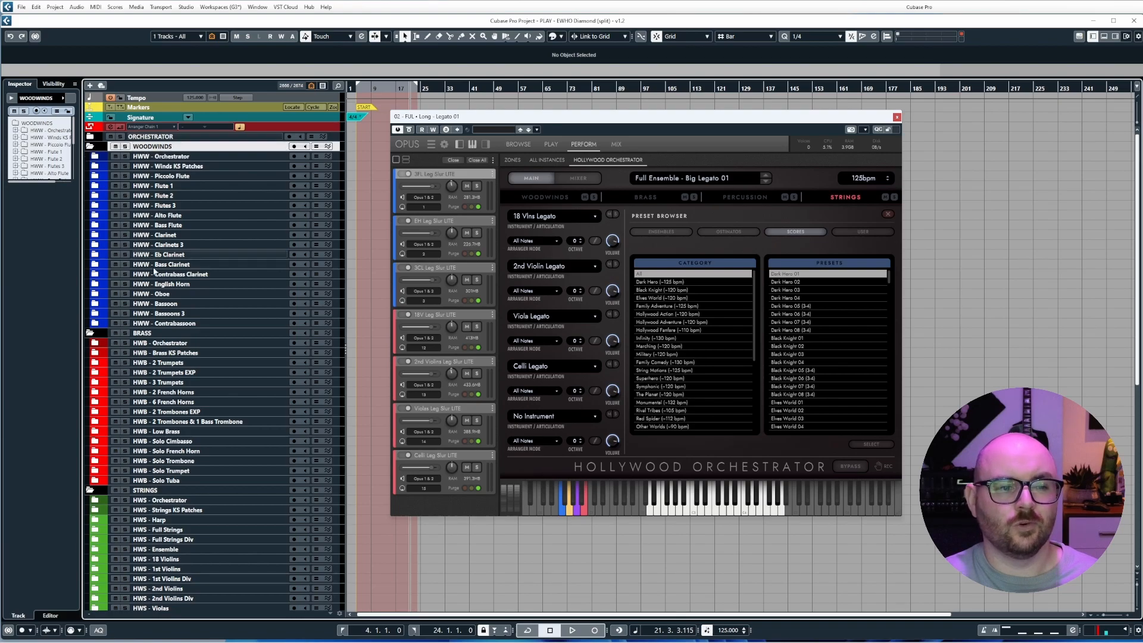
{"action": "scroll", "scroll_direction": "down", "scroll_amount": 3}
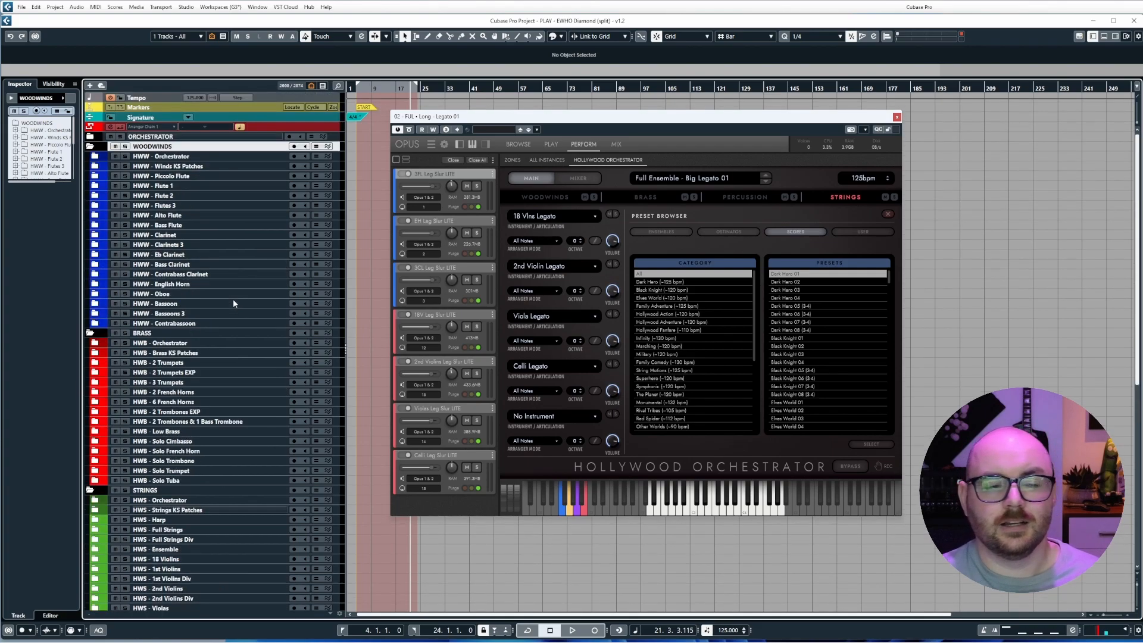
{"action": "right_click", "coordinate": [178, 303]}
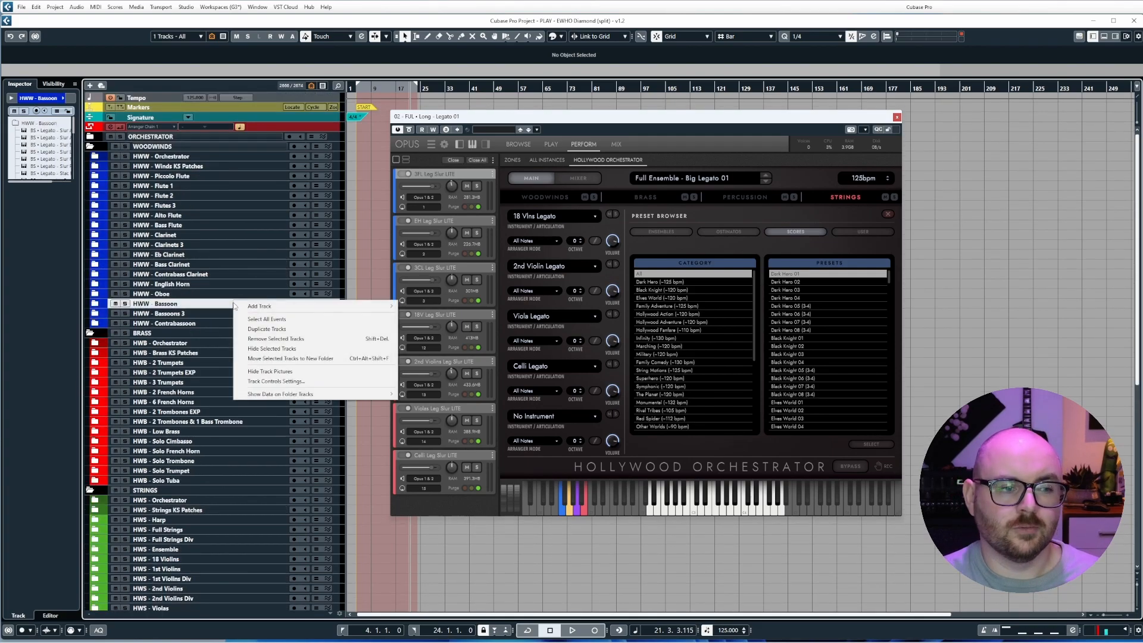
{"action": "left_click", "coordinate": [168, 254]}
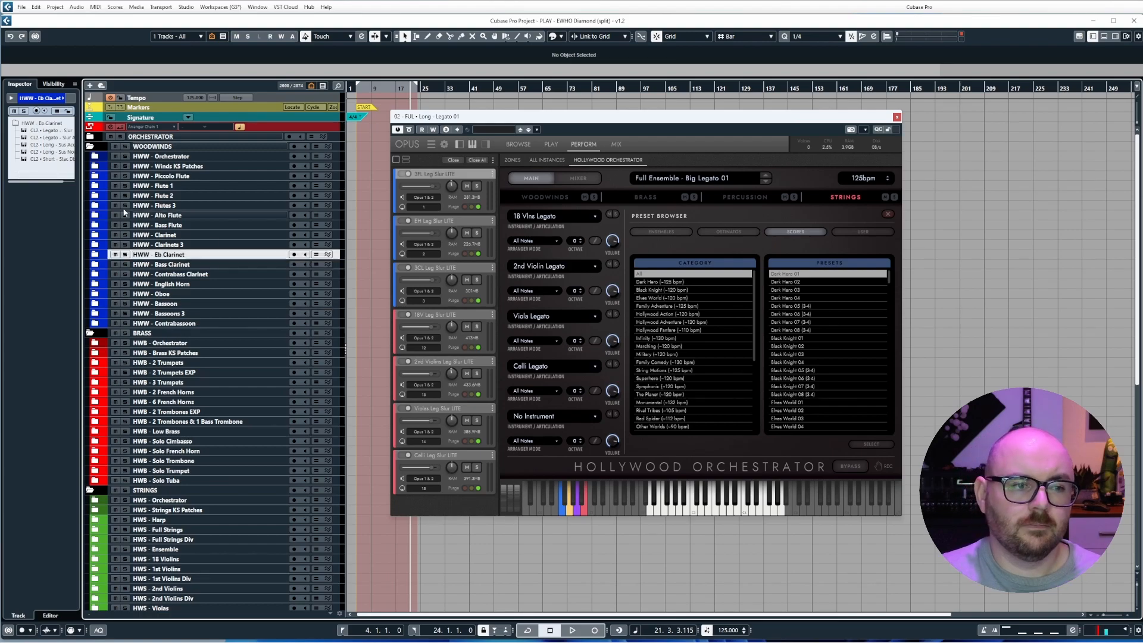
{"action": "left_click", "coordinate": [106, 156]}
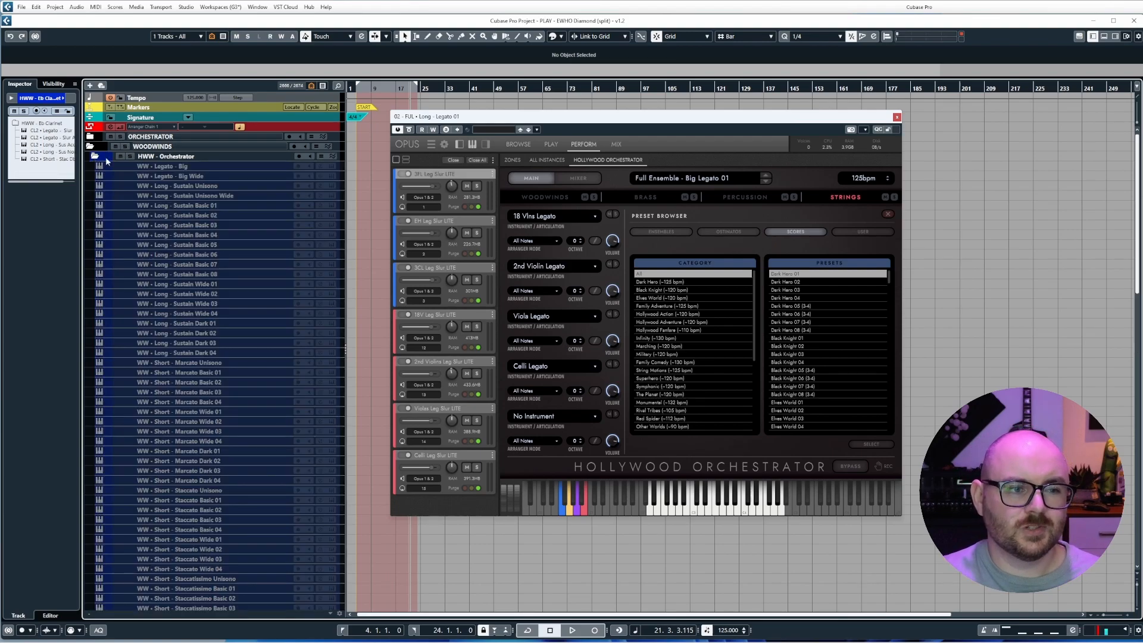
{"action": "scroll", "scroll_direction": "down", "scroll_amount": 3}
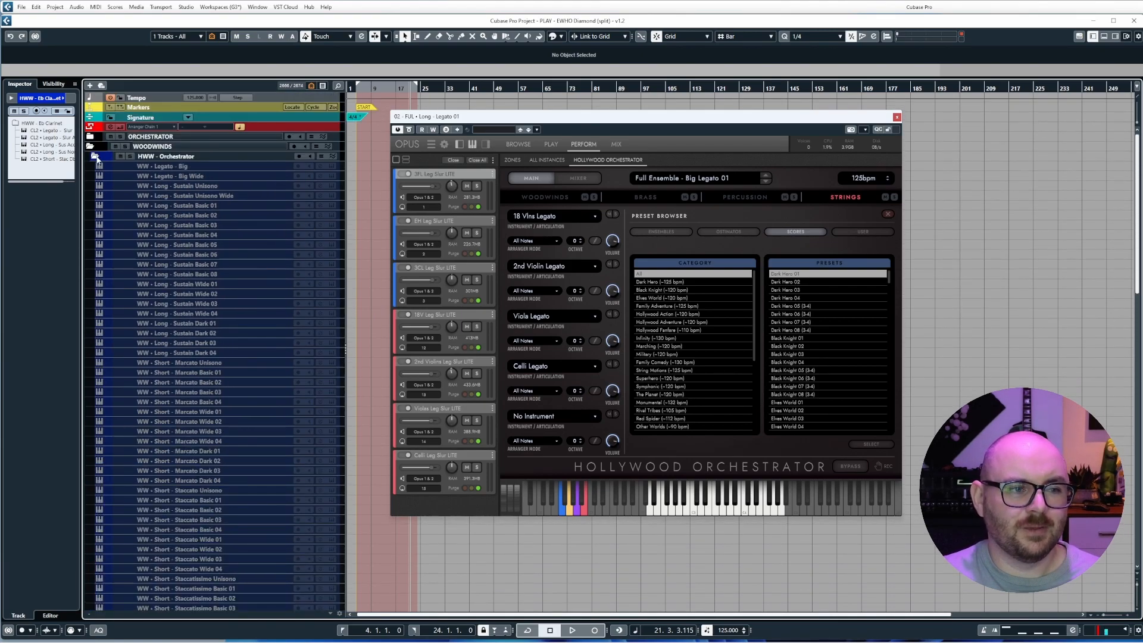
{"action": "left_click", "coordinate": [93, 166]}
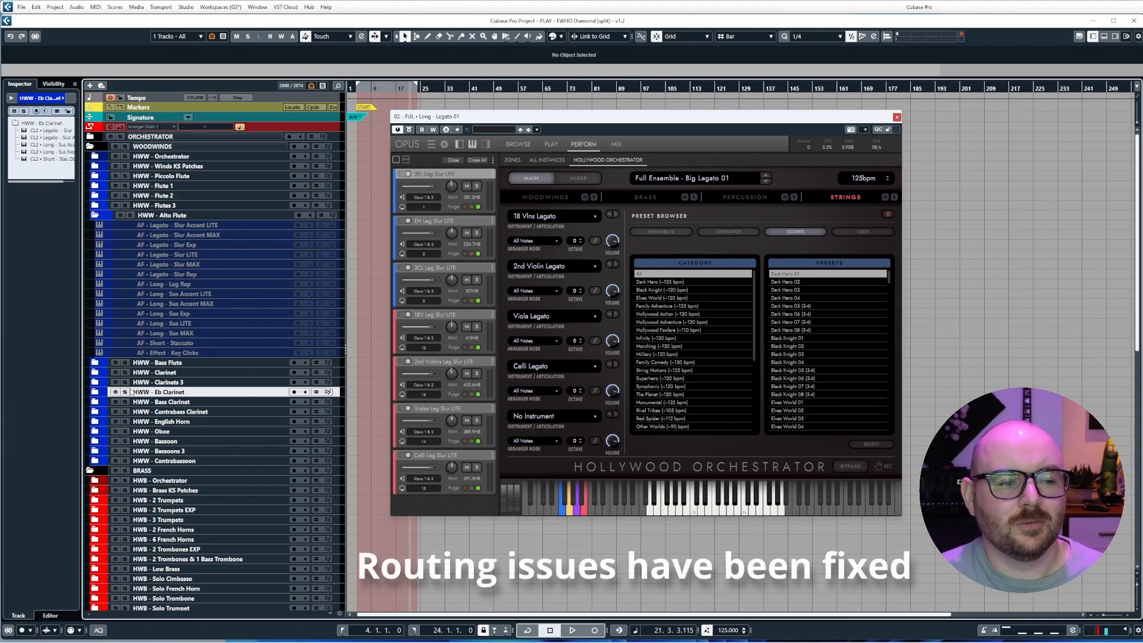
{"action": "scroll", "scroll_direction": "down", "scroll_amount": 3}
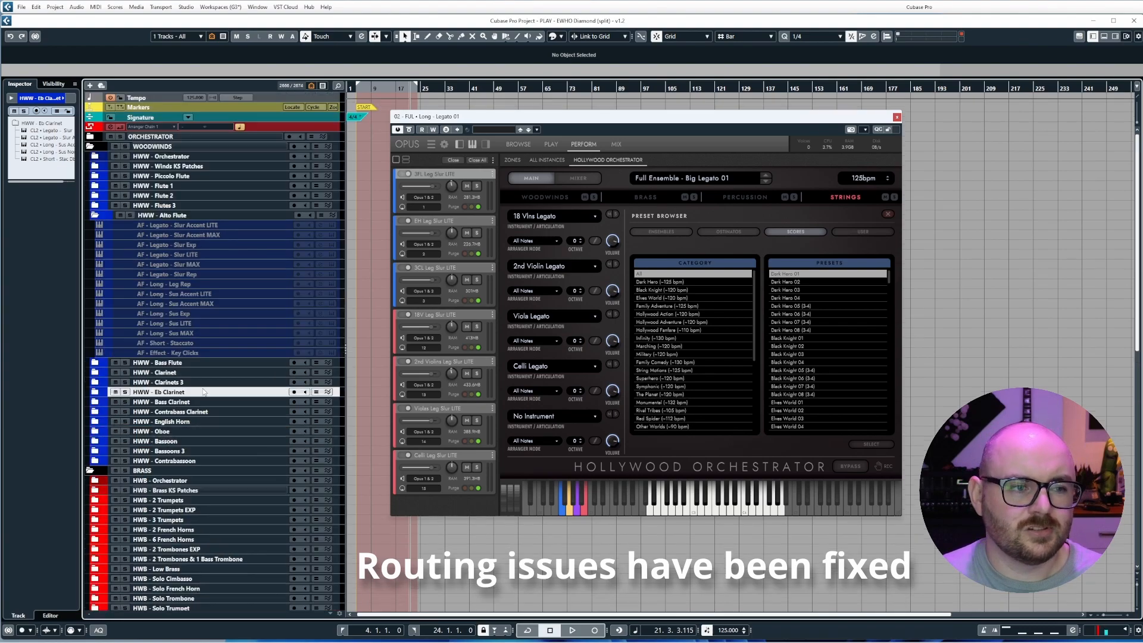
{"action": "mouse_move", "coordinate": [166, 279]}
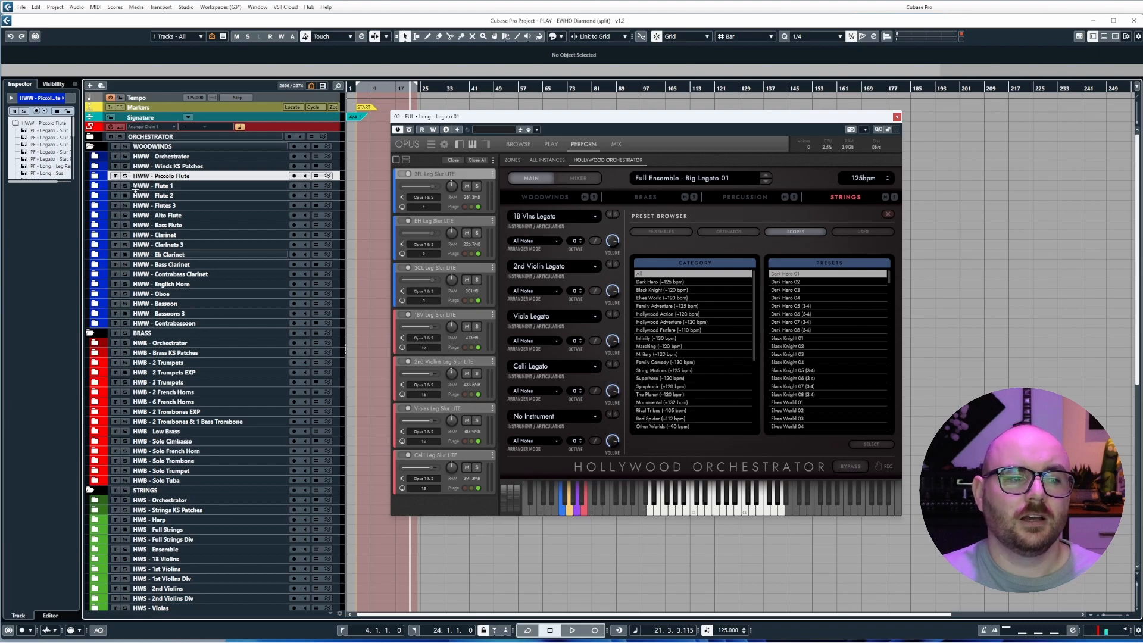
Expand Winds KS Patches, select KS - Piccolo Flute and open its Expression Map Setup.
{"action": "left_click", "coordinate": [90, 165]}
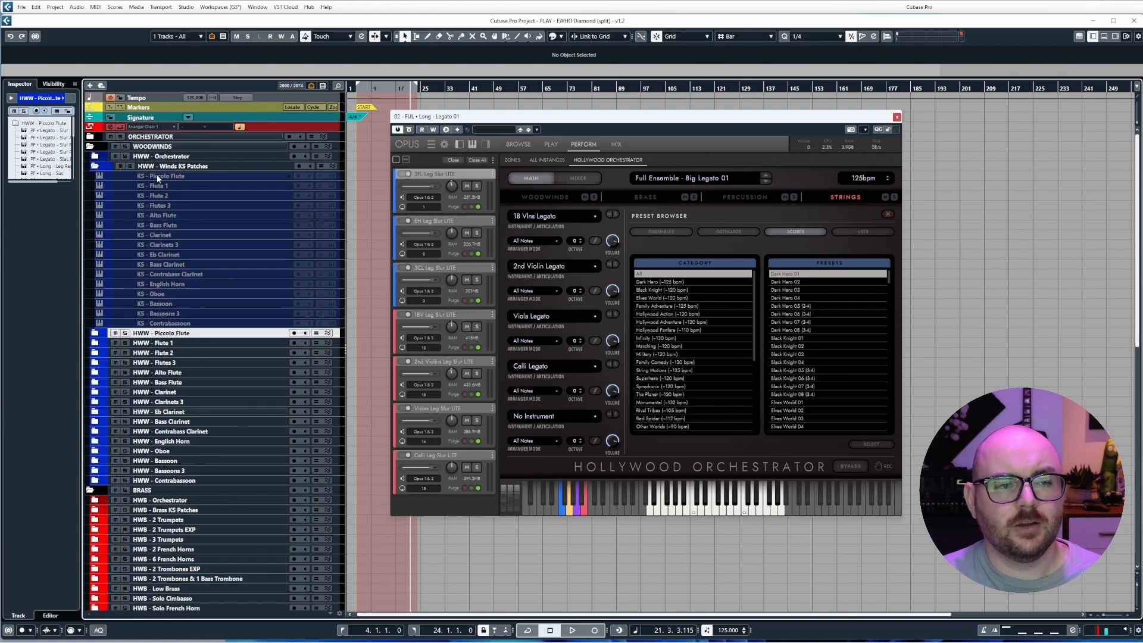
{"action": "right_click", "coordinate": [160, 176]}
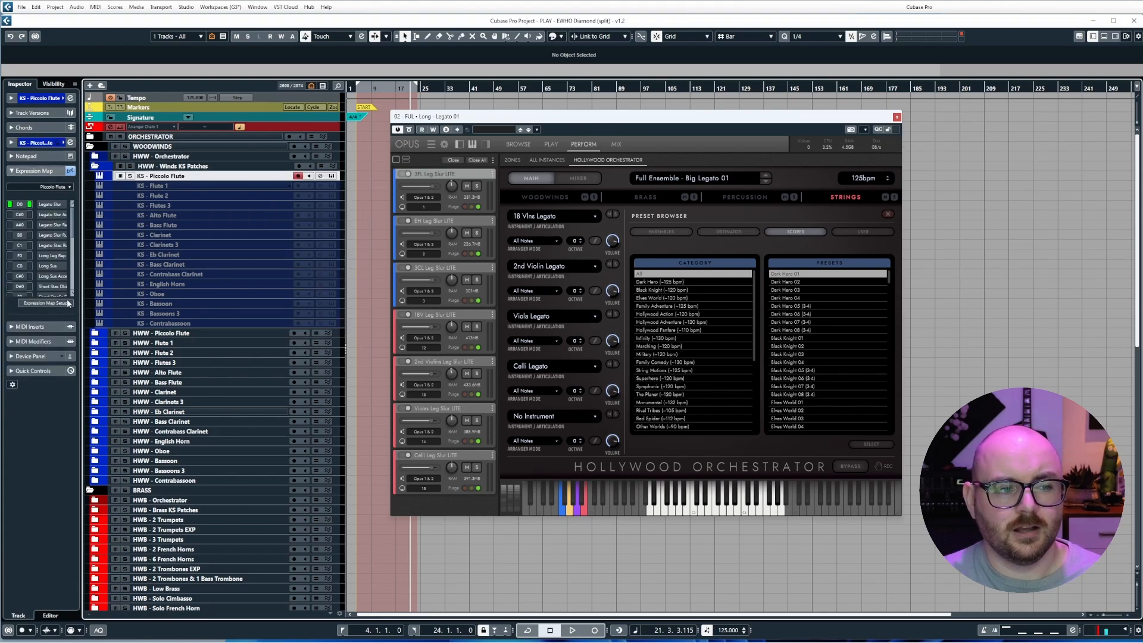
{"action": "left_click", "coordinate": [45, 302]}
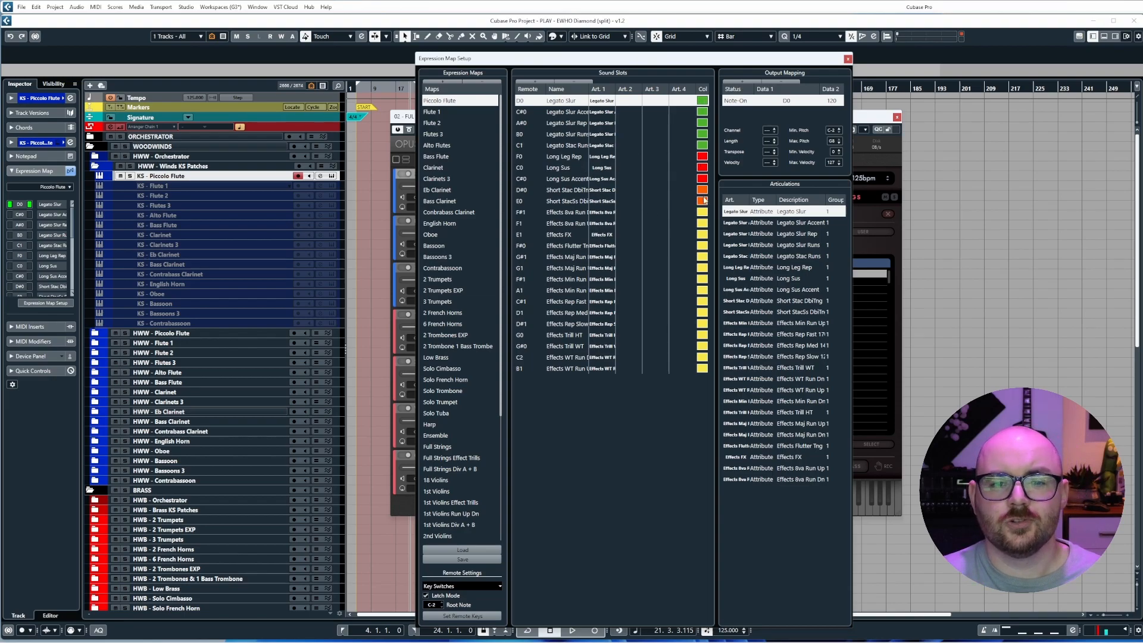
{"action": "mouse_move", "coordinate": [468, 143]}
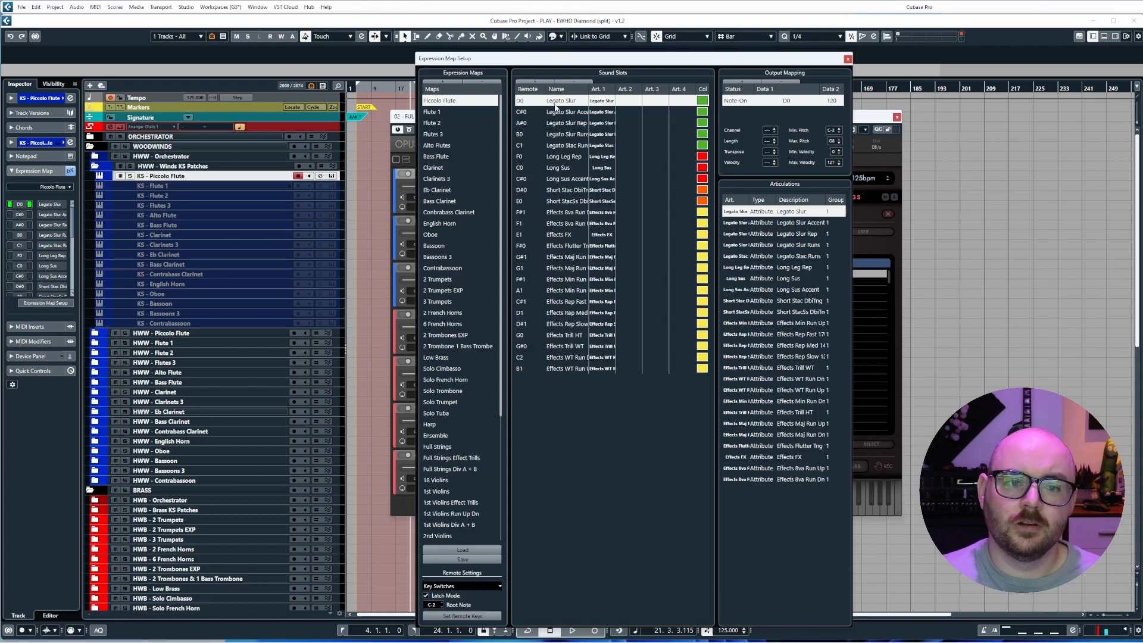
Select the Legato Slur slot, view the Flute 1 map, then return to Piccolo Flute.
{"action": "left_click", "coordinate": [565, 279]}
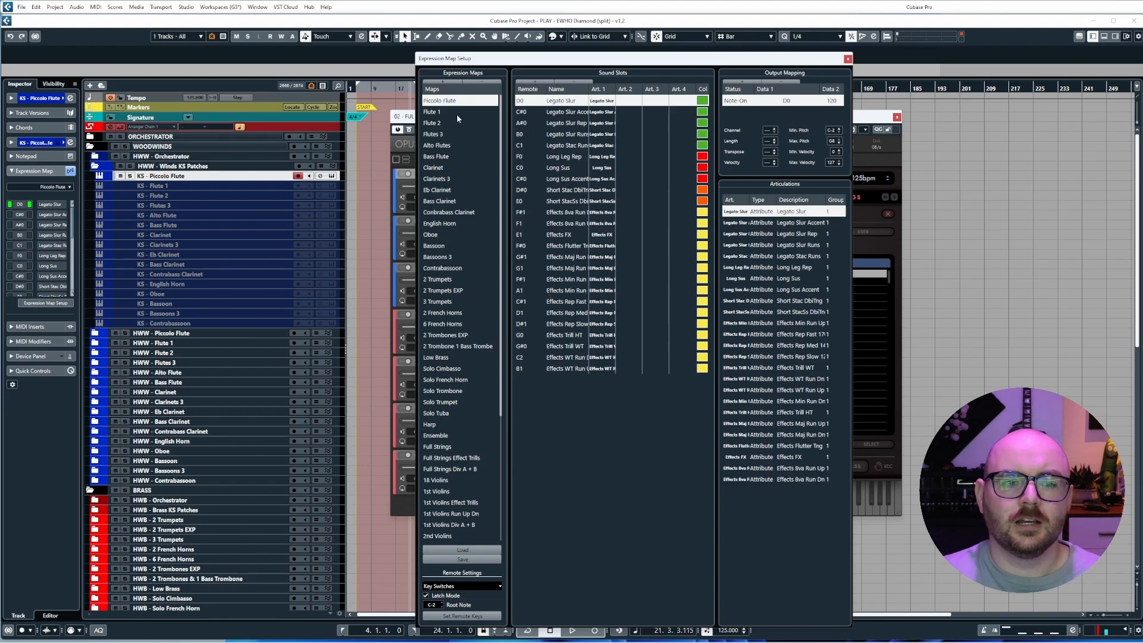
{"action": "left_click", "coordinate": [434, 111]}
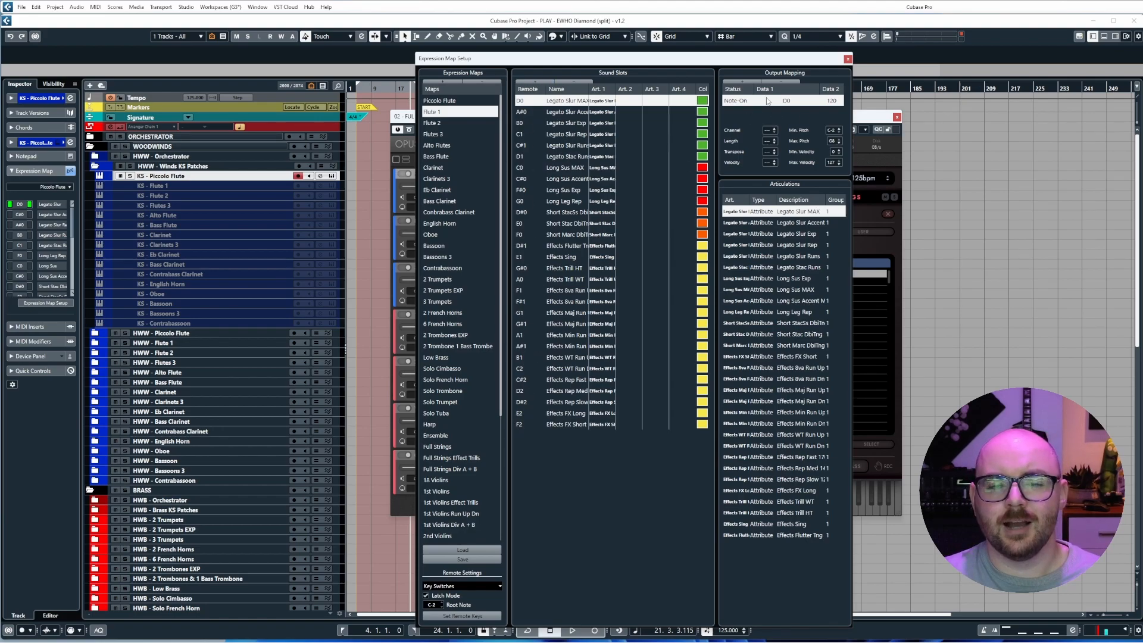
{"action": "left_click", "coordinate": [439, 100]}
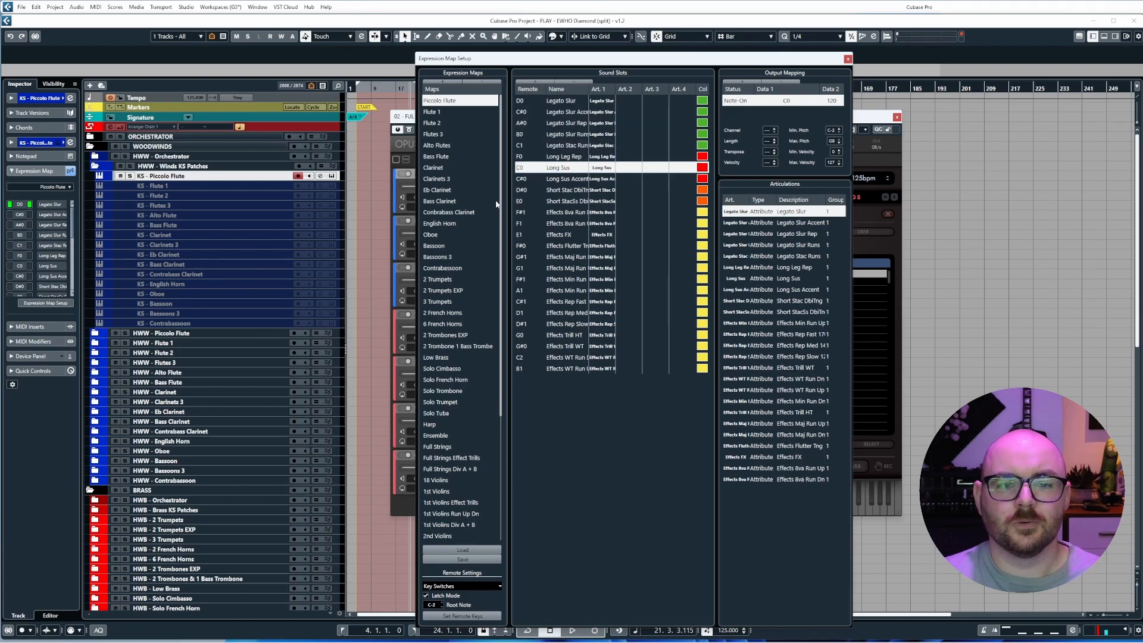
Review the Clarinet, English Horn, Oboe and Contrabassoon expression maps.
{"action": "left_click", "coordinate": [436, 168]}
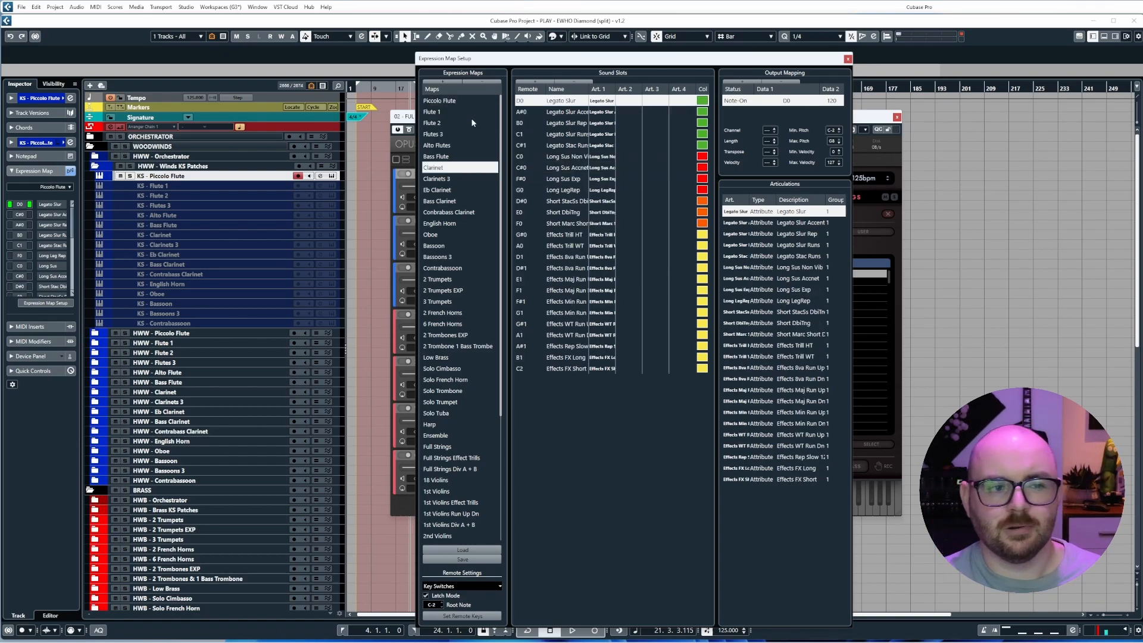
{"action": "left_click", "coordinate": [438, 223]}
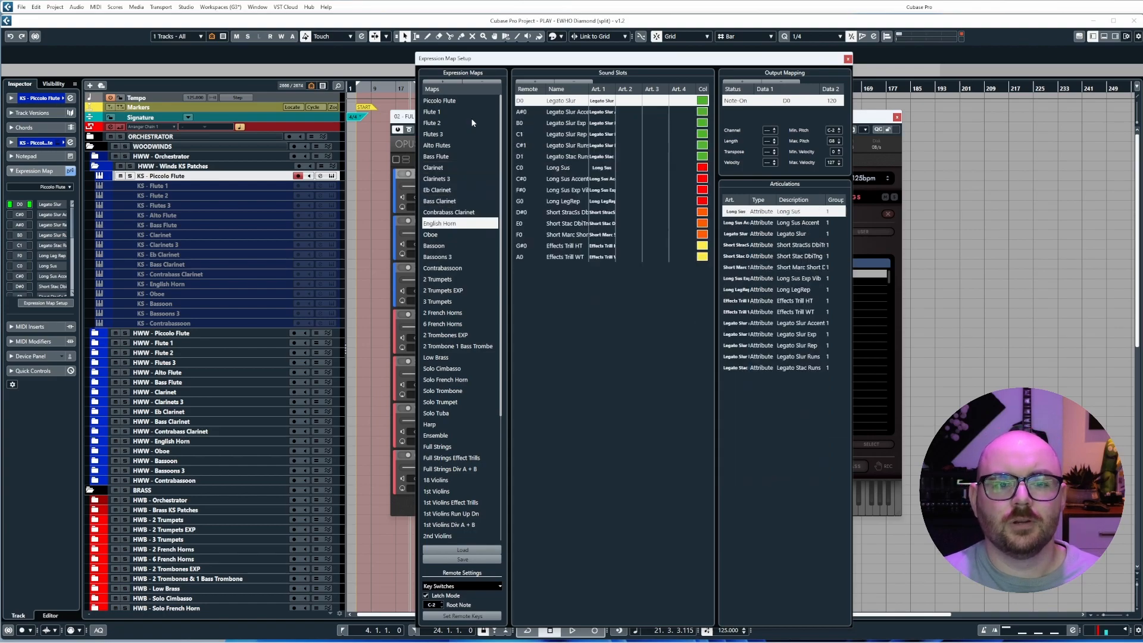
{"action": "left_click", "coordinate": [435, 234]}
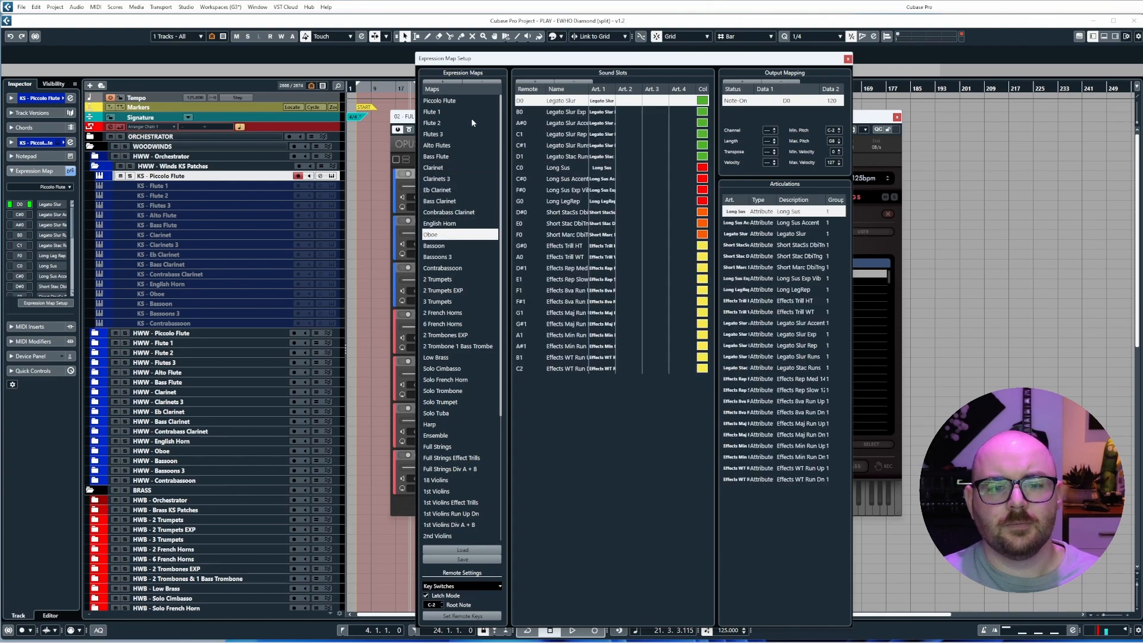
{"action": "left_click", "coordinate": [442, 268]}
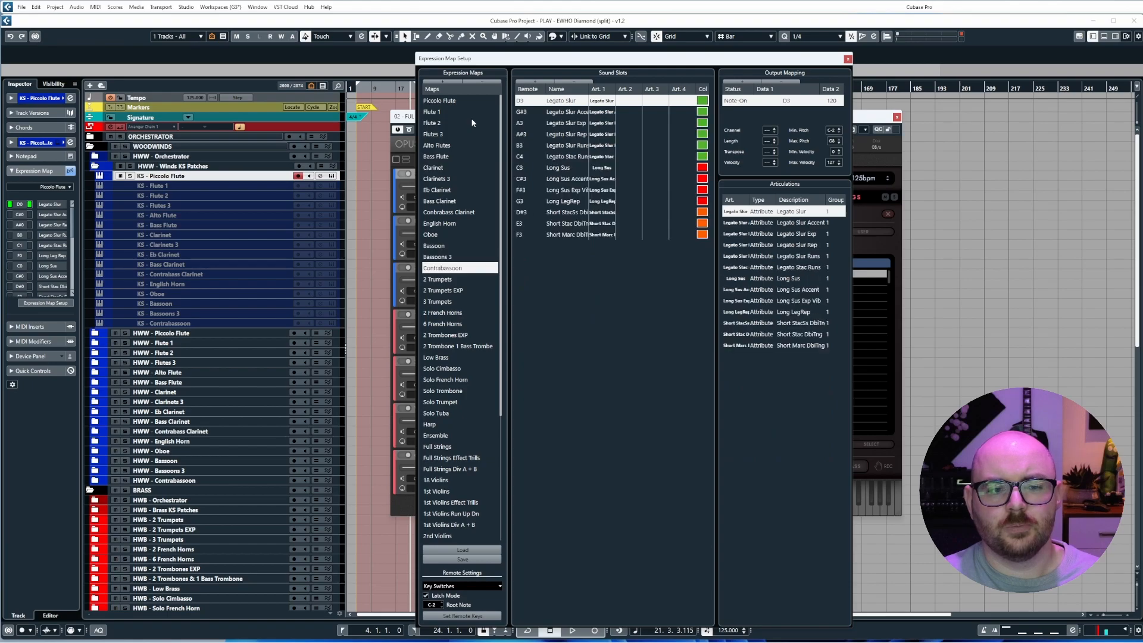
Review the trumpet, French Horn and Low Brass expression maps and a trumpet sound slot.
{"action": "left_click", "coordinate": [442, 290]}
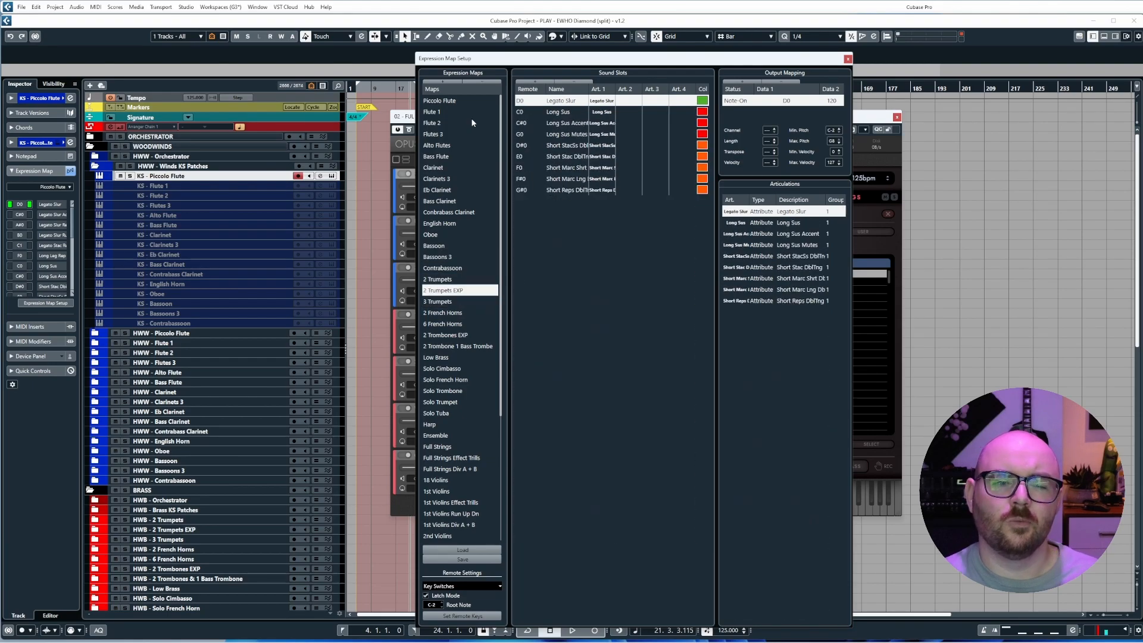
{"action": "left_click", "coordinate": [438, 302]}
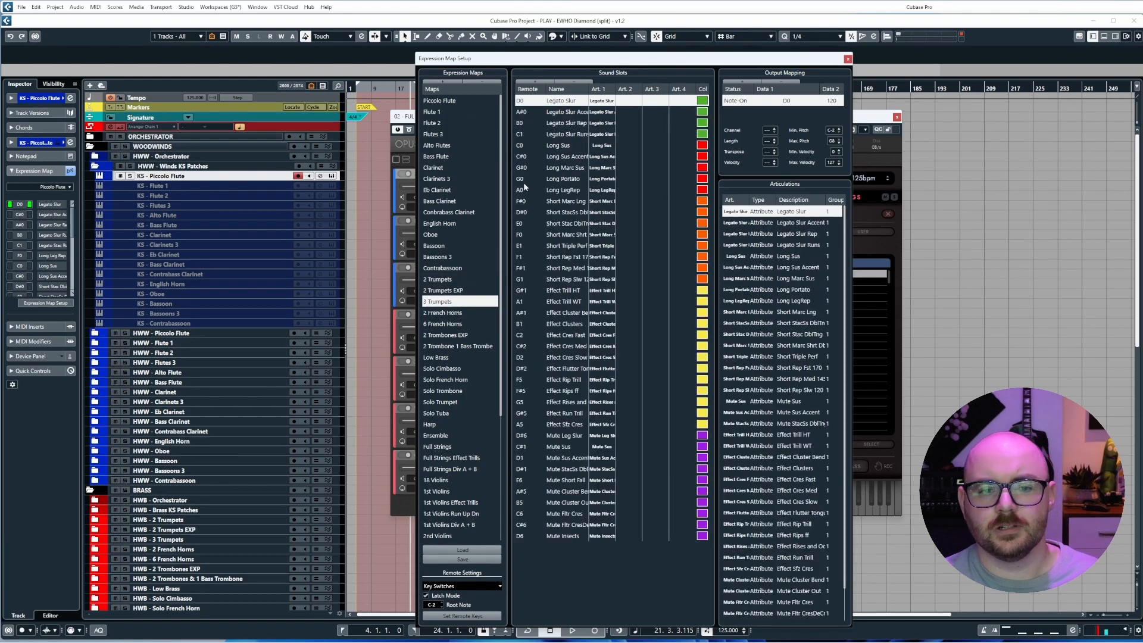
{"action": "left_click", "coordinate": [561, 256]}
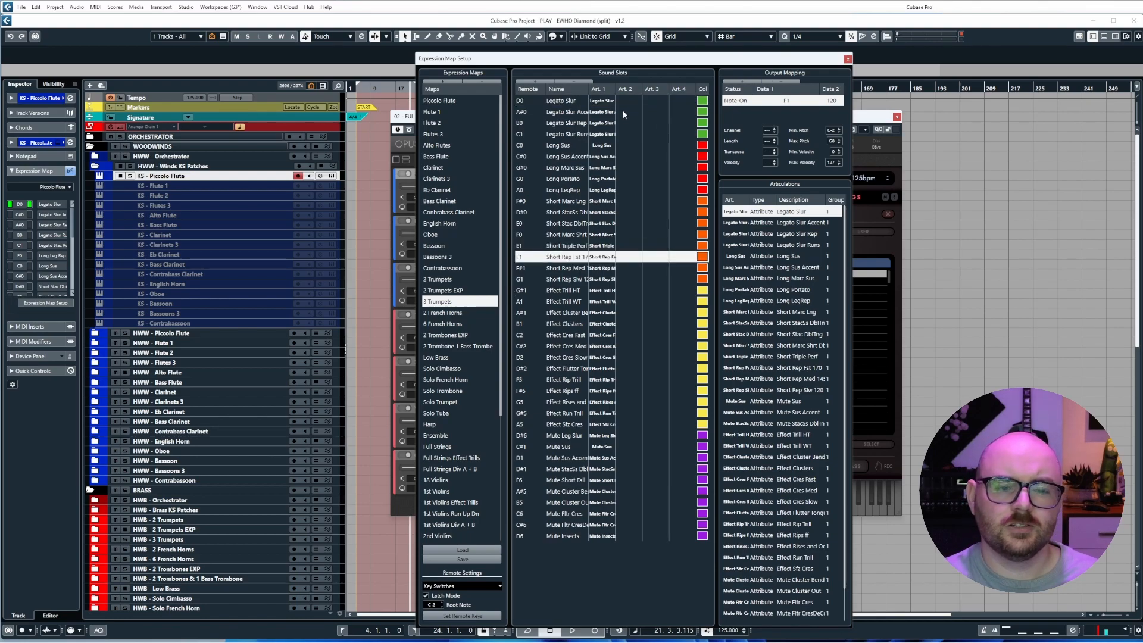
{"action": "left_click", "coordinate": [443, 313]}
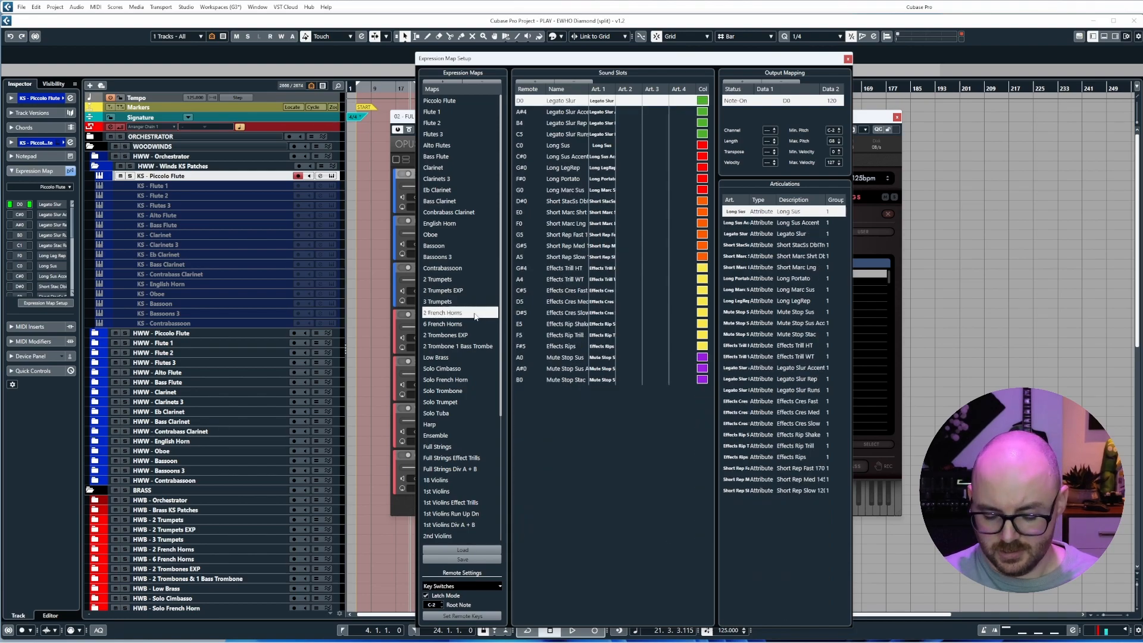
{"action": "left_click", "coordinate": [435, 357]}
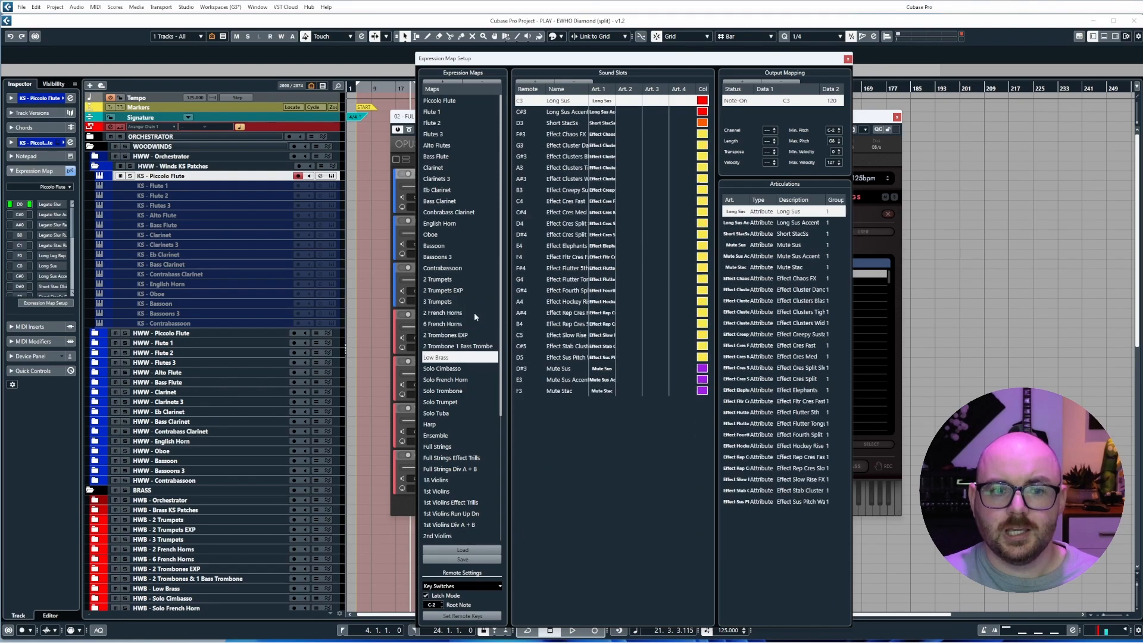
{"action": "left_click", "coordinate": [446, 380]}
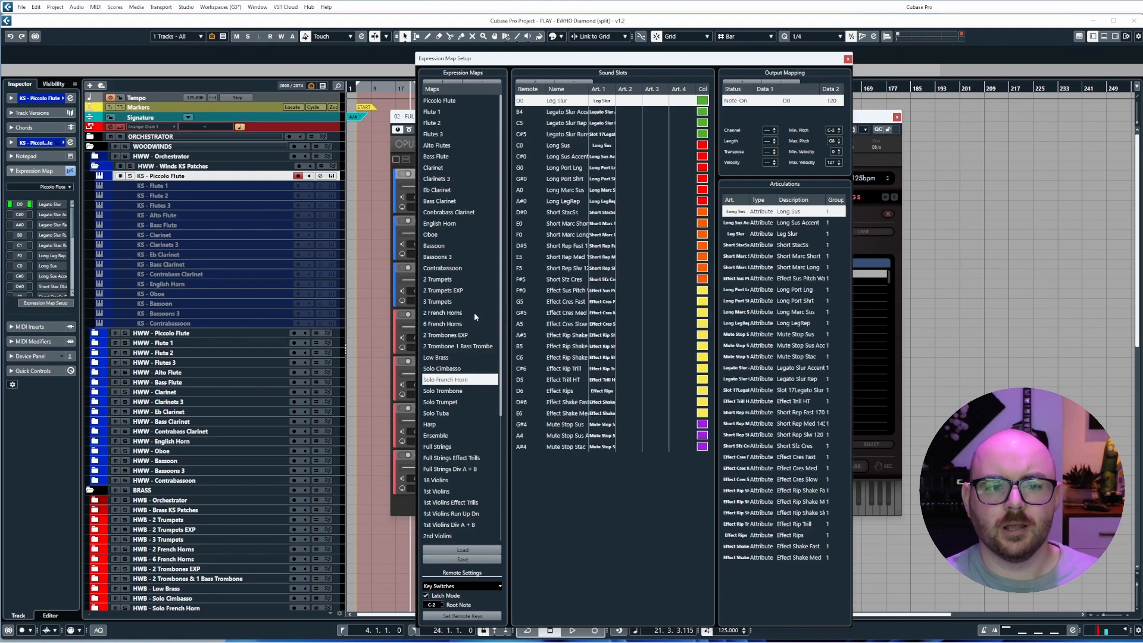
Review the Harp, Ensemble and Full Strings Effect Trills maps, then close Expression Map Setup.
{"action": "left_click", "coordinate": [442, 390]}
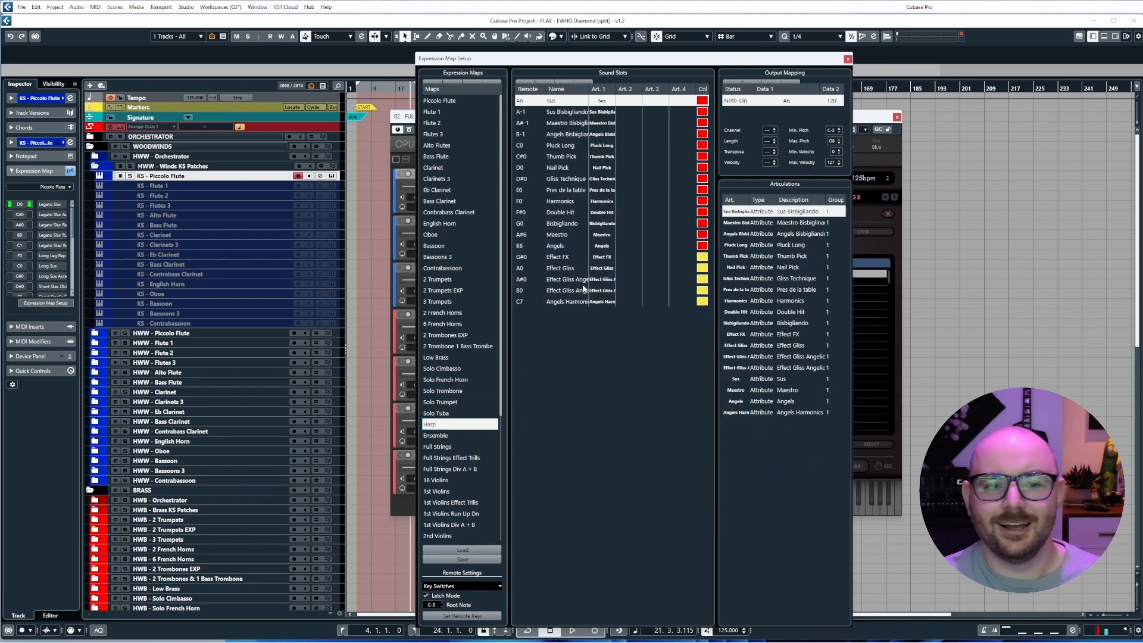
{"action": "left_click", "coordinate": [436, 435]}
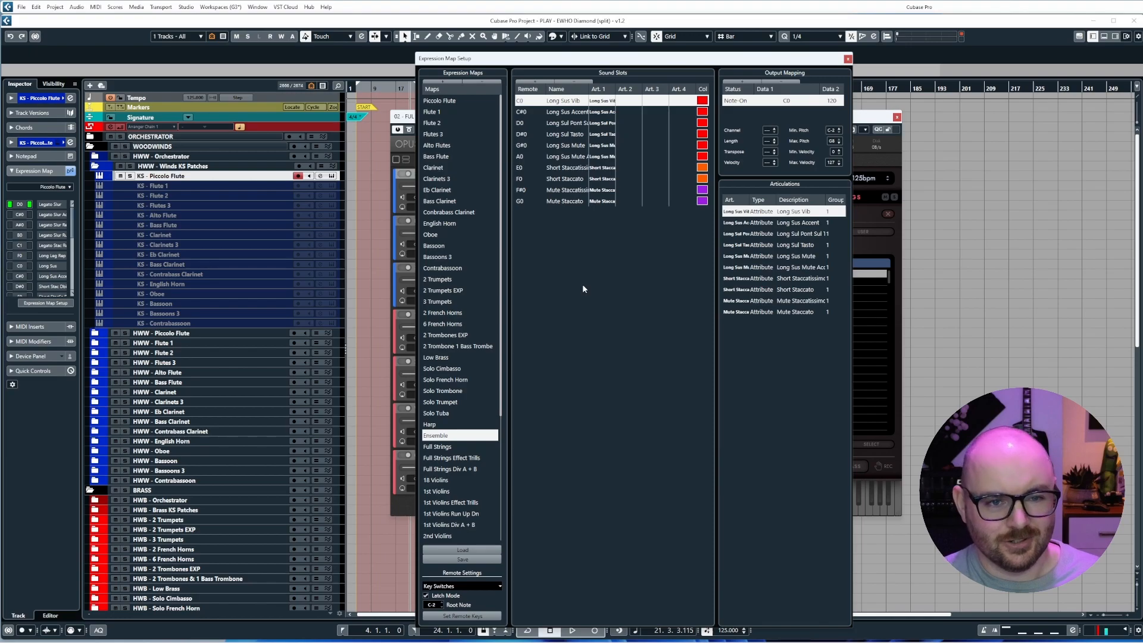
{"action": "left_click", "coordinate": [457, 458]}
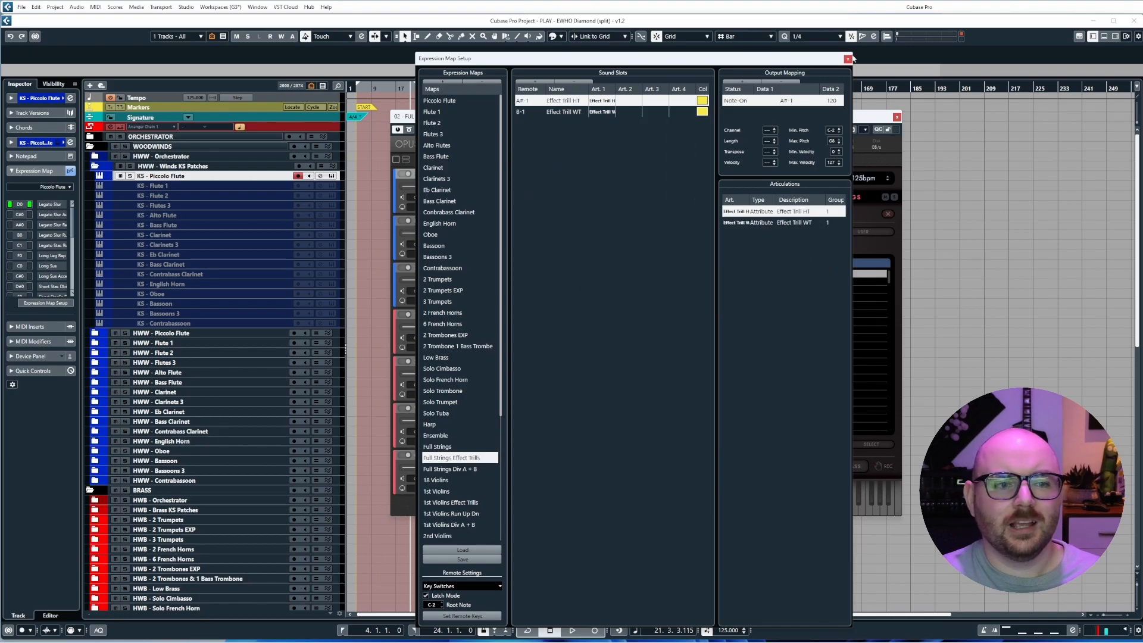
{"action": "left_click", "coordinate": [848, 58]}
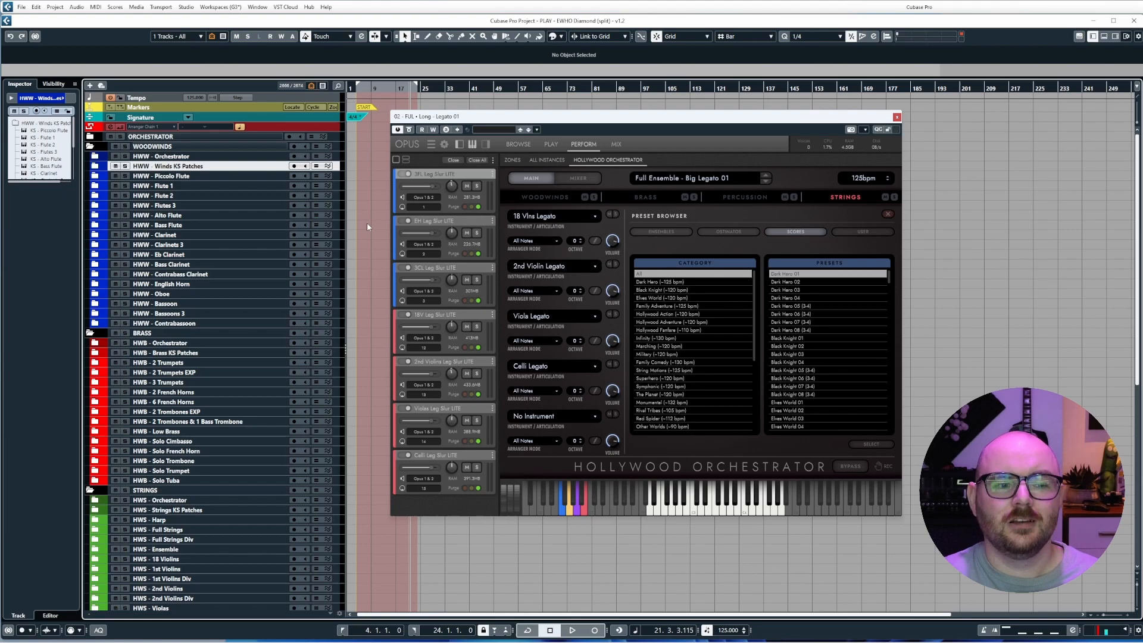
Cycle track visibility through Orchestrator, Woodwinds, Strings and Percussion, ending on Choir.
{"action": "left_click", "coordinate": [175, 36]}
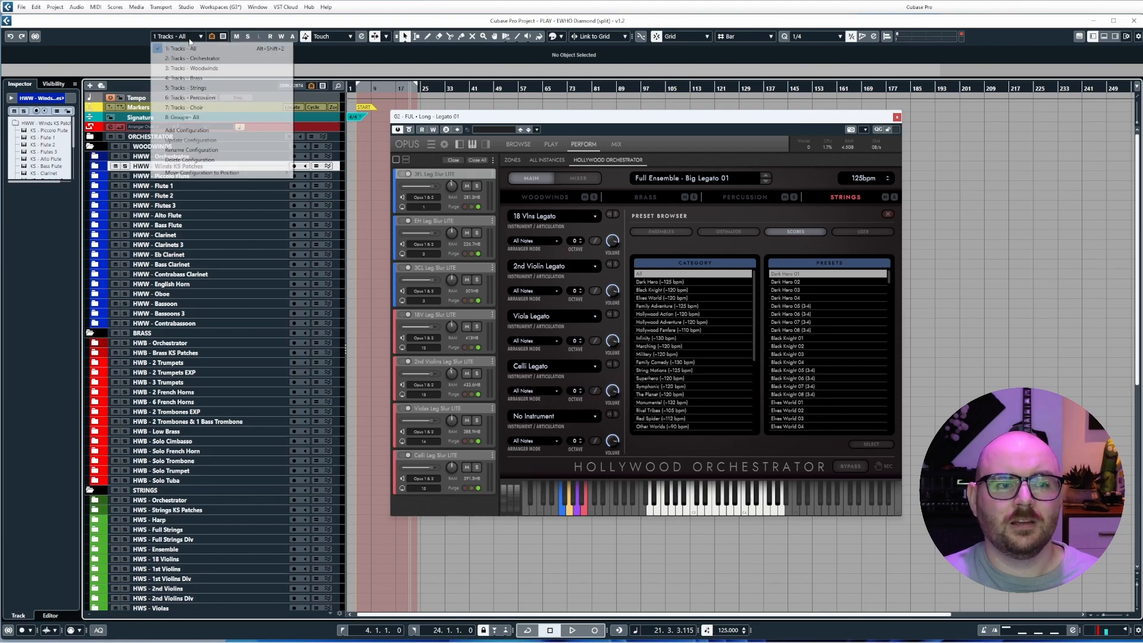
{"action": "mouse_move", "coordinate": [193, 58]}
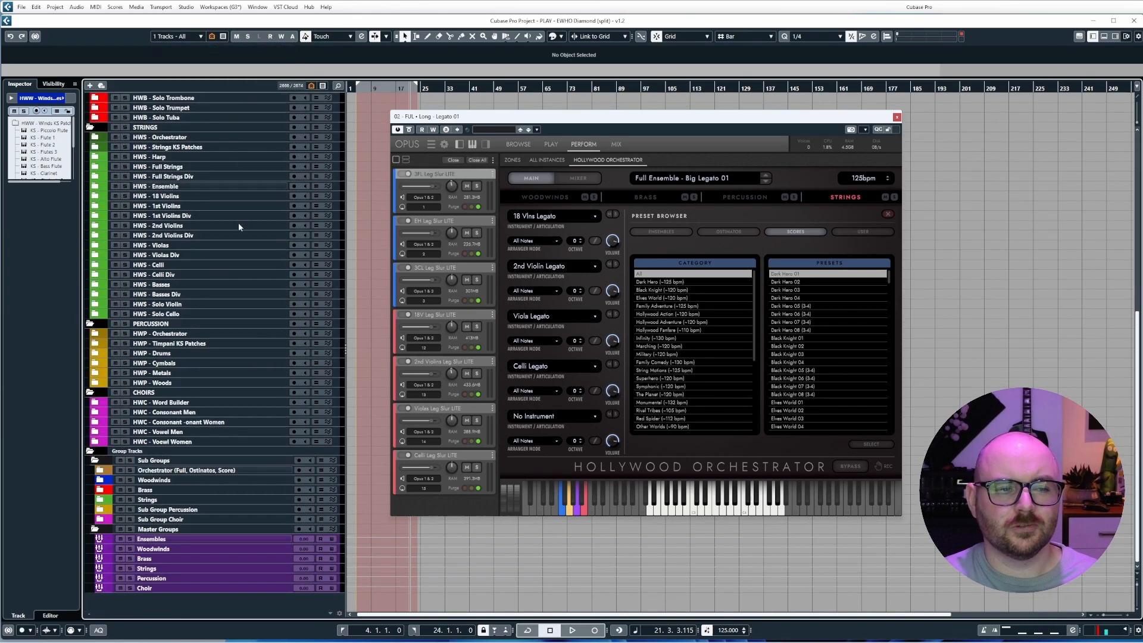
{"action": "left_click", "coordinate": [173, 36]}
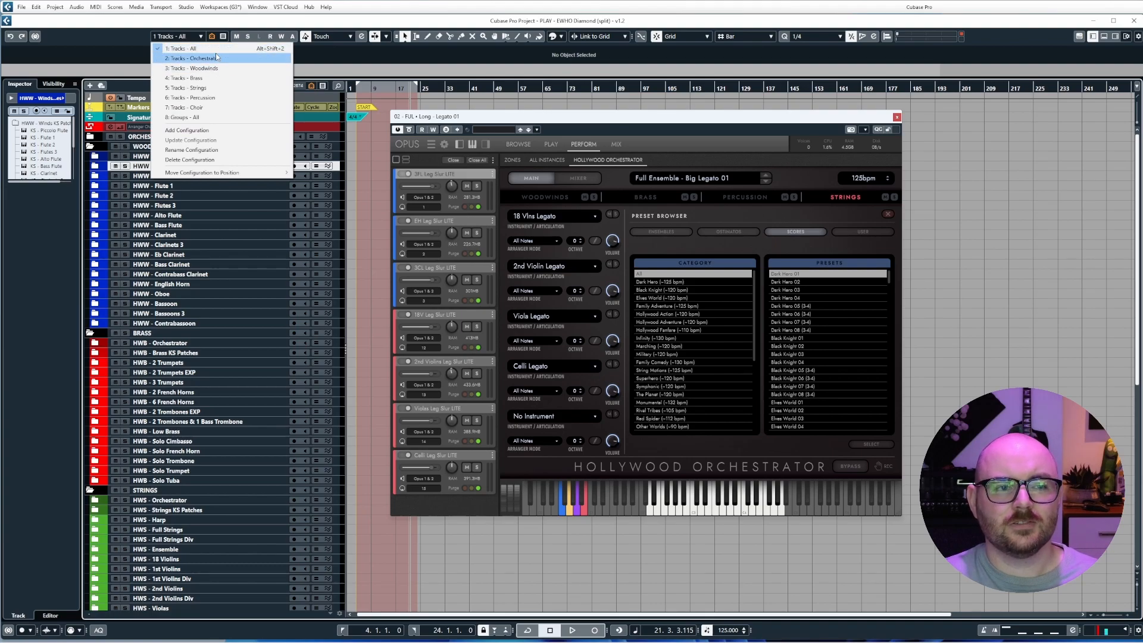
{"action": "left_click", "coordinate": [192, 59]}
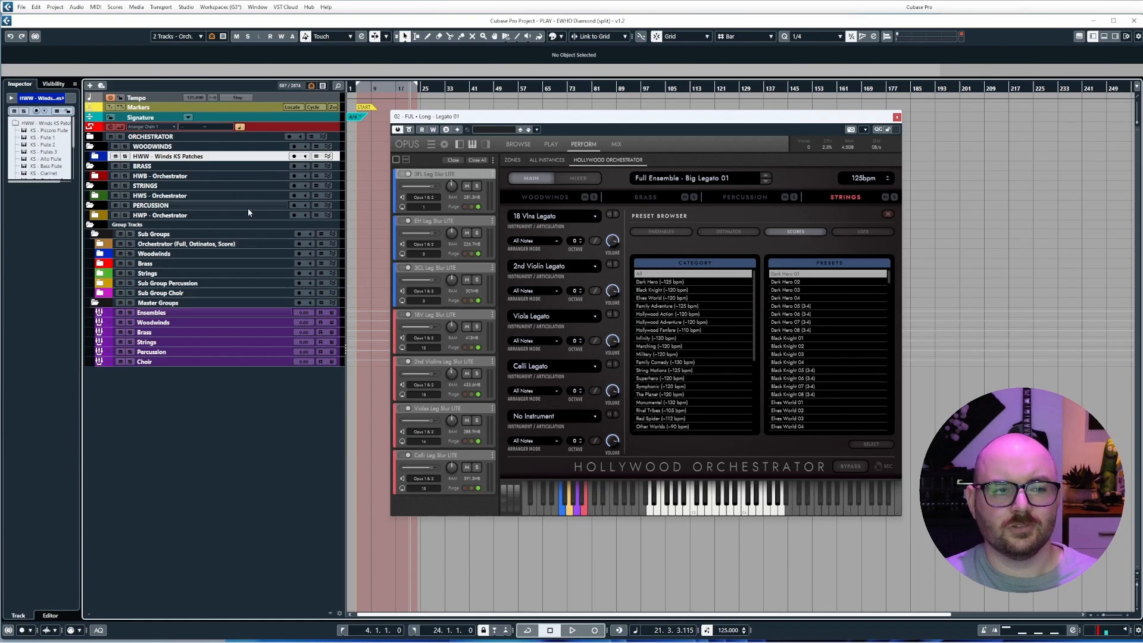
{"action": "left_click", "coordinate": [178, 36]}
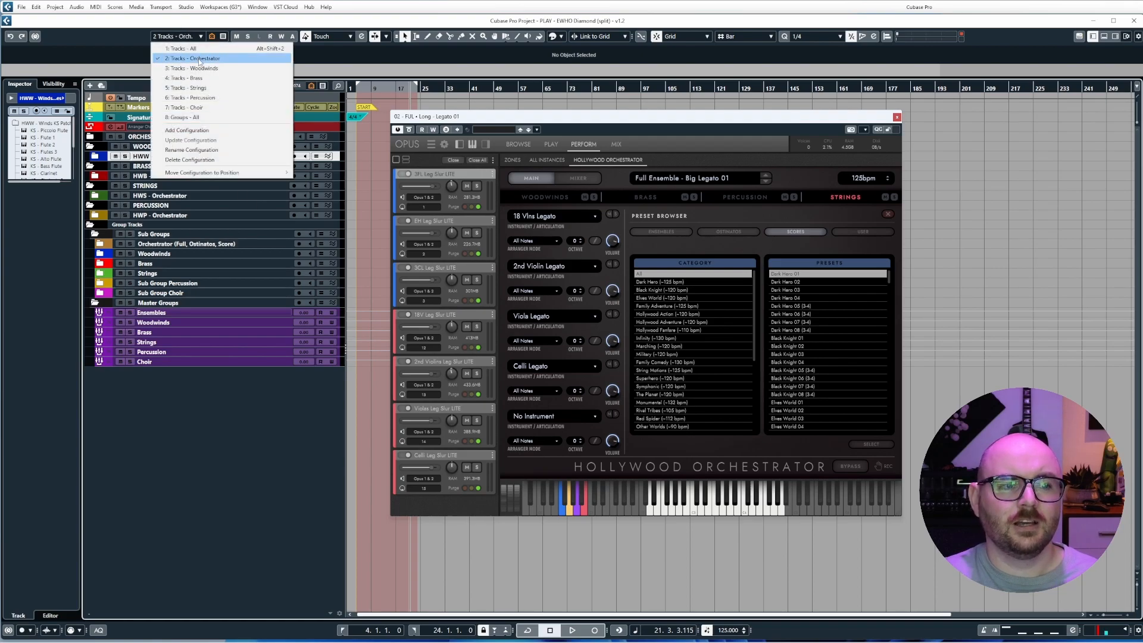
{"action": "left_click", "coordinate": [193, 68]}
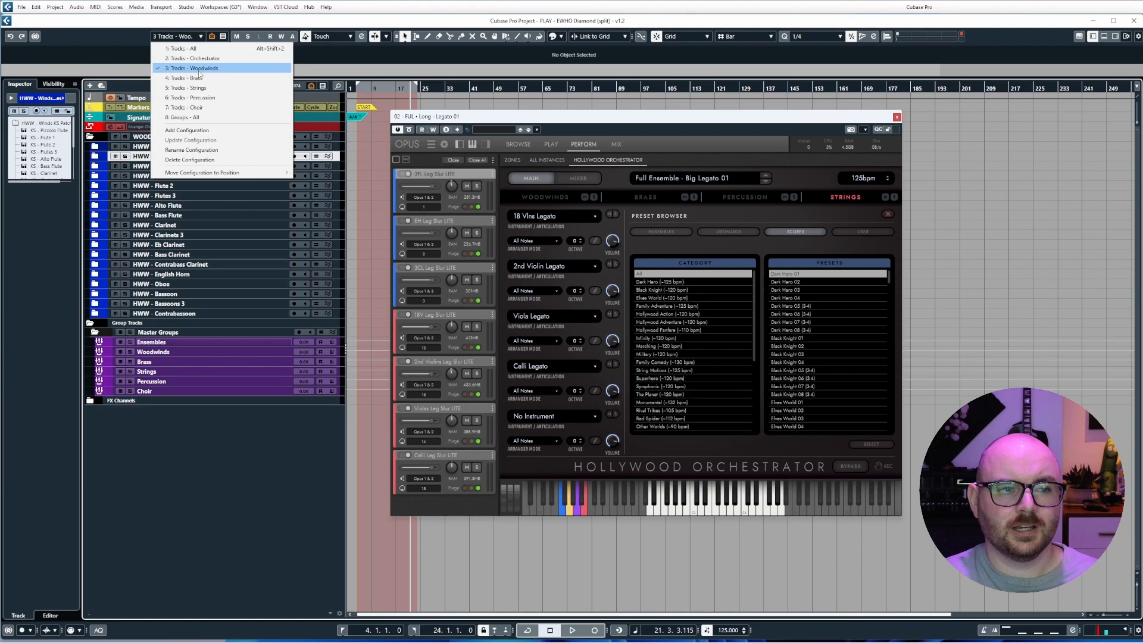
{"action": "left_click", "coordinate": [186, 87]}
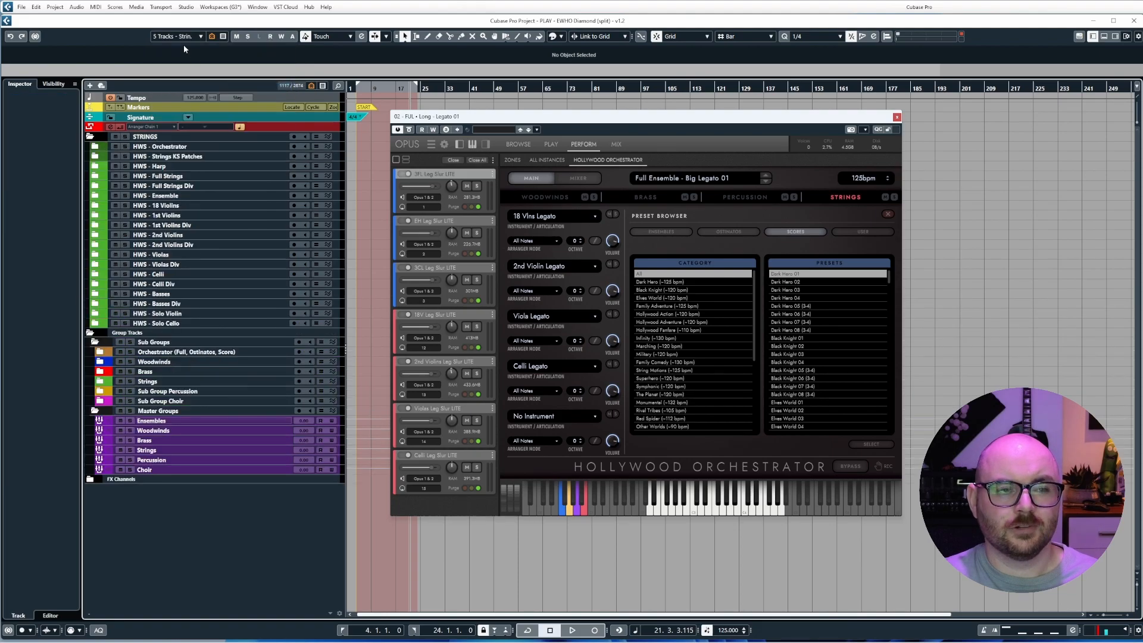
{"action": "left_click", "coordinate": [178, 36]}
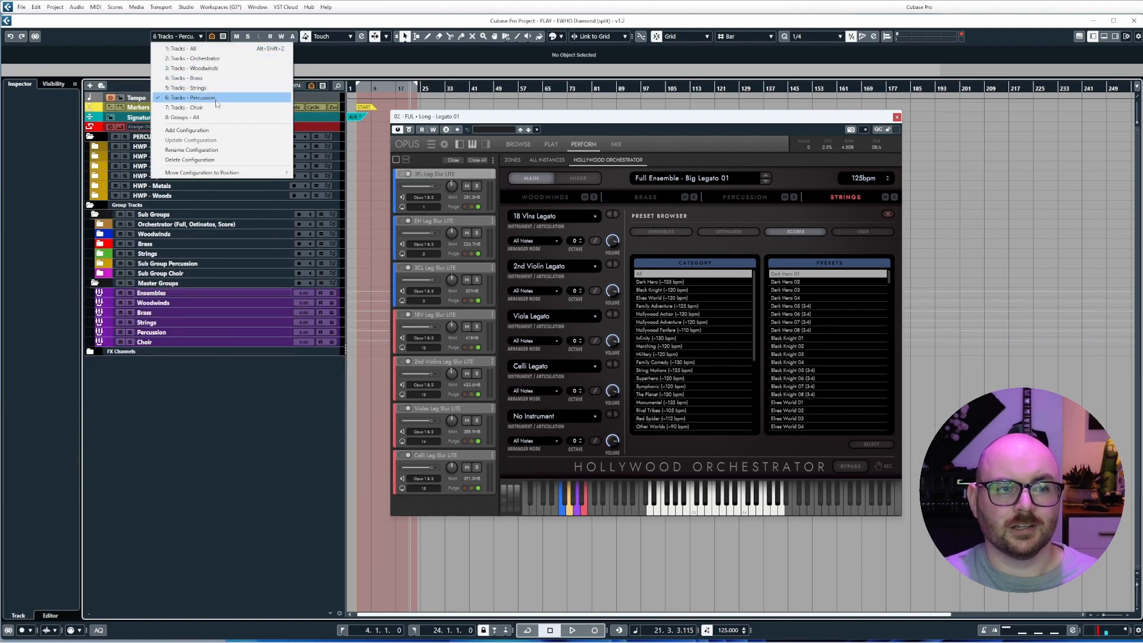
{"action": "left_click", "coordinate": [178, 108]}
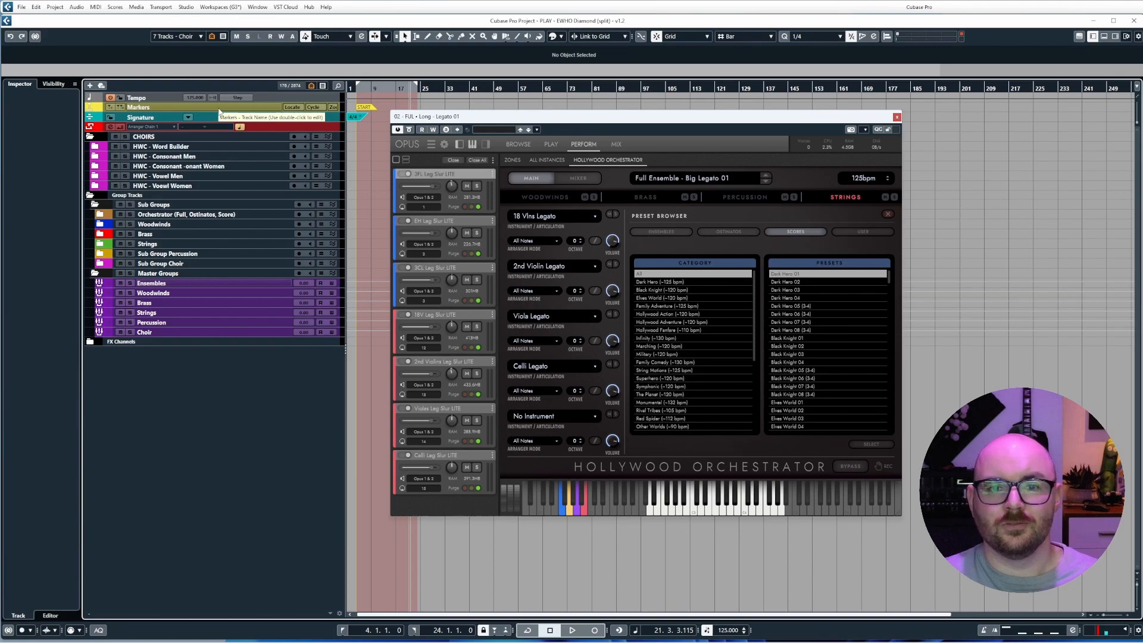
{"action": "left_click", "coordinate": [176, 36]}
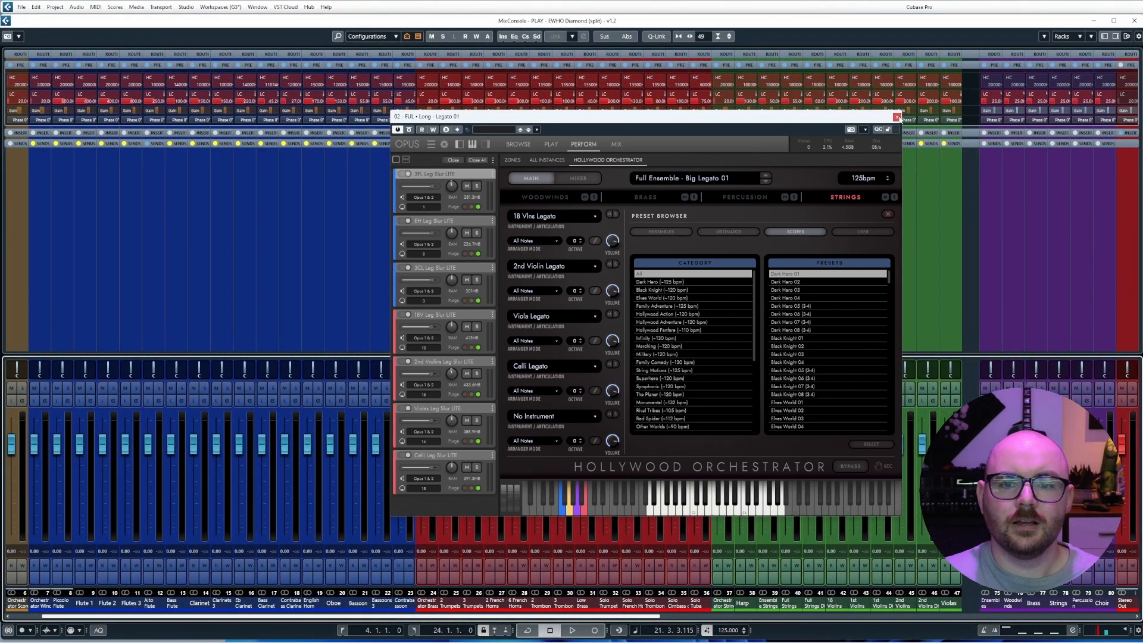
Close the instrument plugin, then try Groups - All, Orchestrator and Brass mixer configurations first.
{"action": "left_click", "coordinate": [896, 117]}
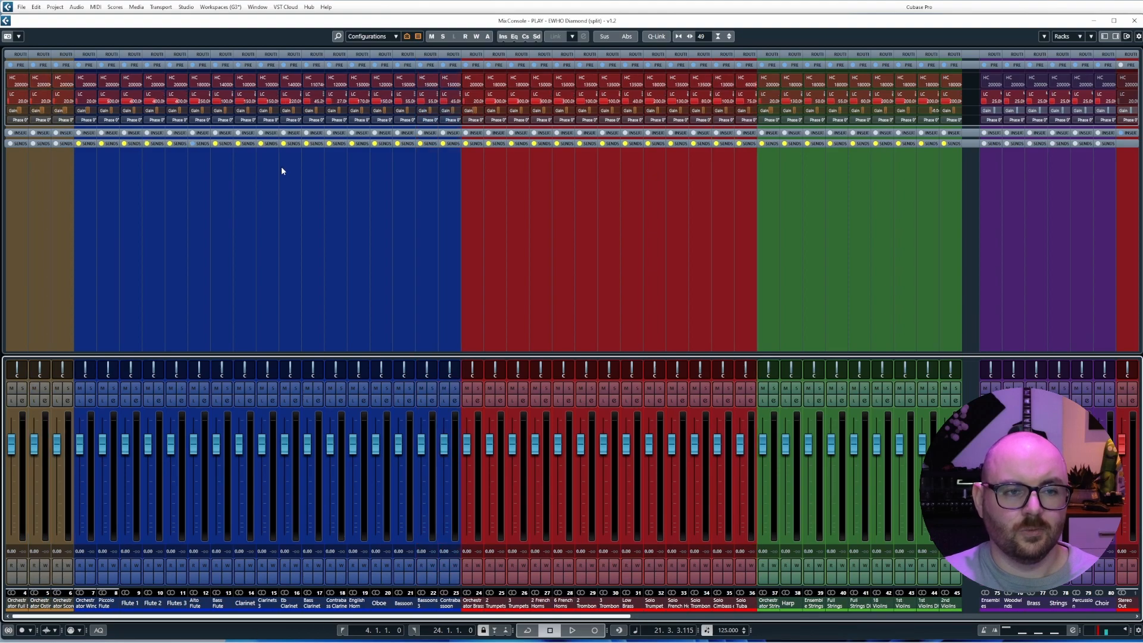
{"action": "left_click", "coordinate": [368, 37]}
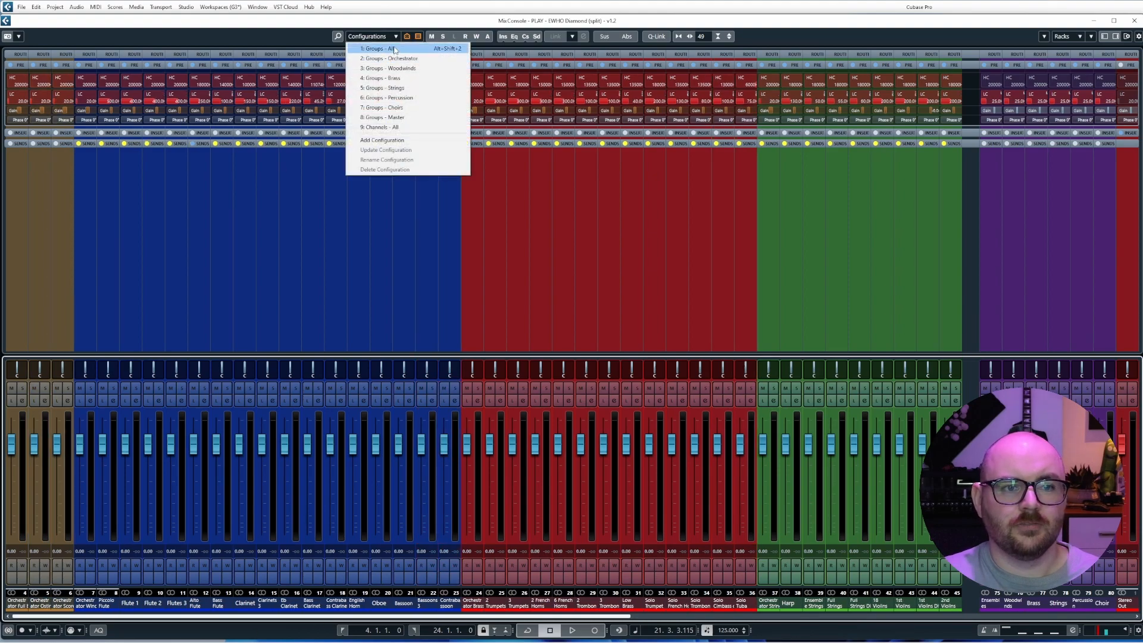
{"action": "left_click", "coordinate": [377, 48]}
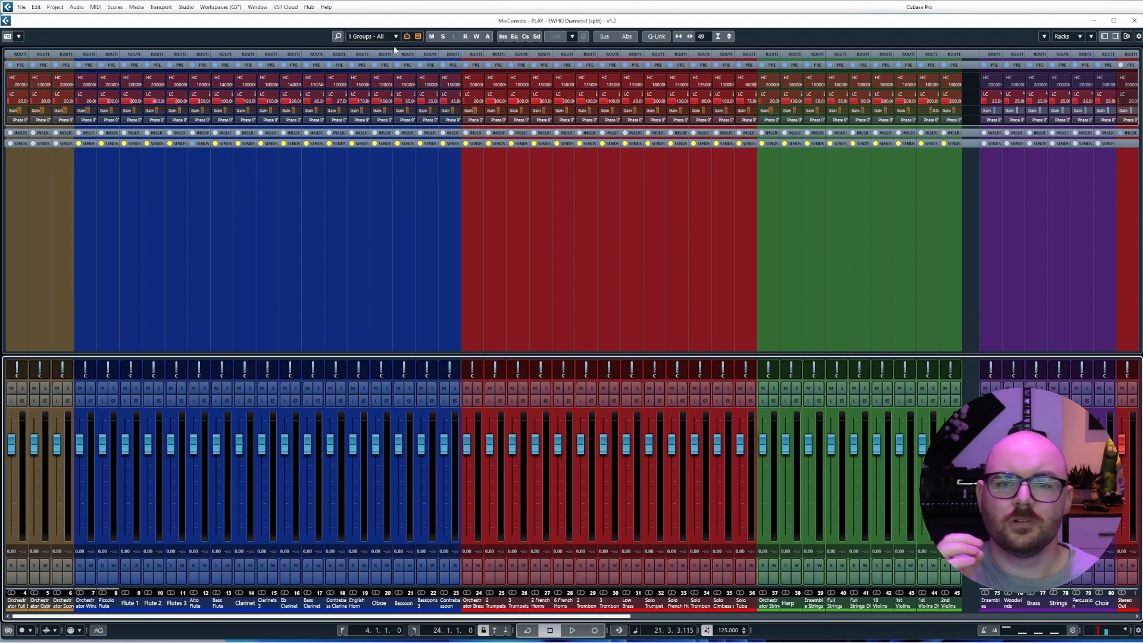
{"action": "left_click", "coordinate": [394, 36]}
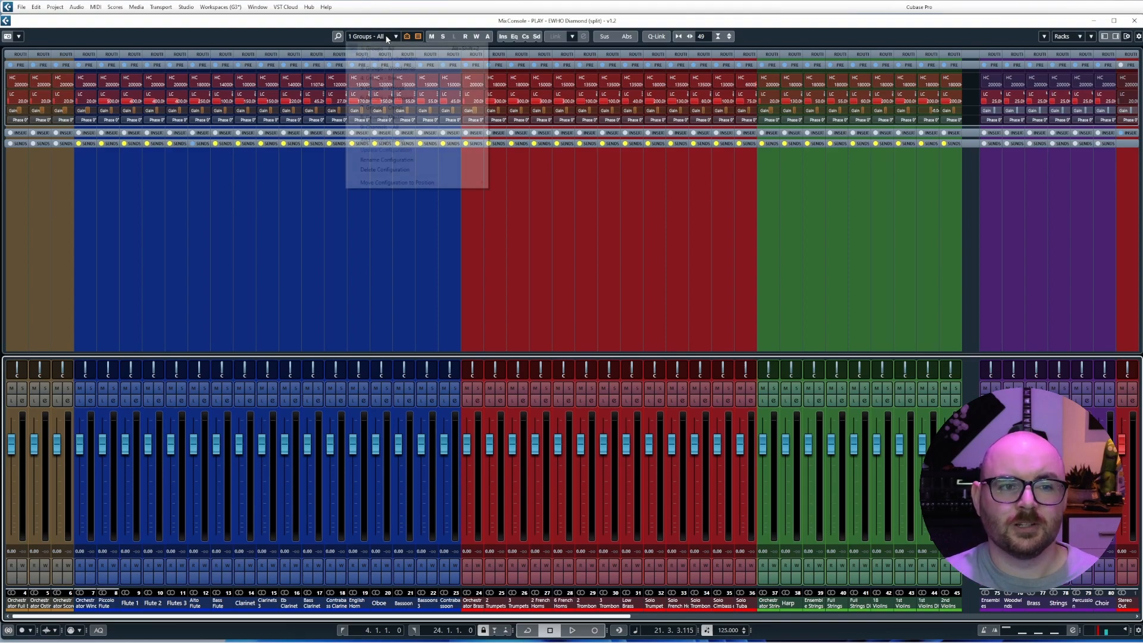
{"action": "left_click", "coordinate": [394, 59]}
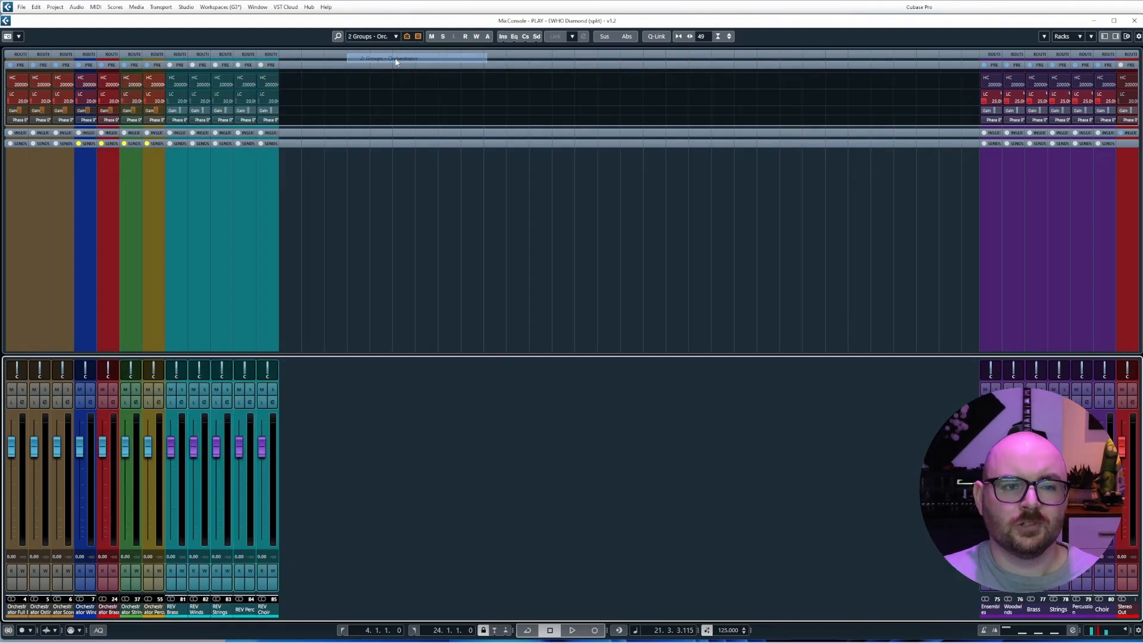
{"action": "left_click", "coordinate": [371, 36]}
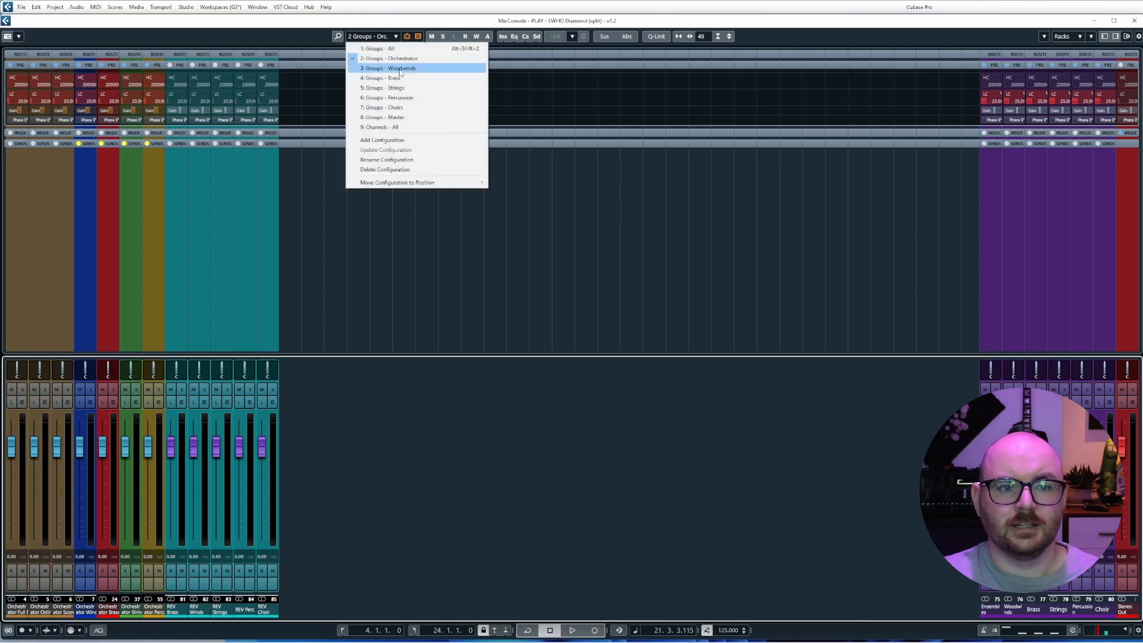
{"action": "left_click", "coordinate": [380, 78]}
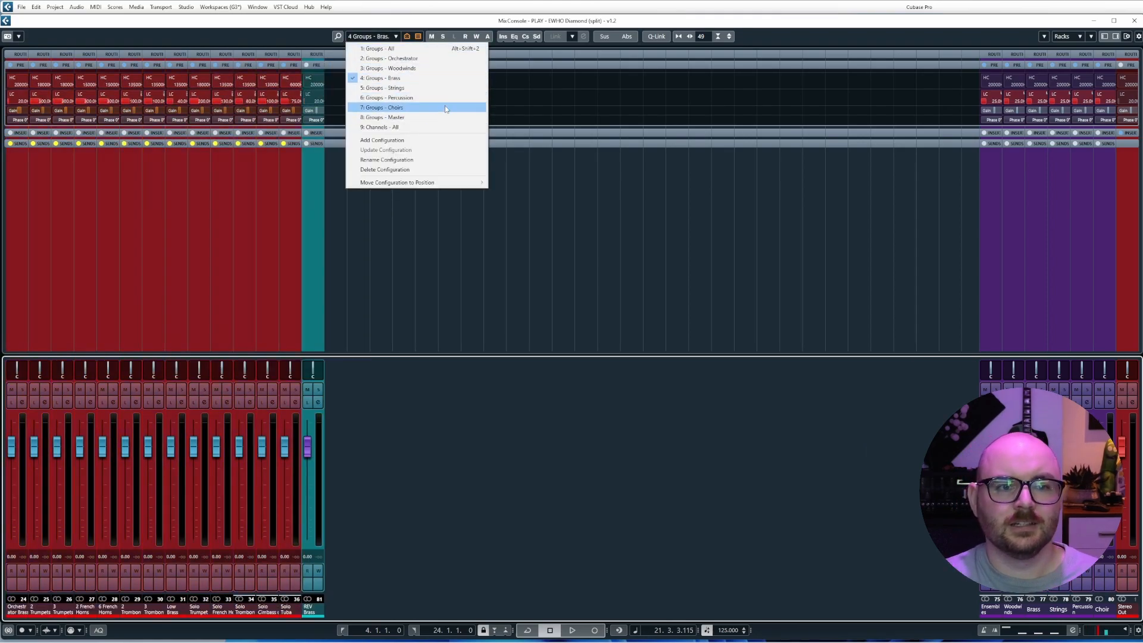
{"action": "mouse_move", "coordinate": [422, 127]}
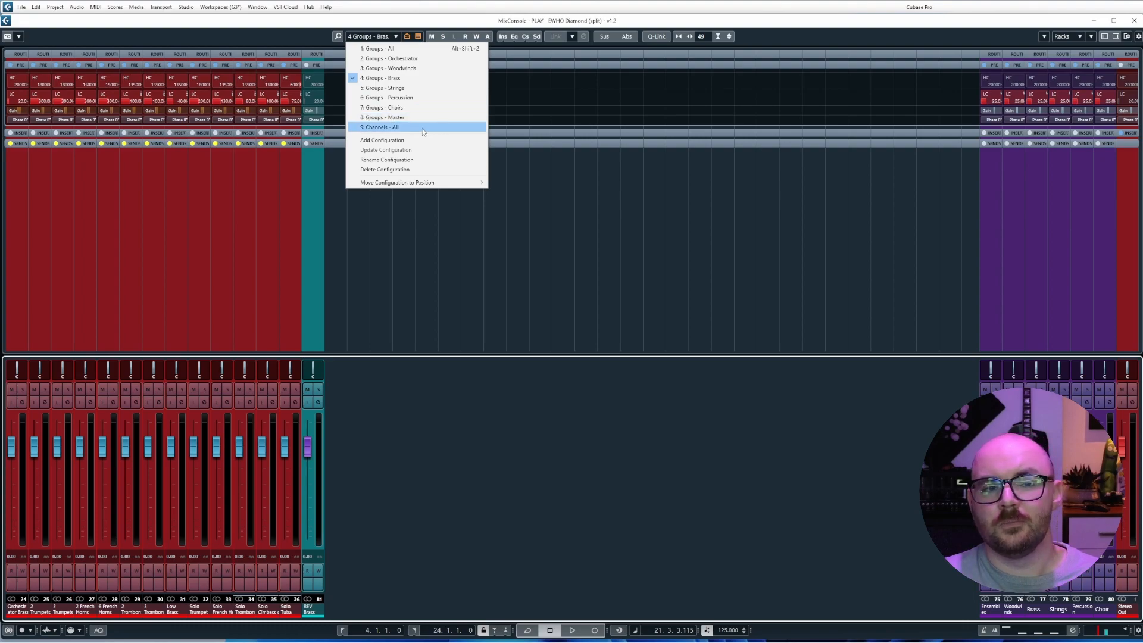
{"action": "left_click", "coordinate": [380, 126]}
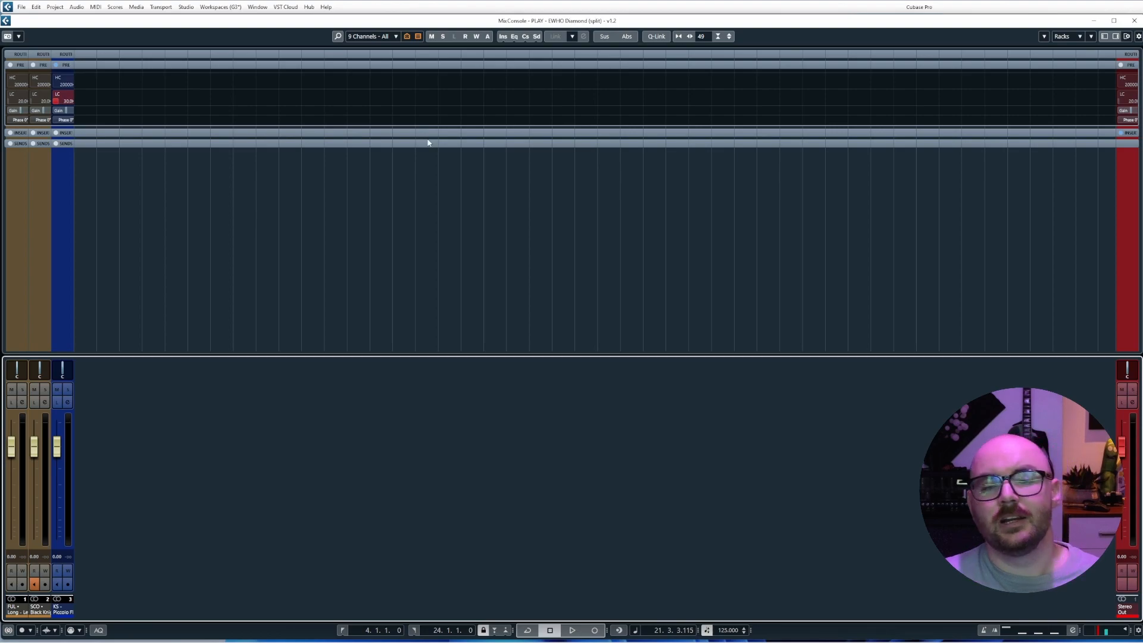
{"action": "mouse_move", "coordinate": [32, 481]}
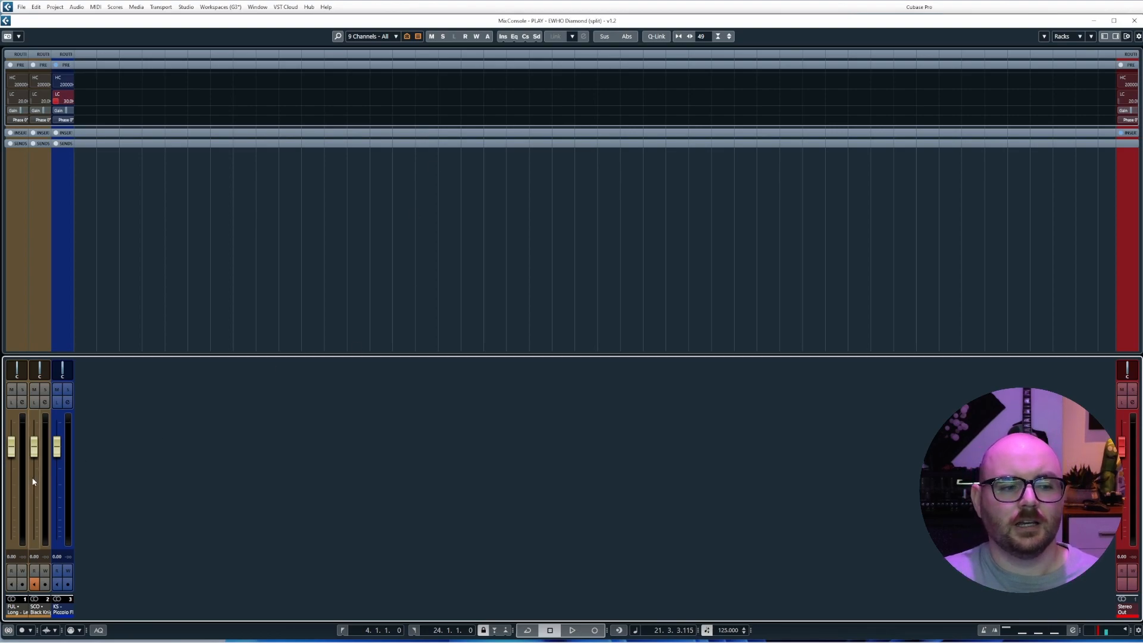
{"action": "mouse_move", "coordinate": [455, 380]}
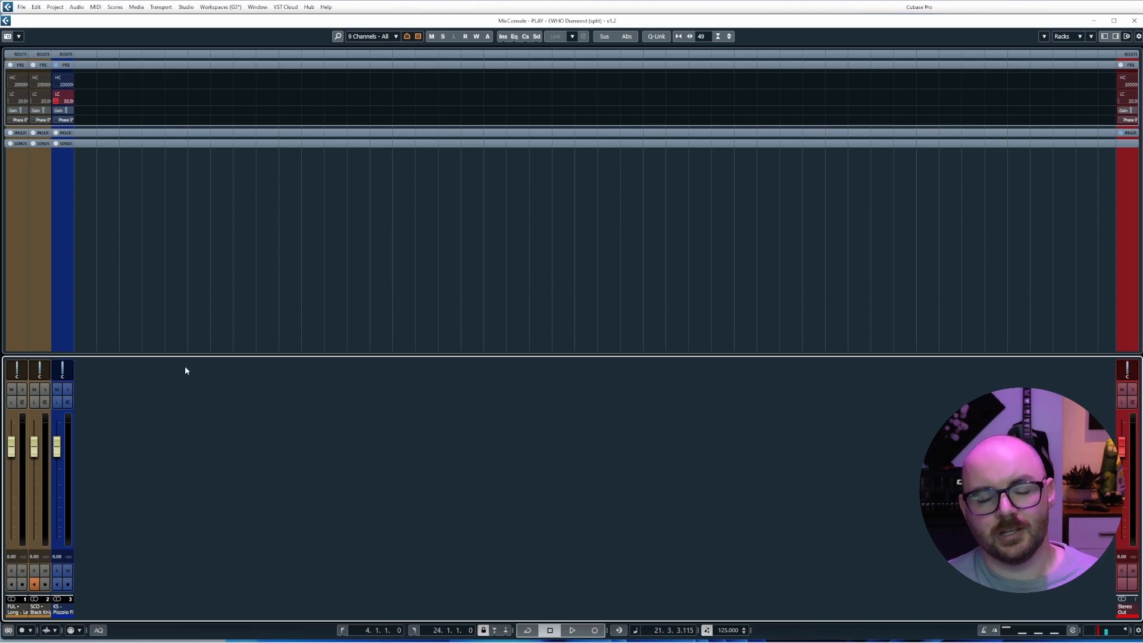
{"action": "mouse_move", "coordinate": [554, 446]}
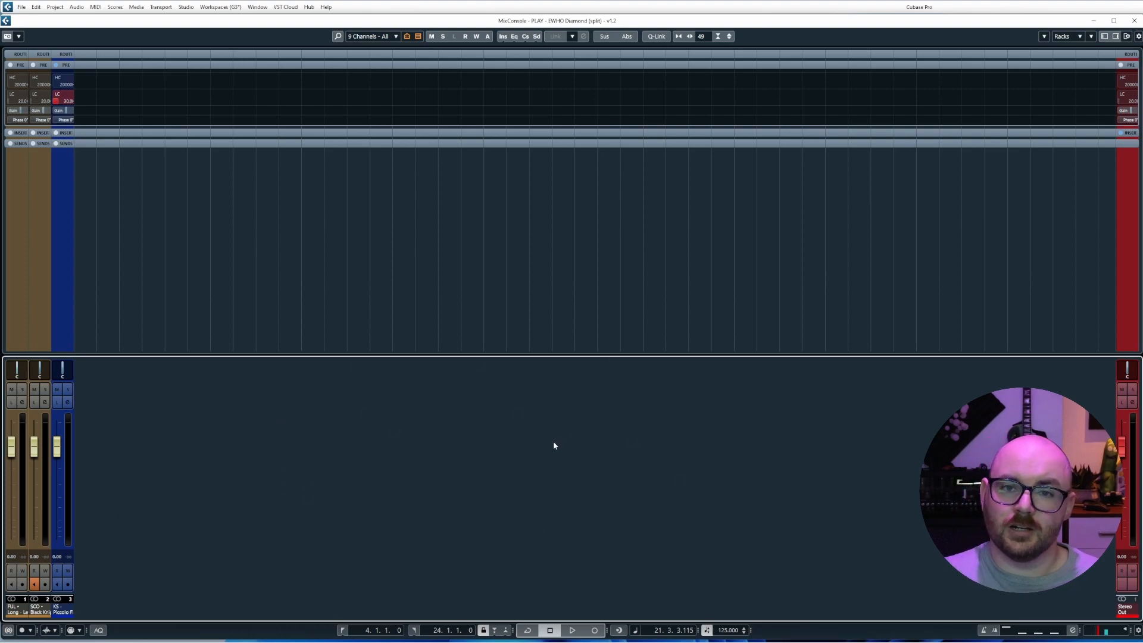
{"action": "mouse_move", "coordinate": [347, 474]}
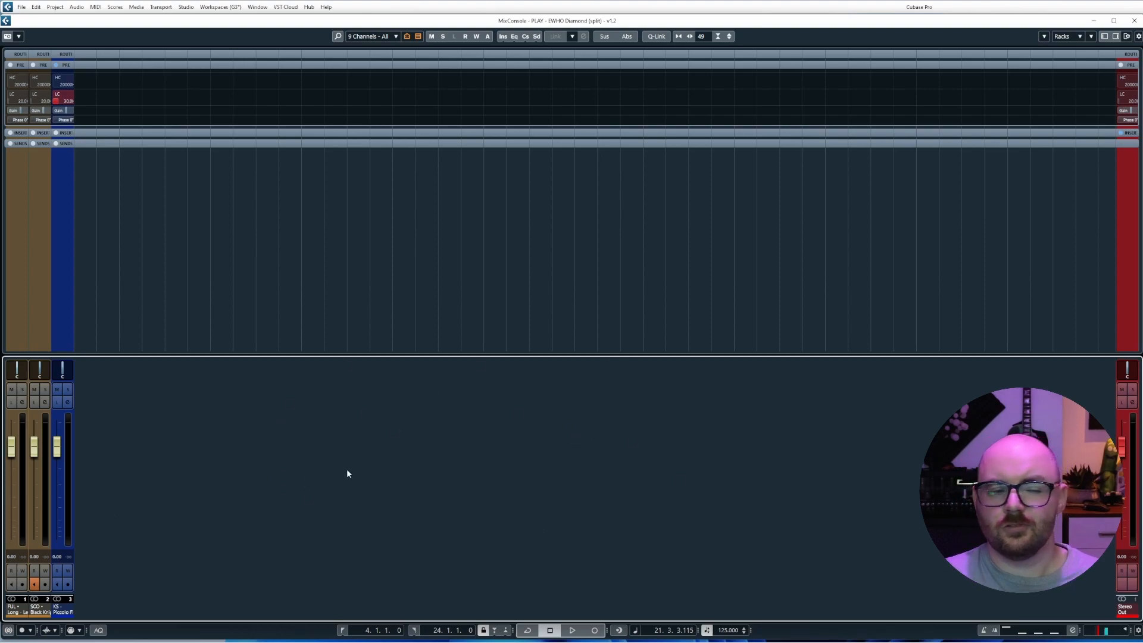
{"action": "mouse_move", "coordinate": [449, 309]}
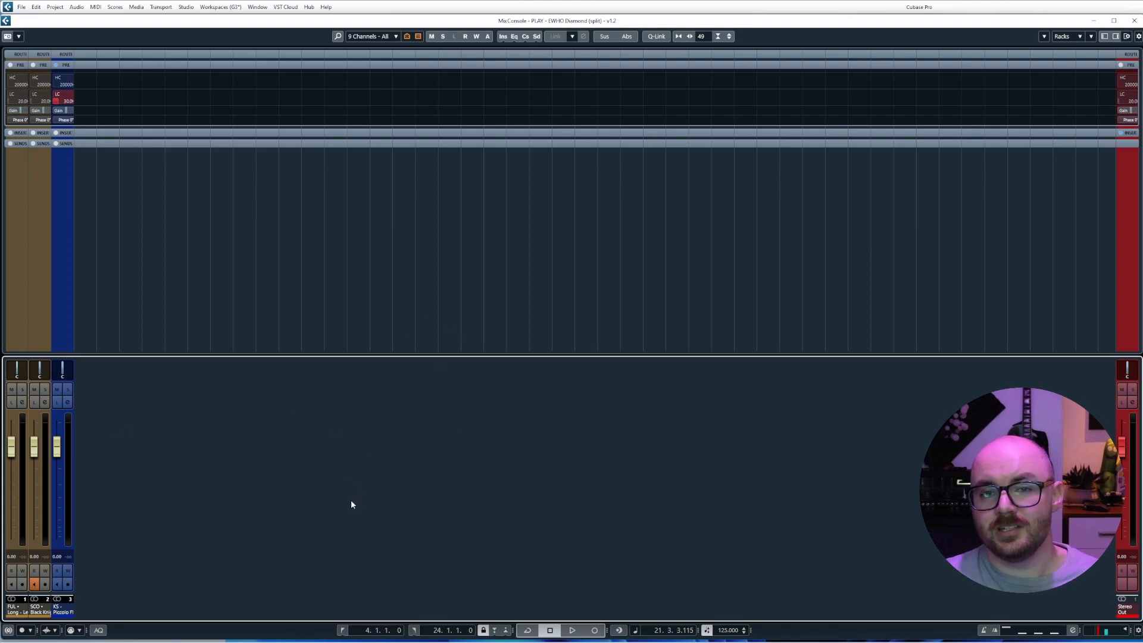
{"action": "mouse_move", "coordinate": [459, 269]}
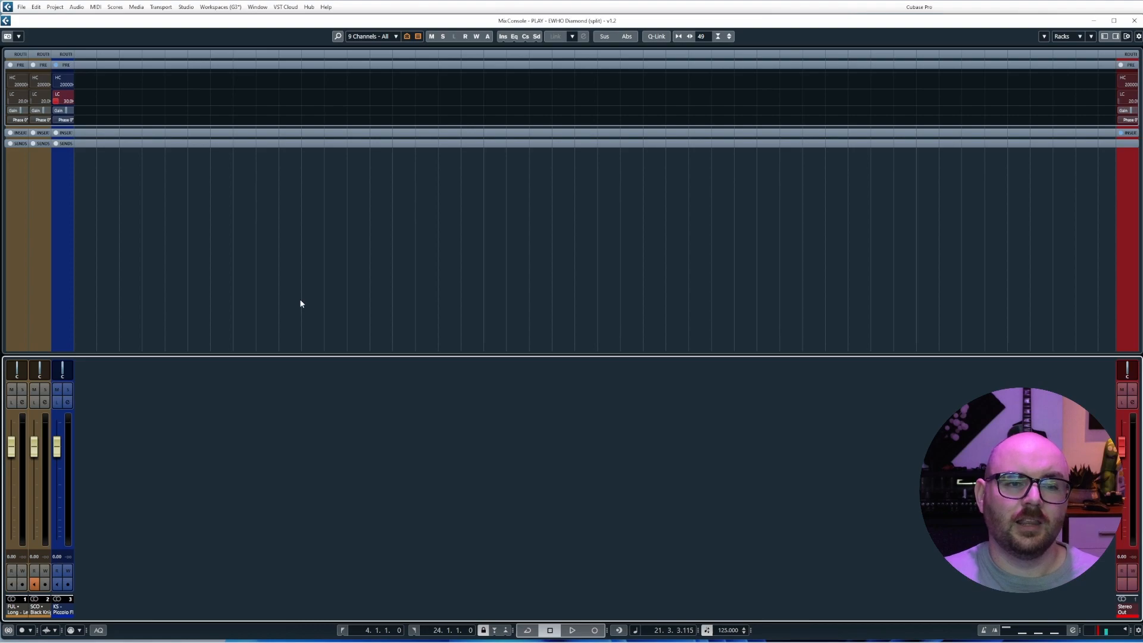
{"action": "mouse_move", "coordinate": [487, 162]}
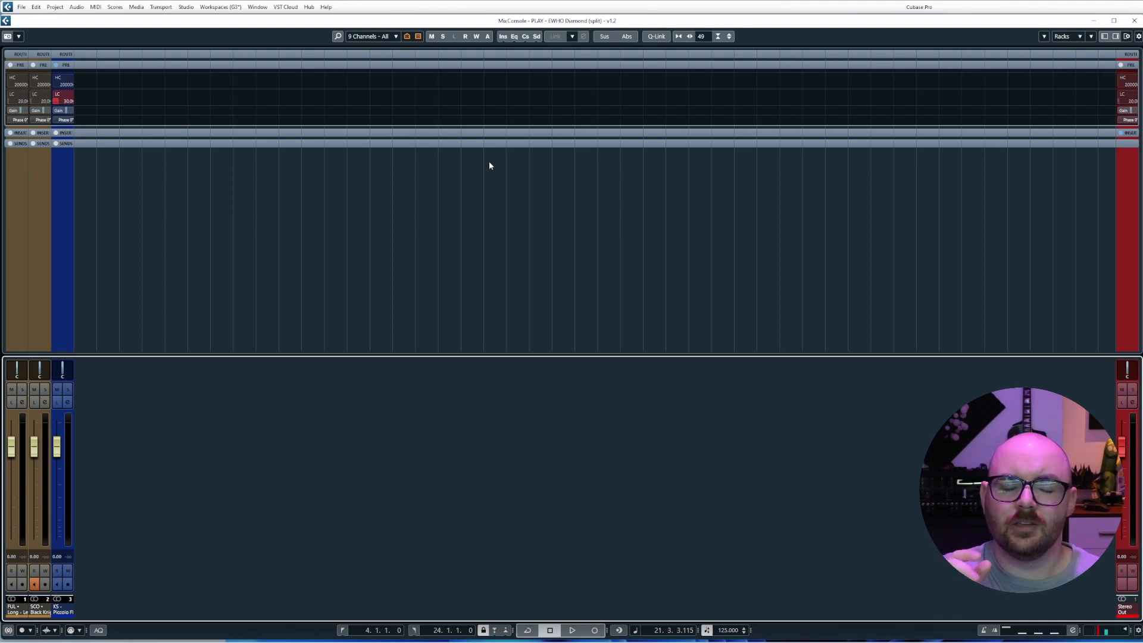
{"action": "mouse_move", "coordinate": [469, 309]}
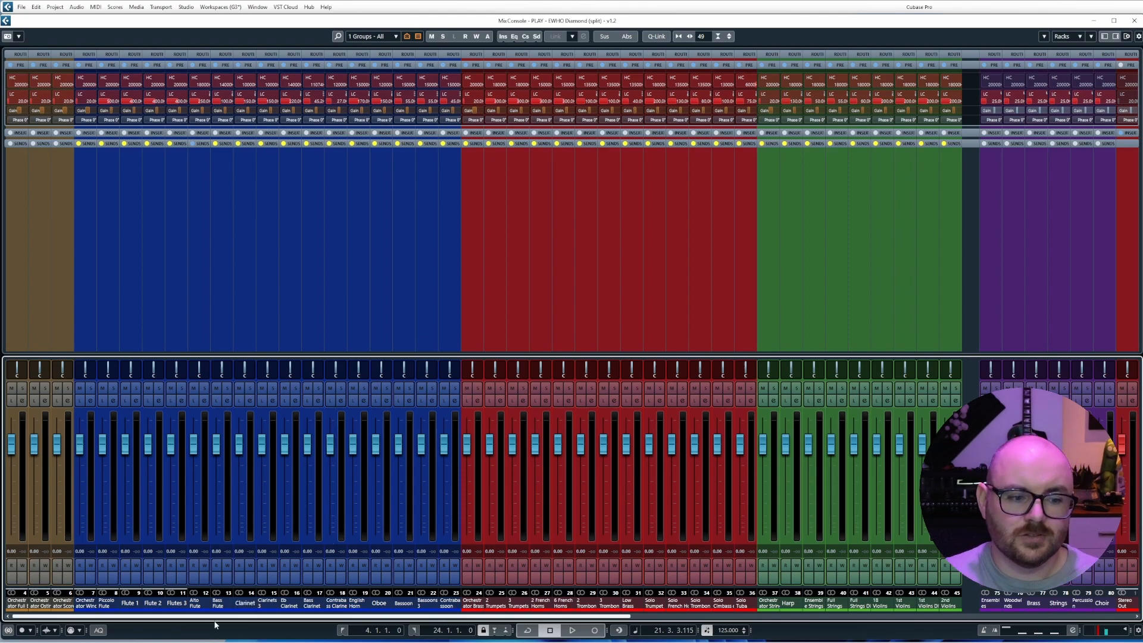
Scroll the MixConsole across the group channels from strings to reverb buses and back.
{"action": "scroll", "scroll_direction": "right", "scroll_amount": 3}
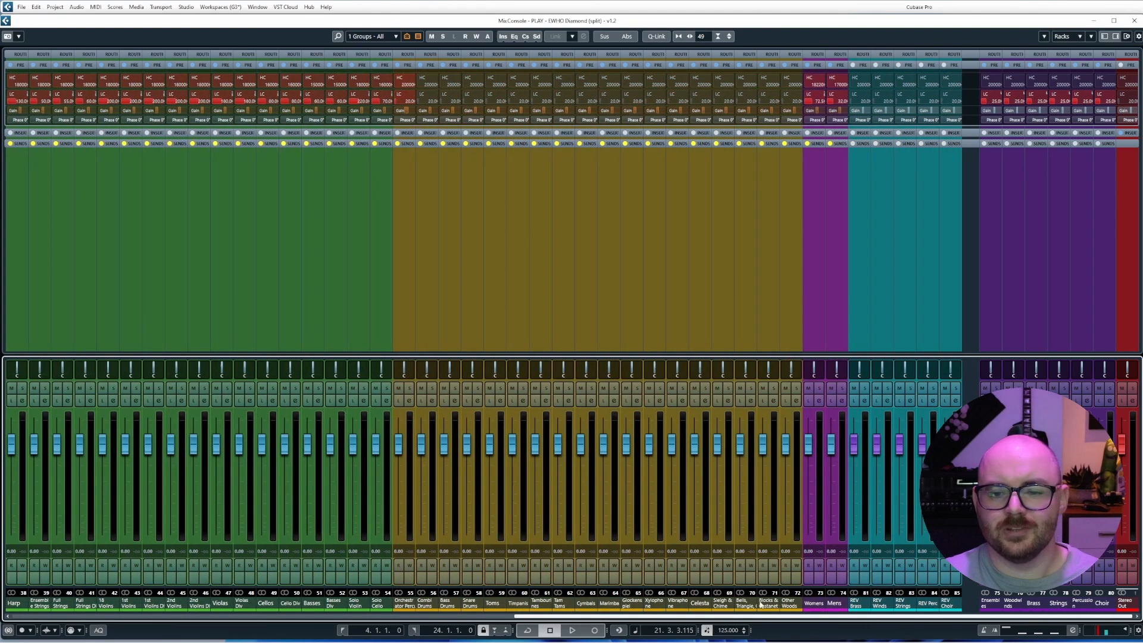
{"action": "scroll", "scroll_direction": "left", "scroll_amount": 3}
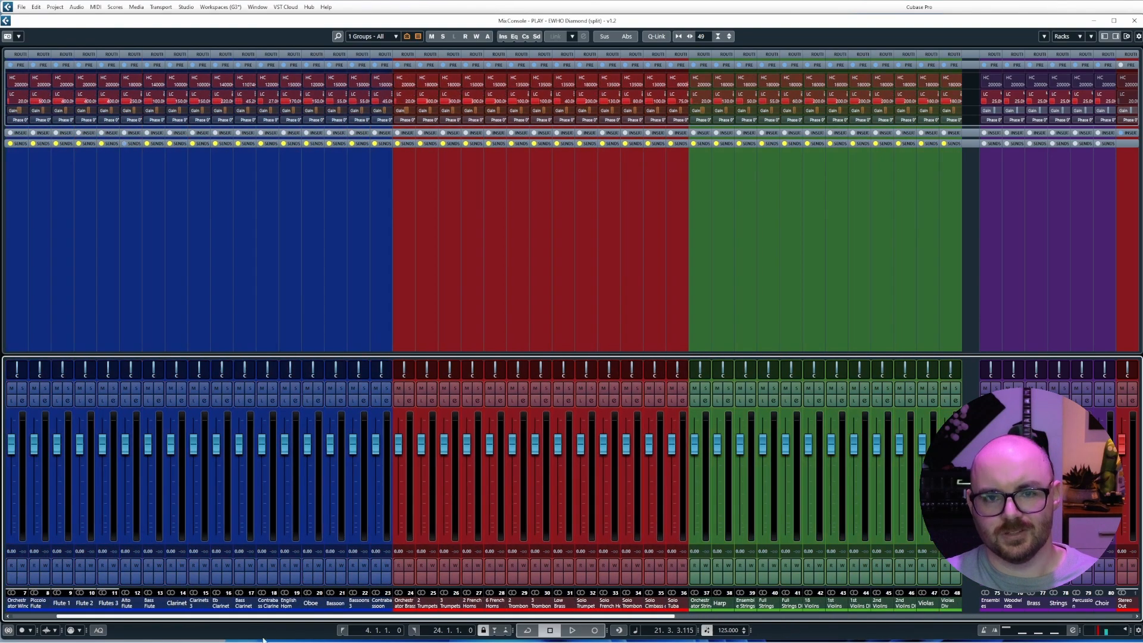
{"action": "scroll", "scroll_direction": "right", "scroll_amount": 3}
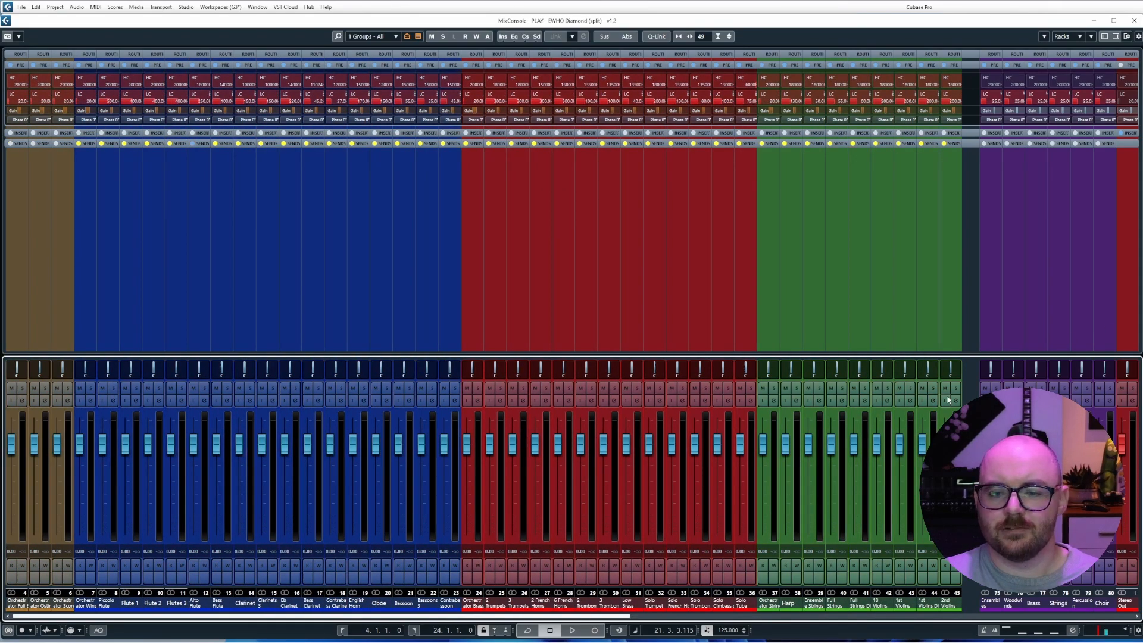
{"action": "mouse_move", "coordinate": [741, 538]}
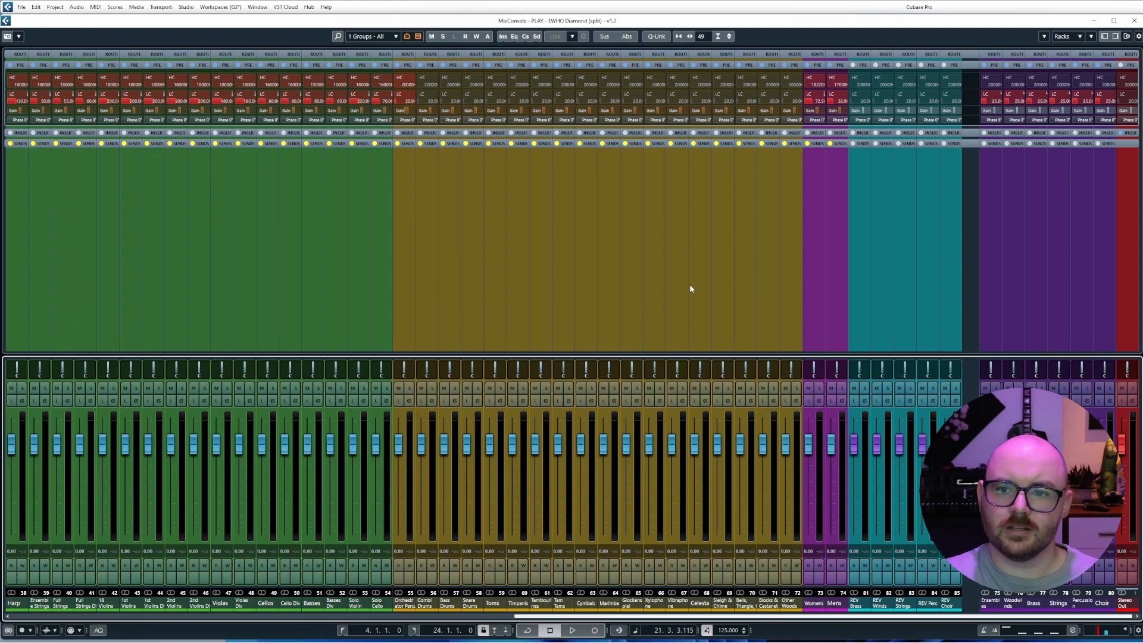
{"action": "mouse_move", "coordinate": [894, 371]}
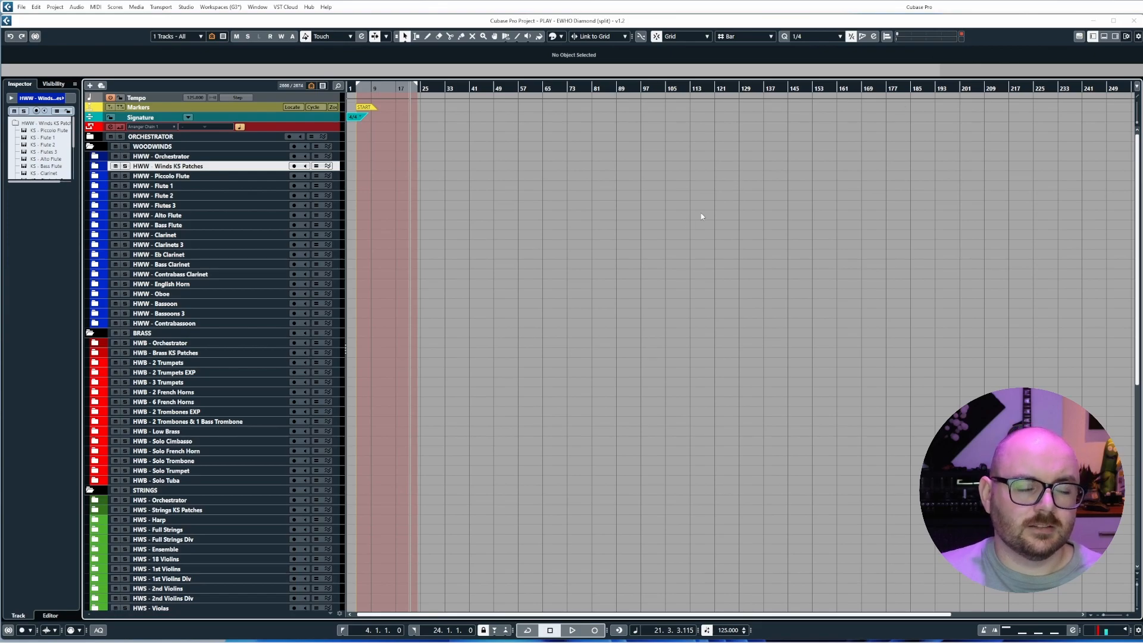
Scroll the track list down to the brass, strings, percussion and choir folders.
{"action": "scroll", "scroll_direction": "down", "scroll_amount": 3}
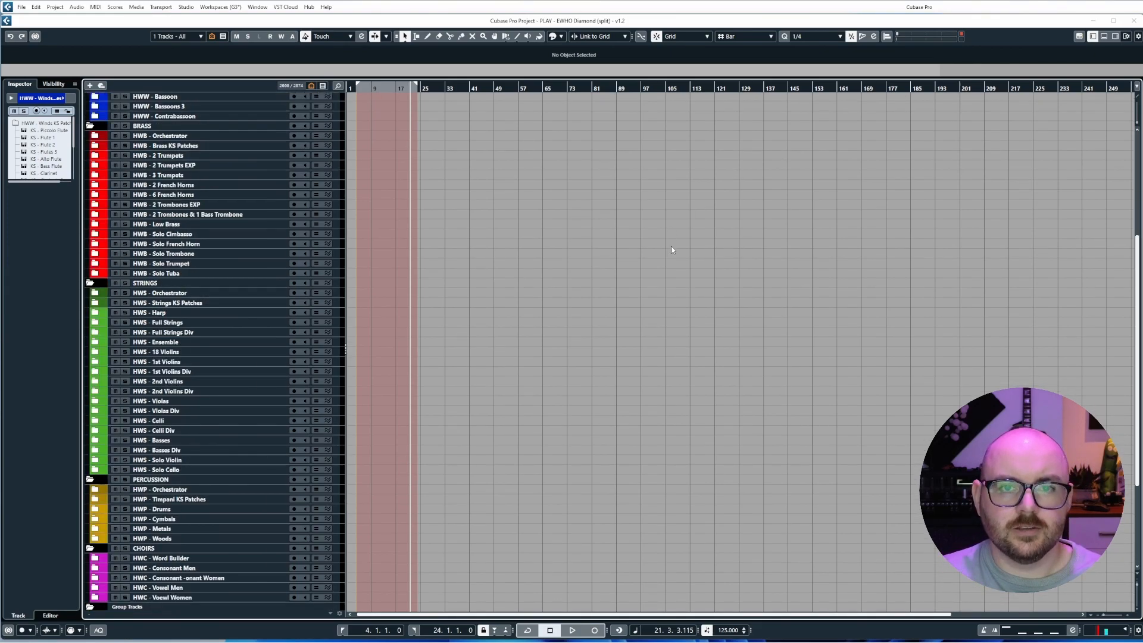
{"action": "mouse_move", "coordinate": [672, 249]}
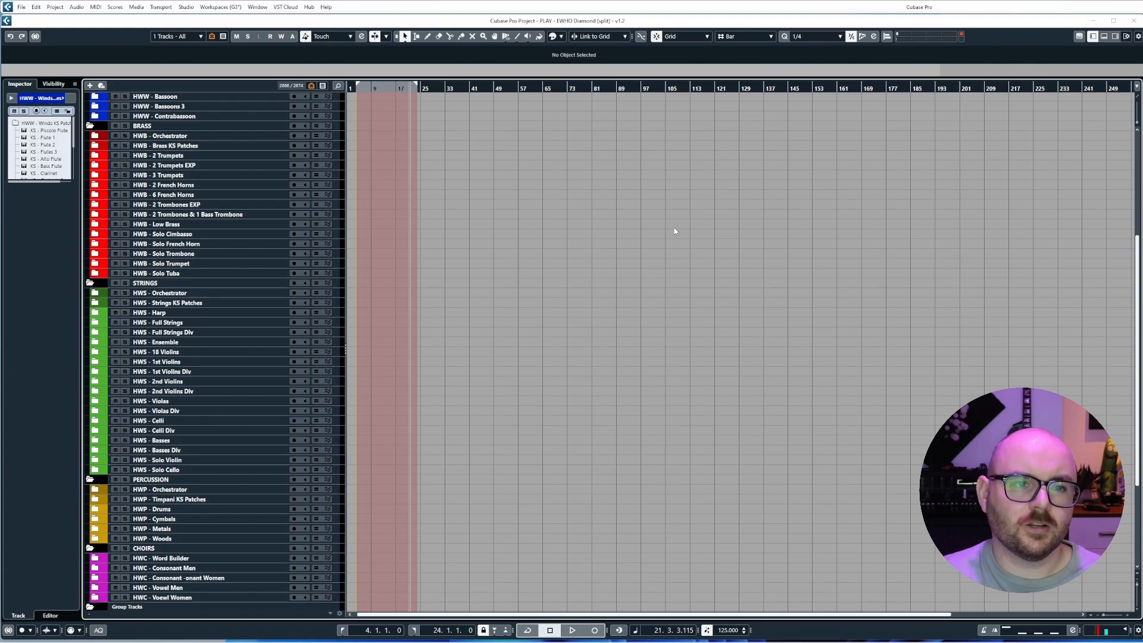